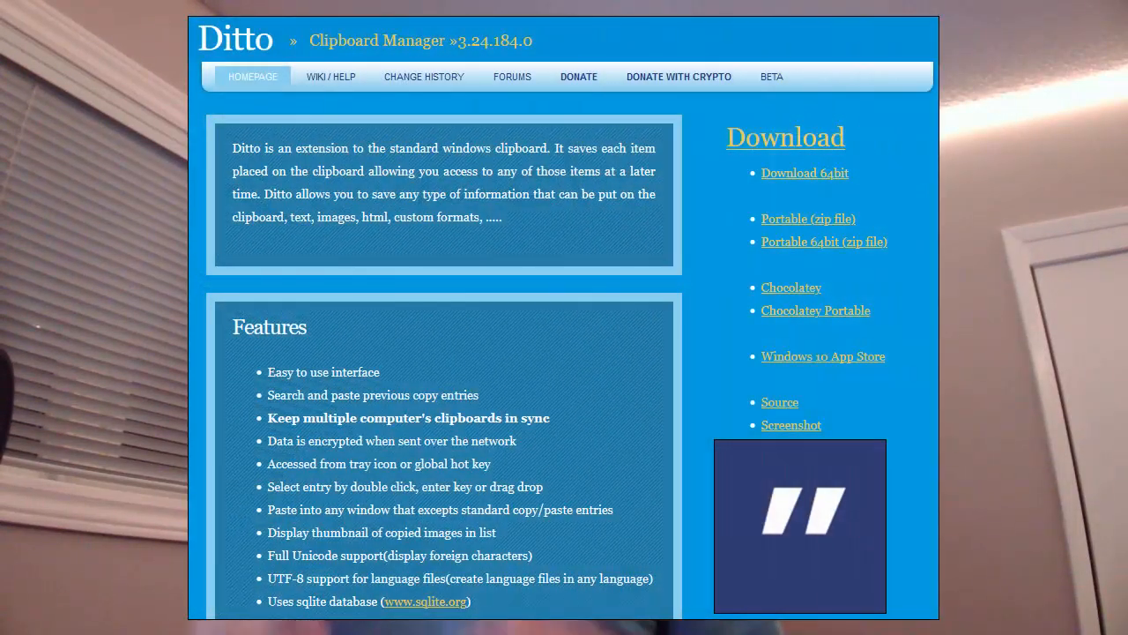
# Step: Switch from the Ditto homepage to the Notepad notes on why to use Ditto
pyautogui.click(184, 616)
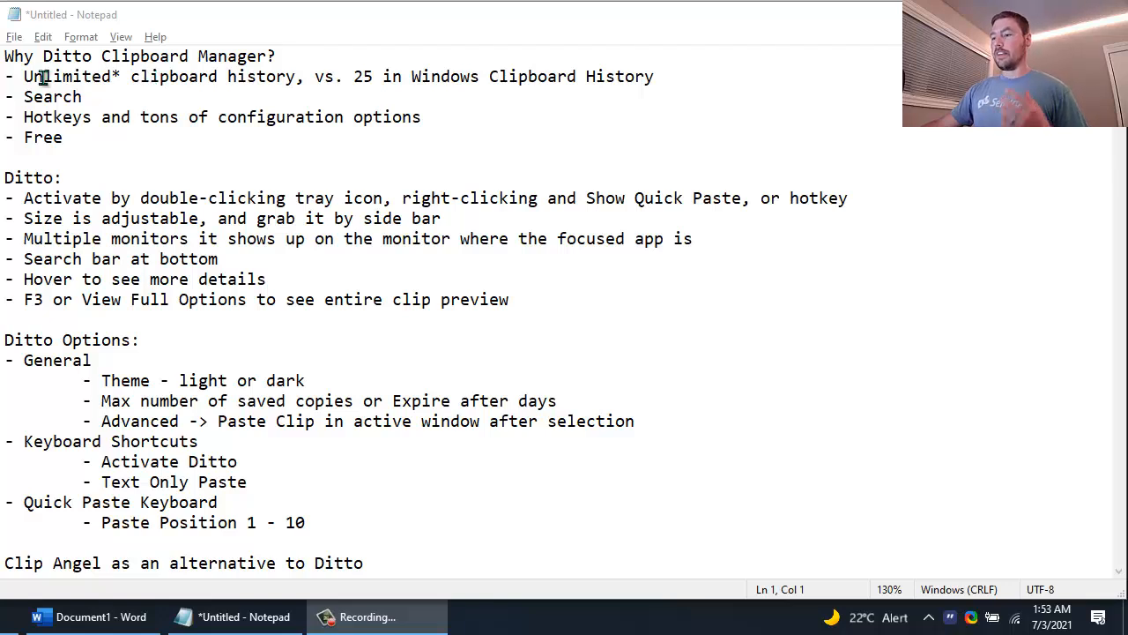
pyautogui.moveTo(24, 76); pyautogui.dragTo(291, 76)
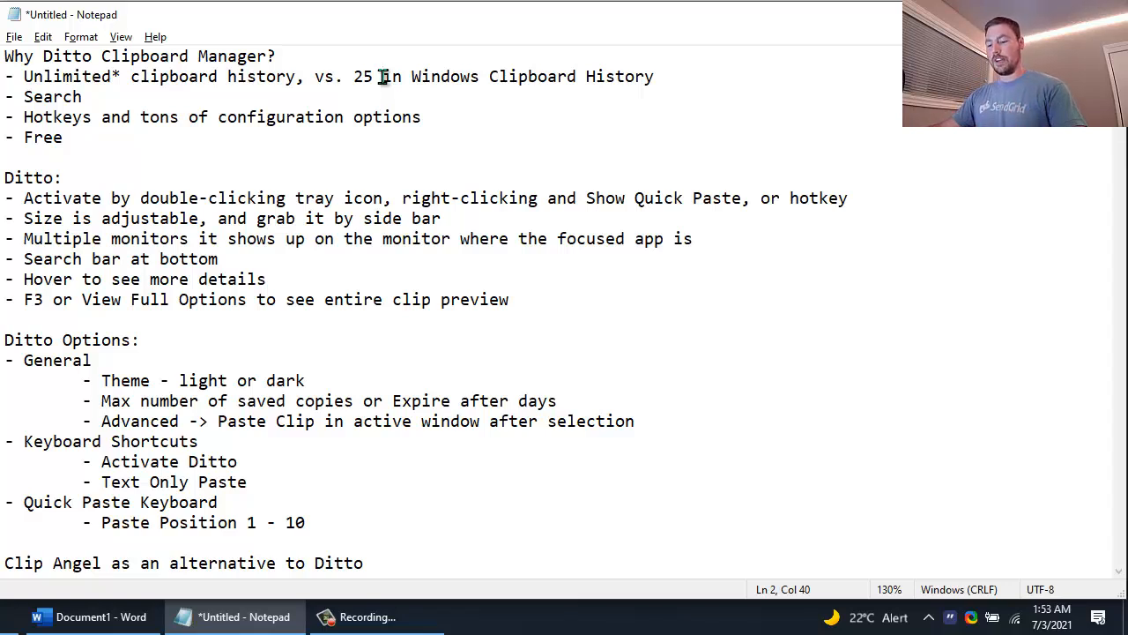
pyautogui.press('Win+v')
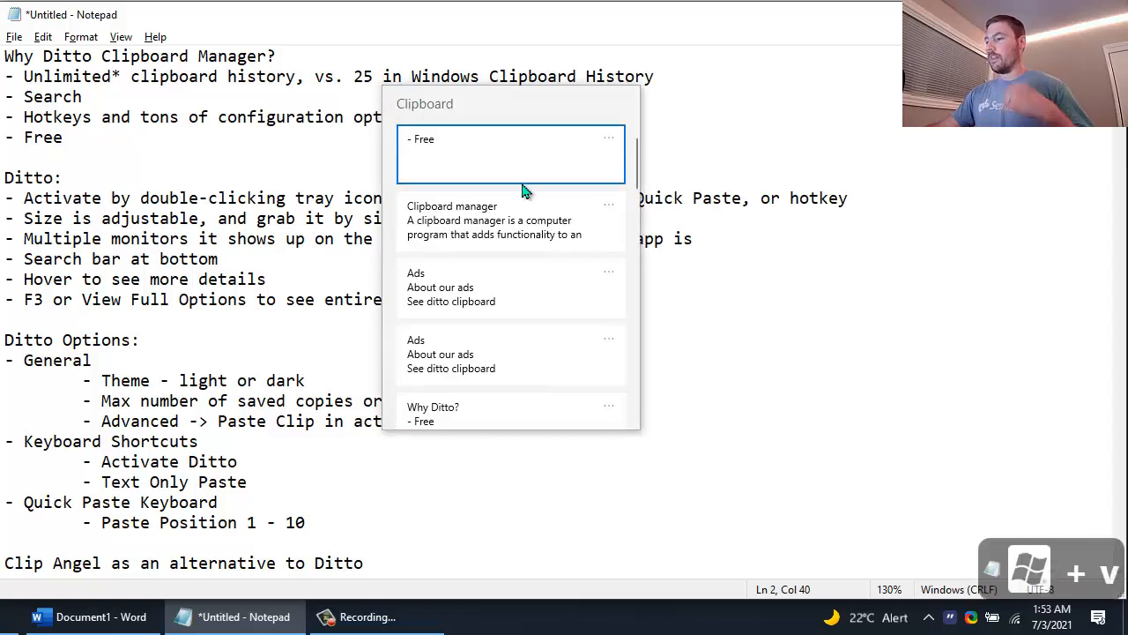
pyautogui.moveTo(377, 68)
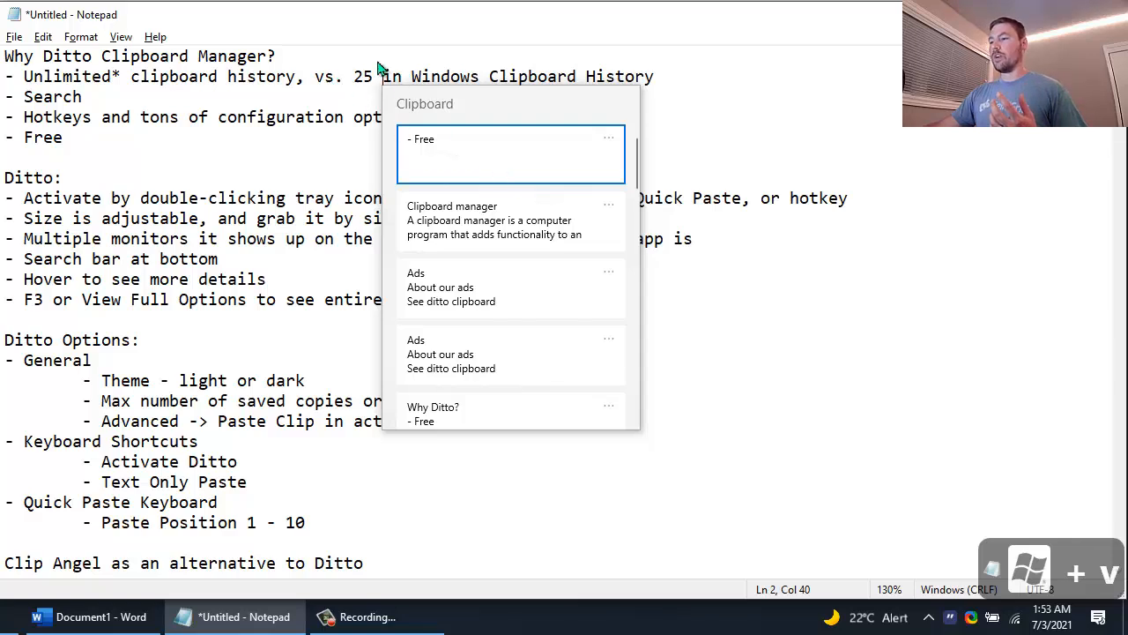
pyautogui.scroll(-3)
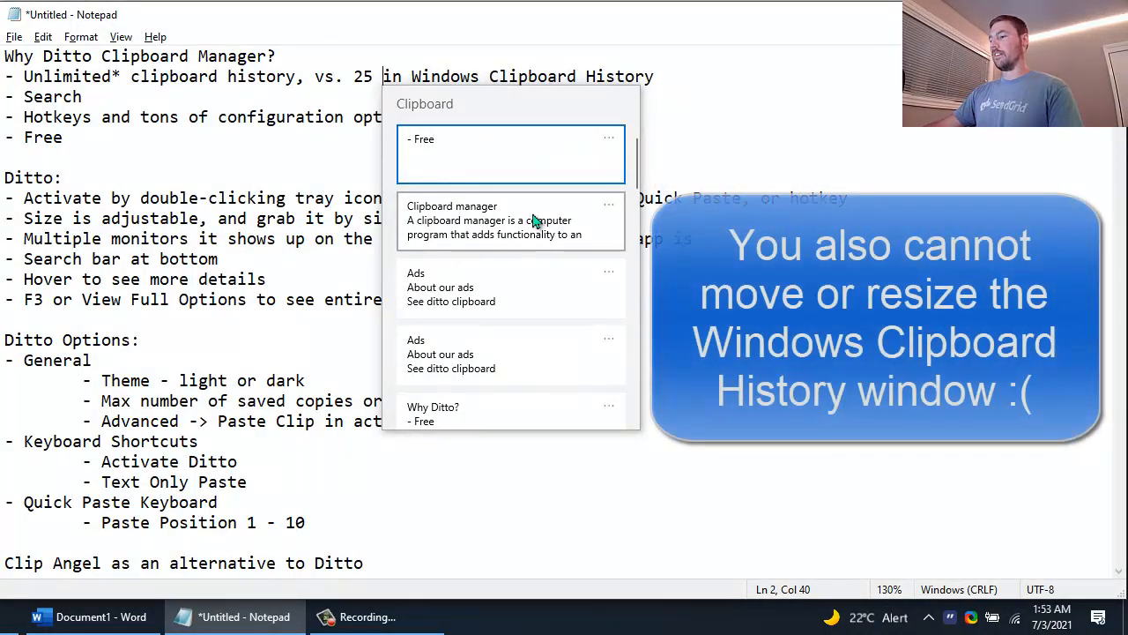
pyautogui.moveTo(511, 161)
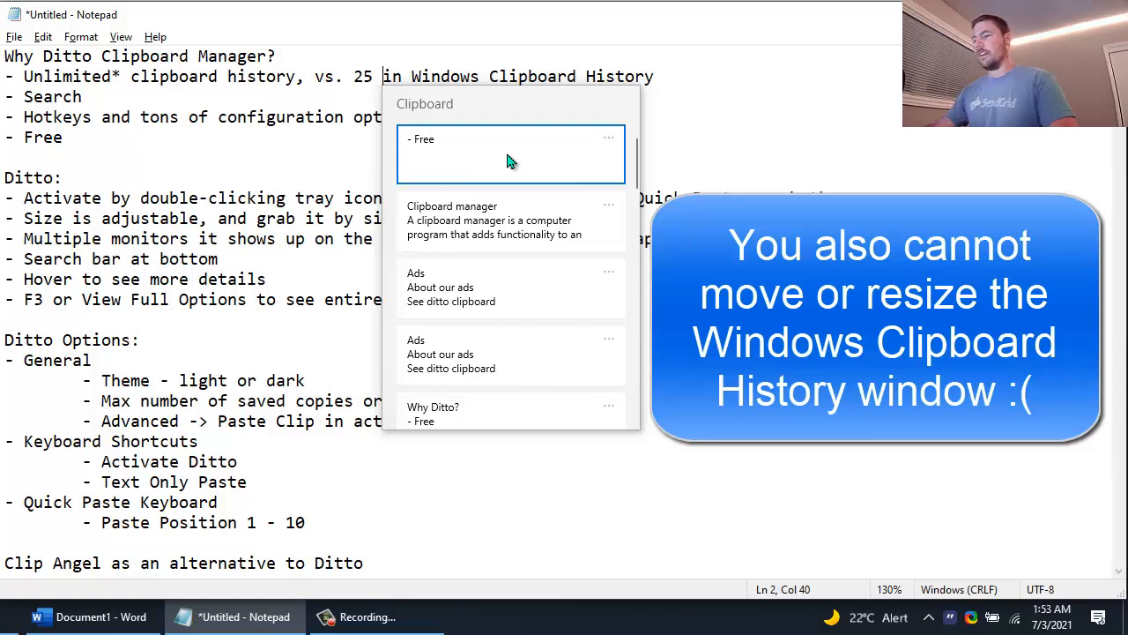
pyautogui.moveTo(536, 143)
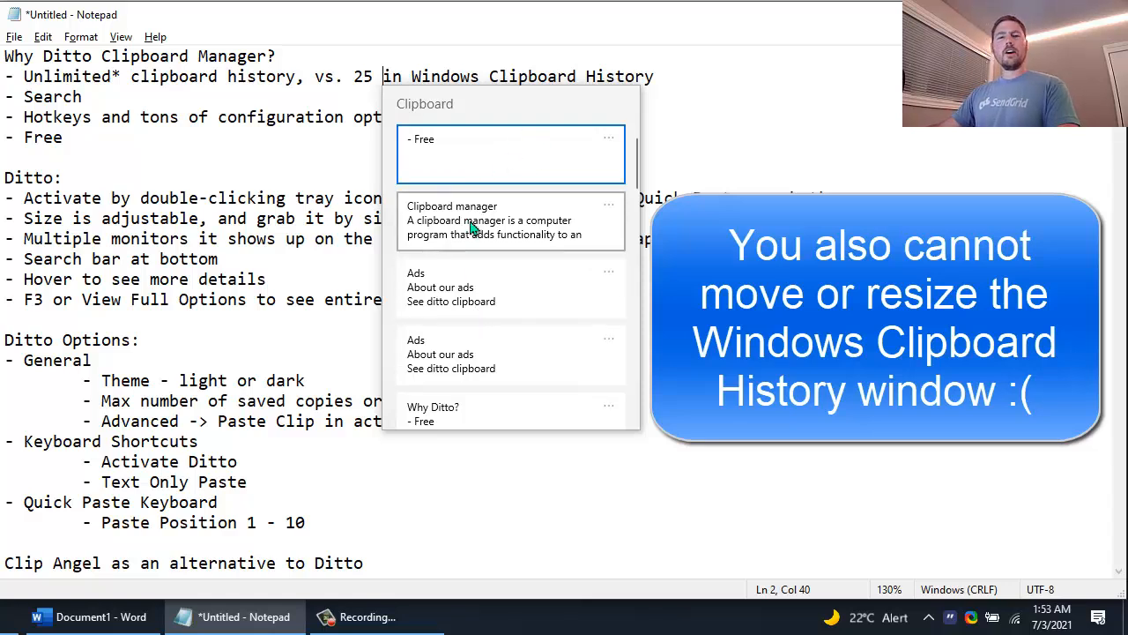
pyautogui.moveTo(491, 156)
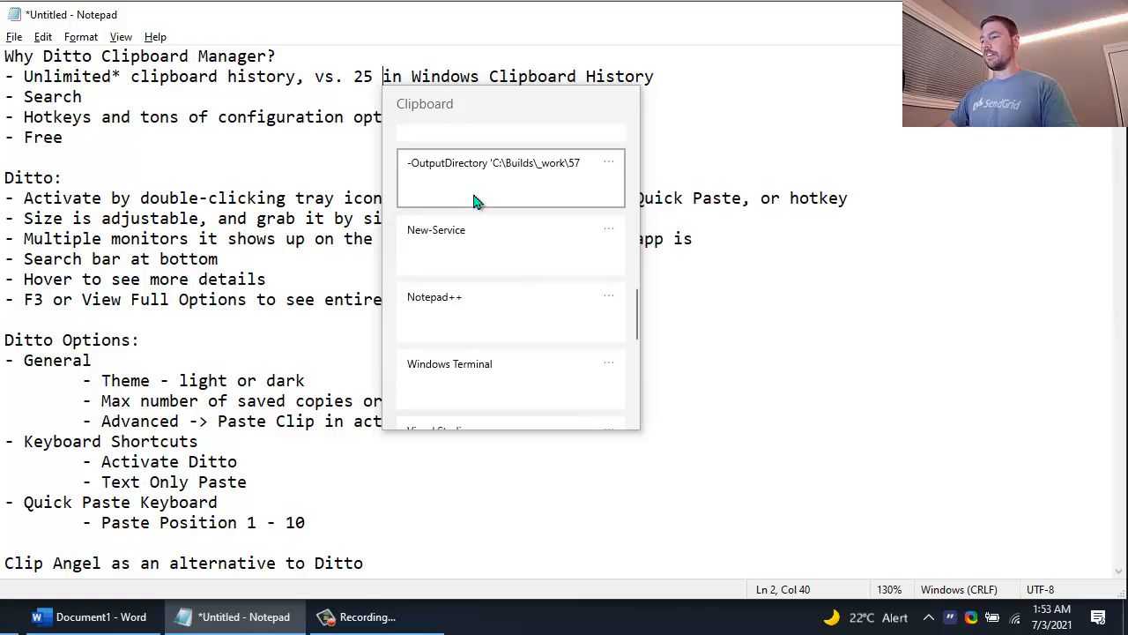
pyautogui.moveTo(516, 154)
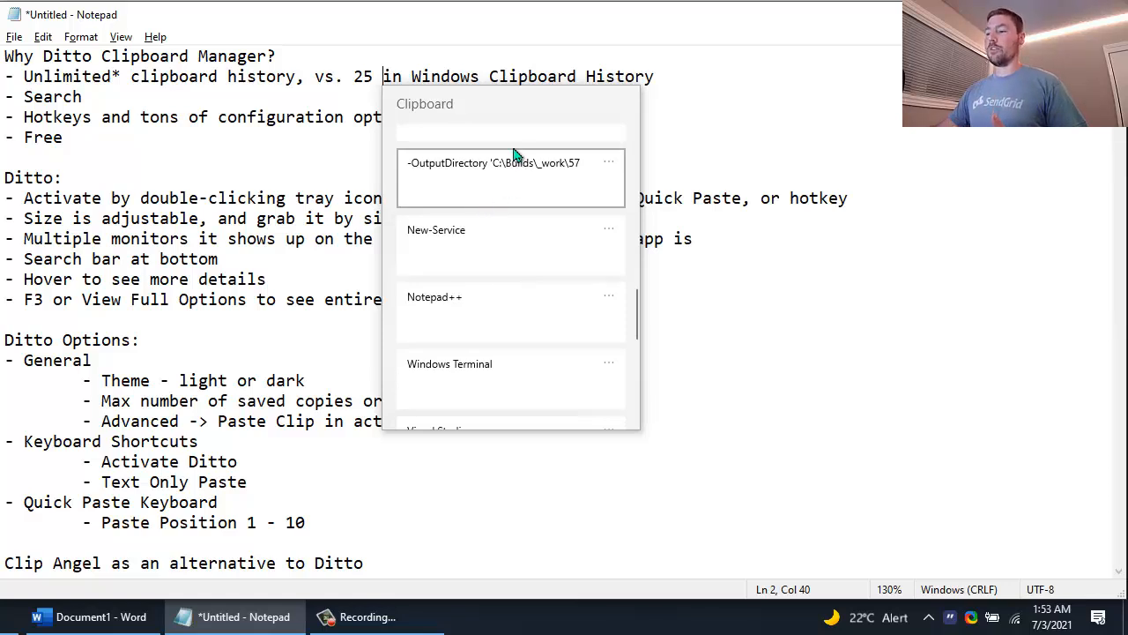
pyautogui.moveTo(448, 117)
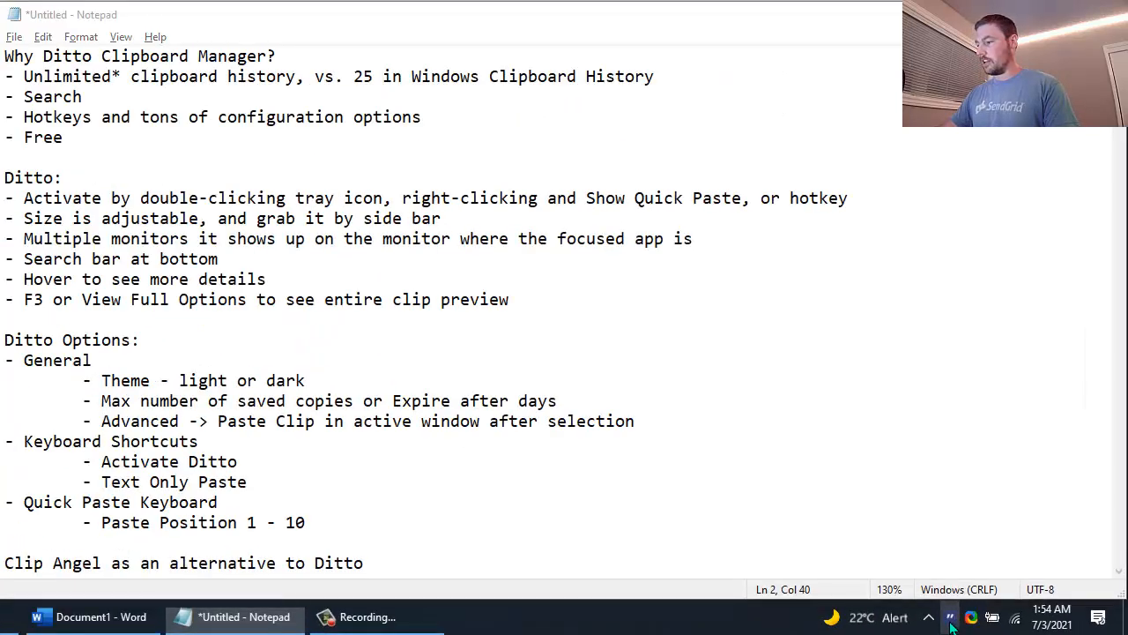
# Step: Open Ditto's saved-clips window from the tray icon
pyautogui.click(950, 616)
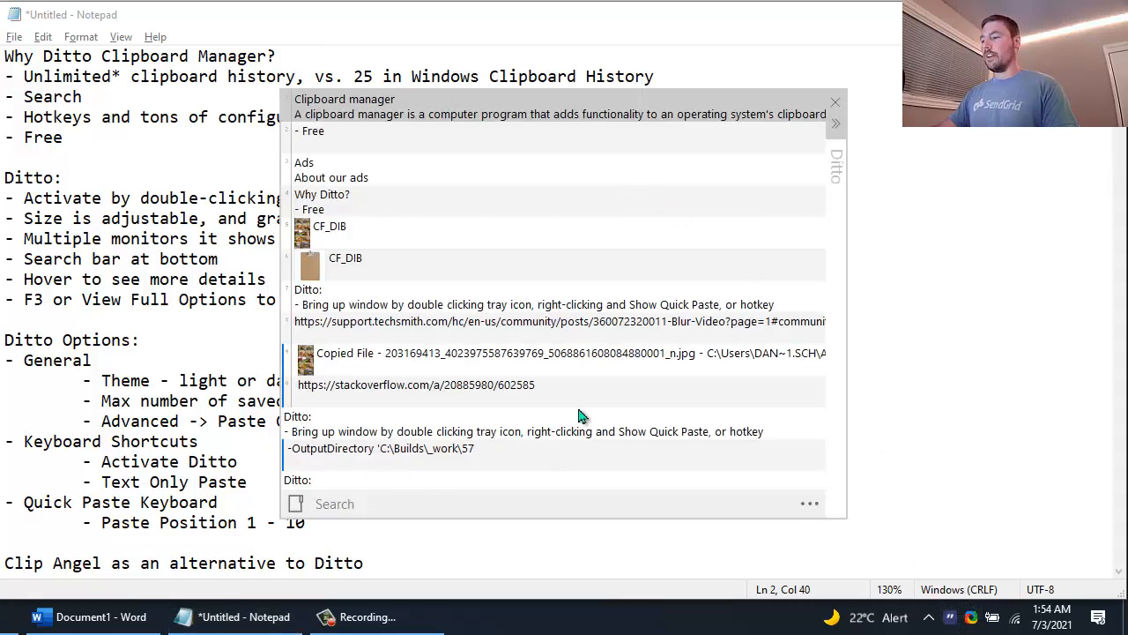
pyautogui.moveTo(357, 128)
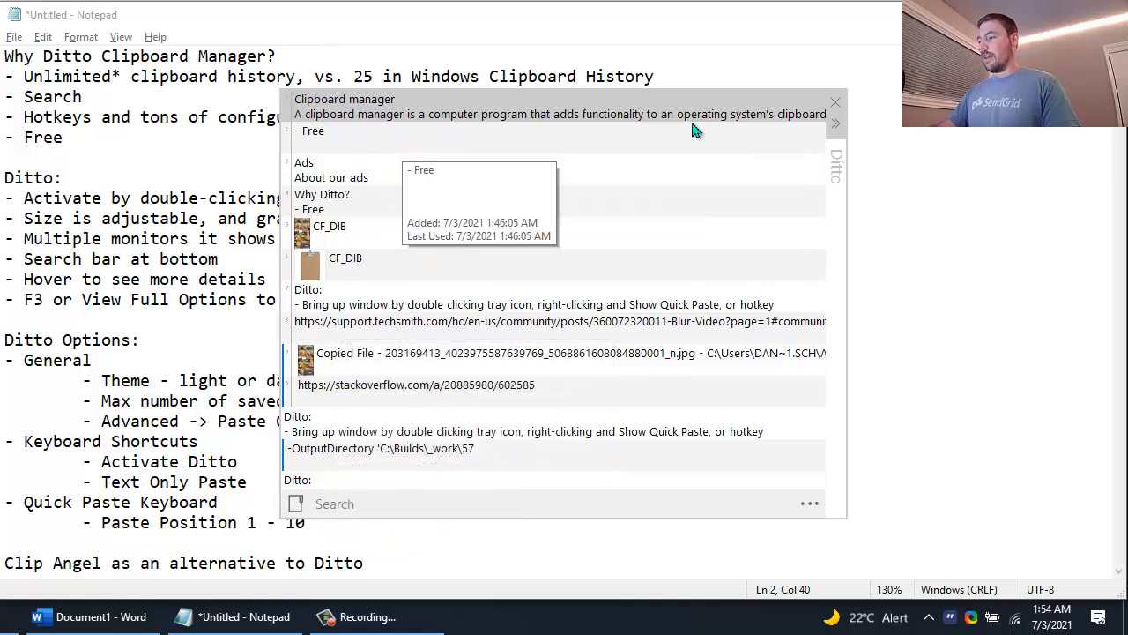
pyautogui.moveTo(851, 520)
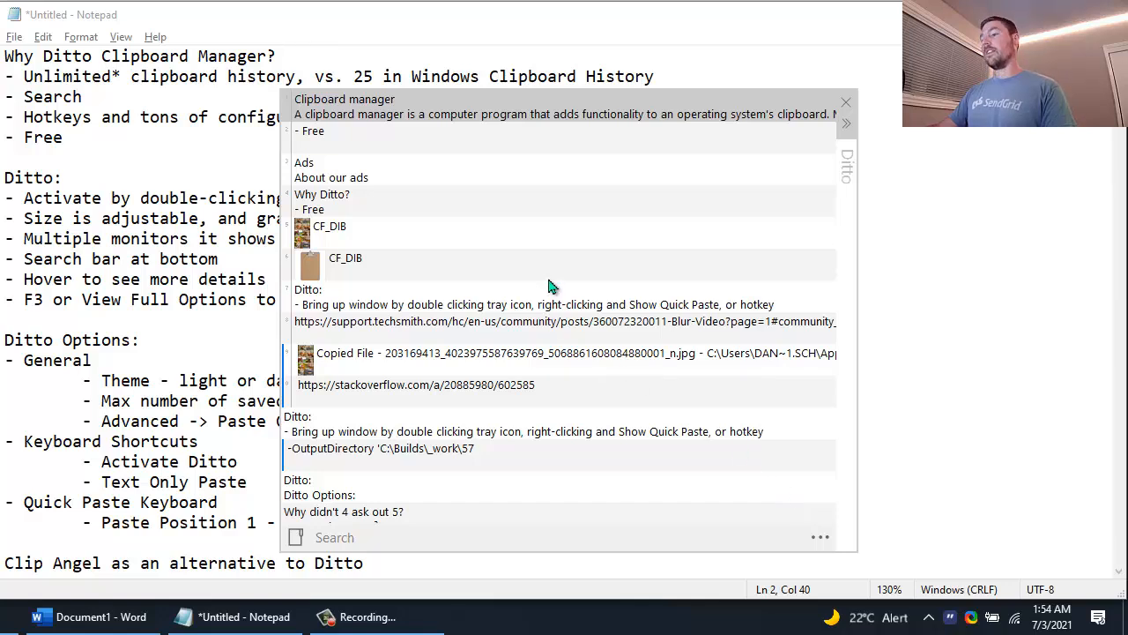
pyautogui.moveTo(551, 272)
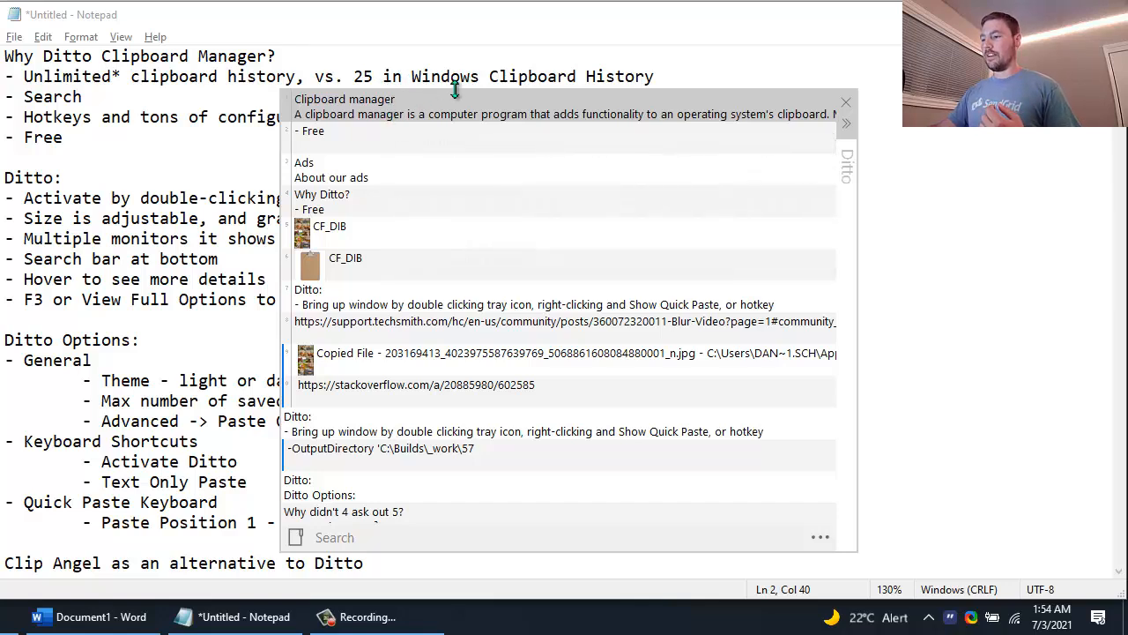
pyautogui.moveTo(851, 194)
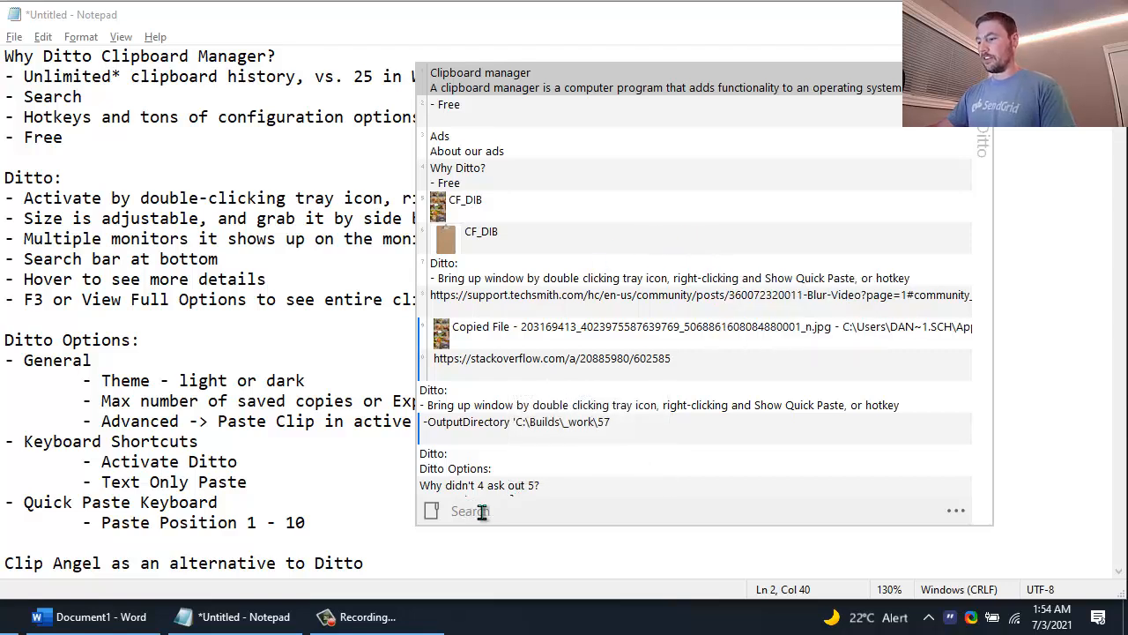
pyautogui.click(481, 512)
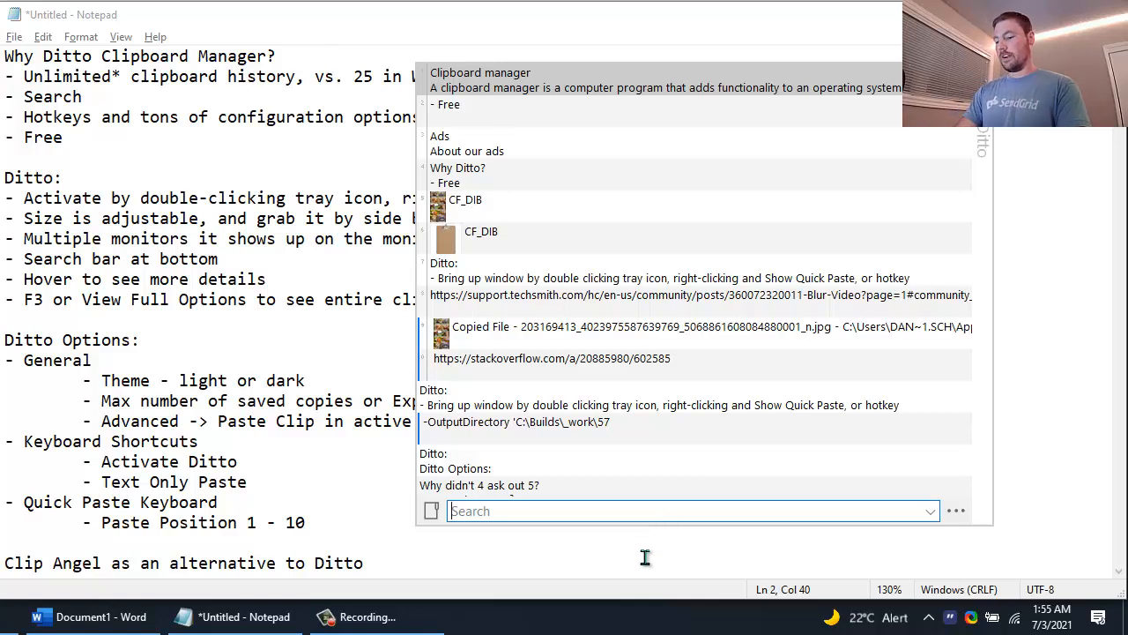
pyautogui.write('jokes')
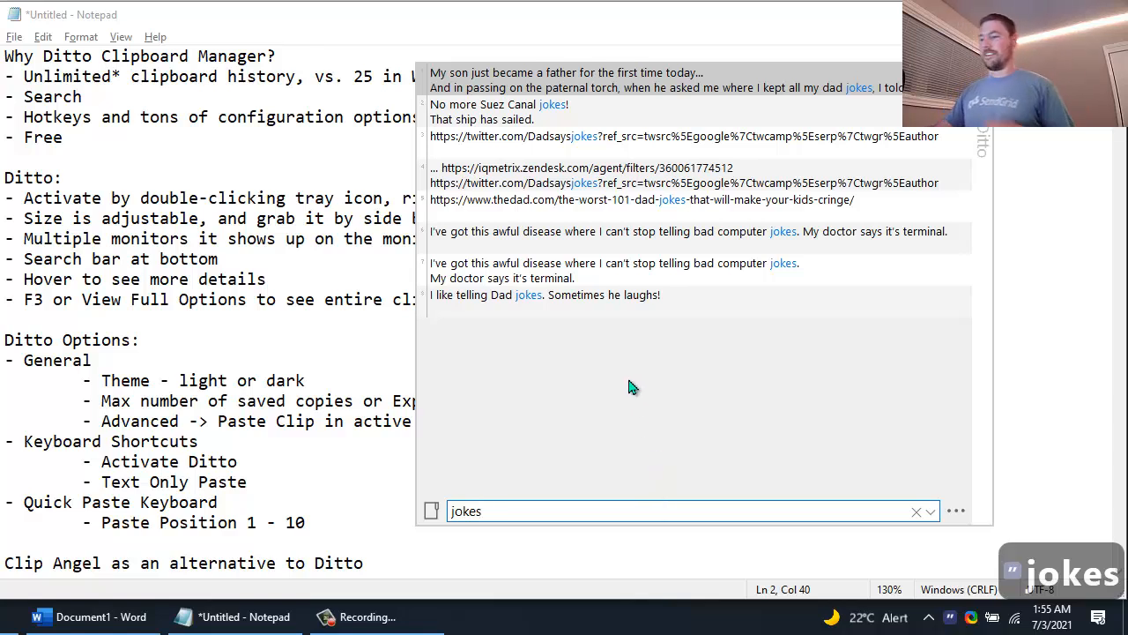
pyautogui.moveTo(599, 87)
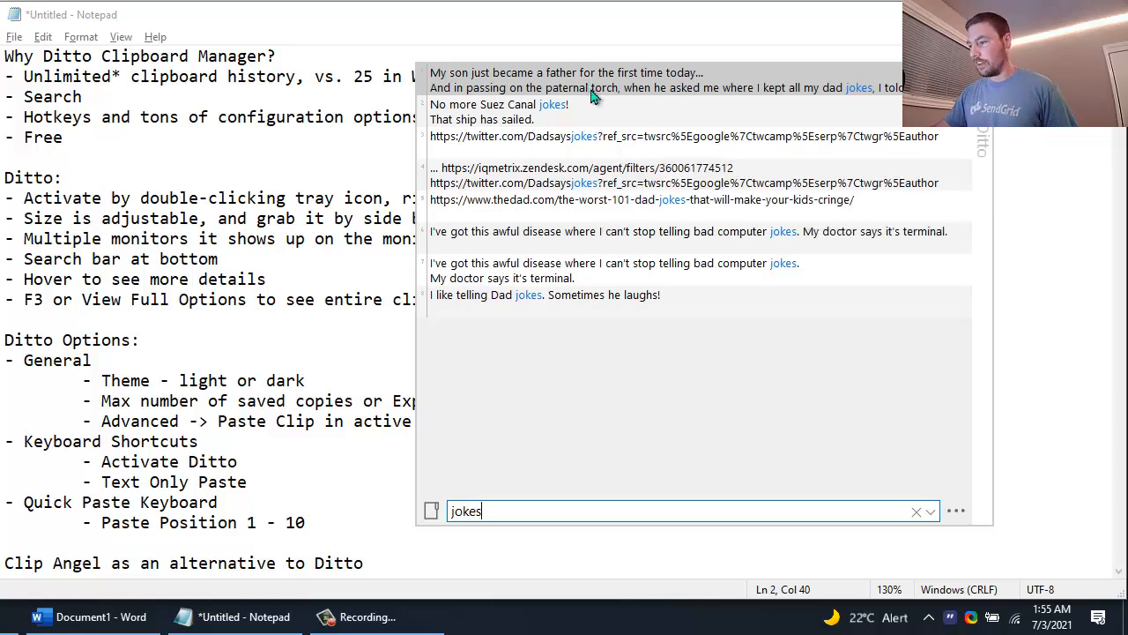
pyautogui.moveTo(573, 238)
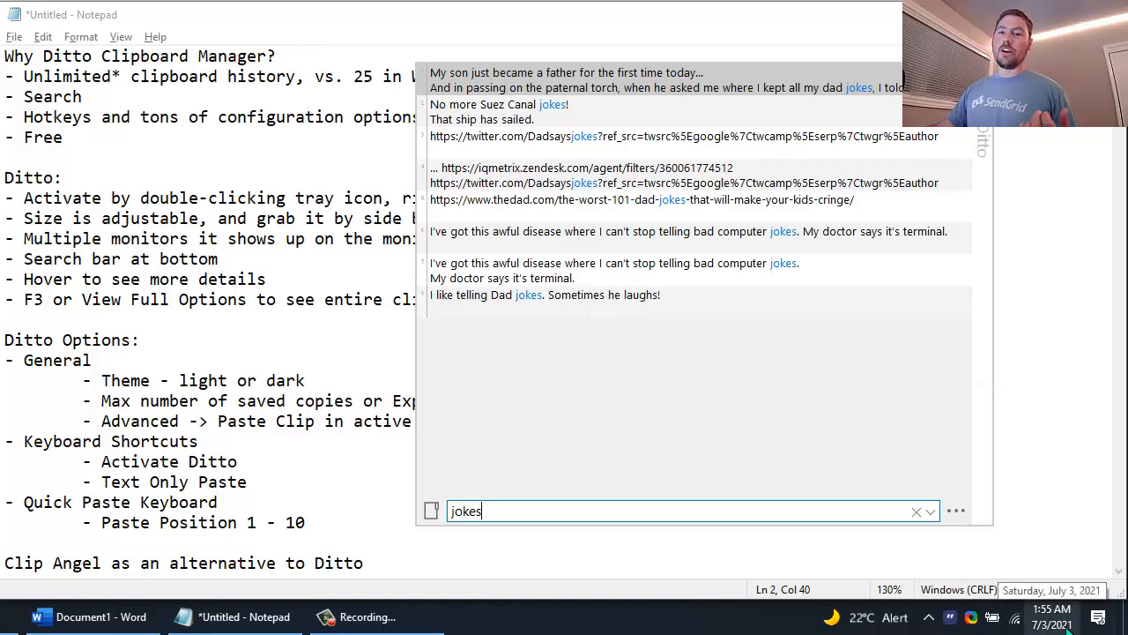
pyautogui.moveTo(679, 228)
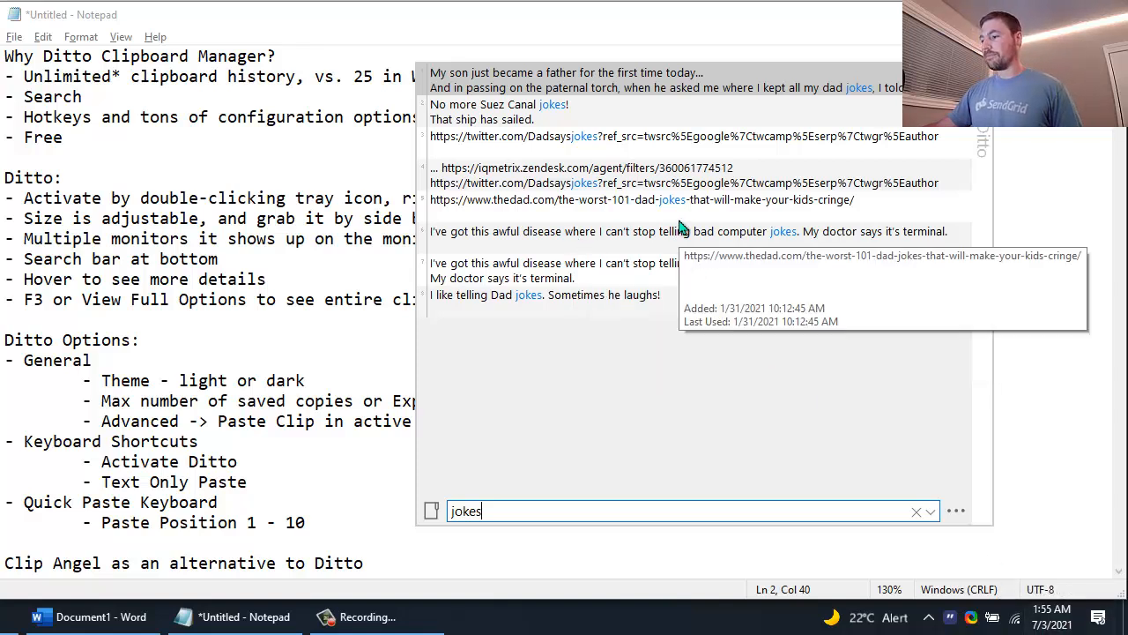
pyautogui.moveTo(267, 122)
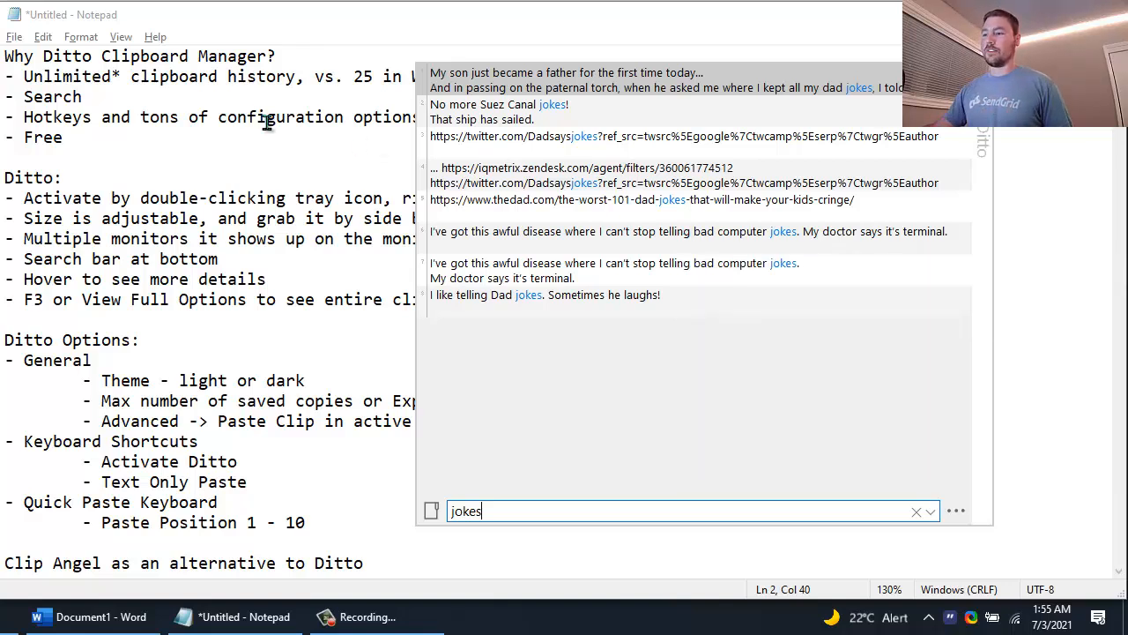
pyautogui.moveTo(569, 342)
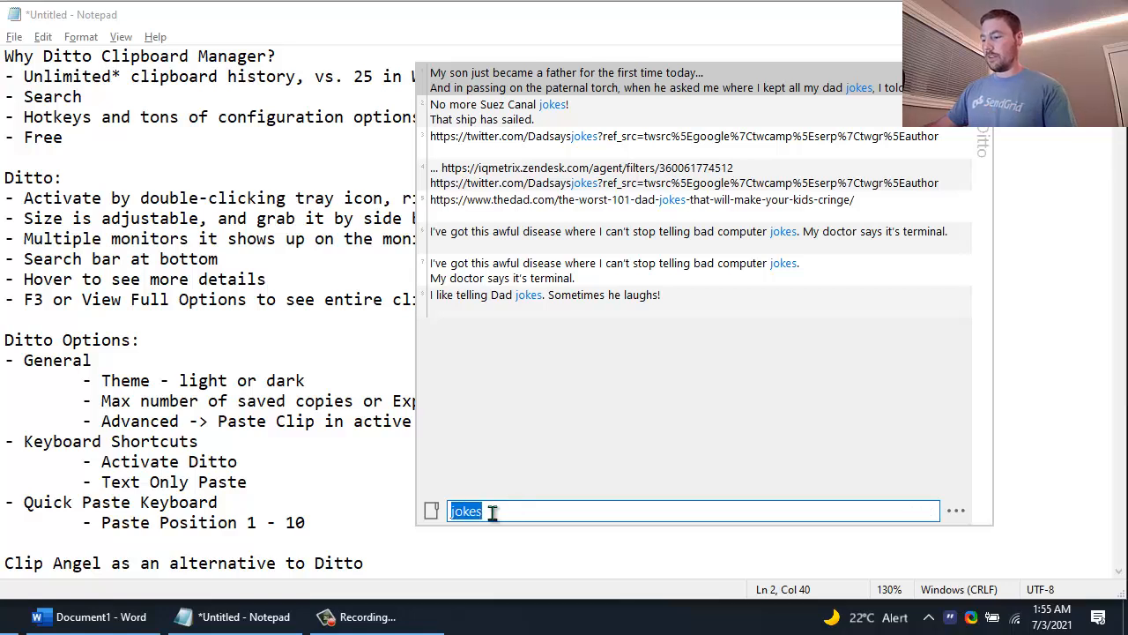
pyautogui.write('dad')
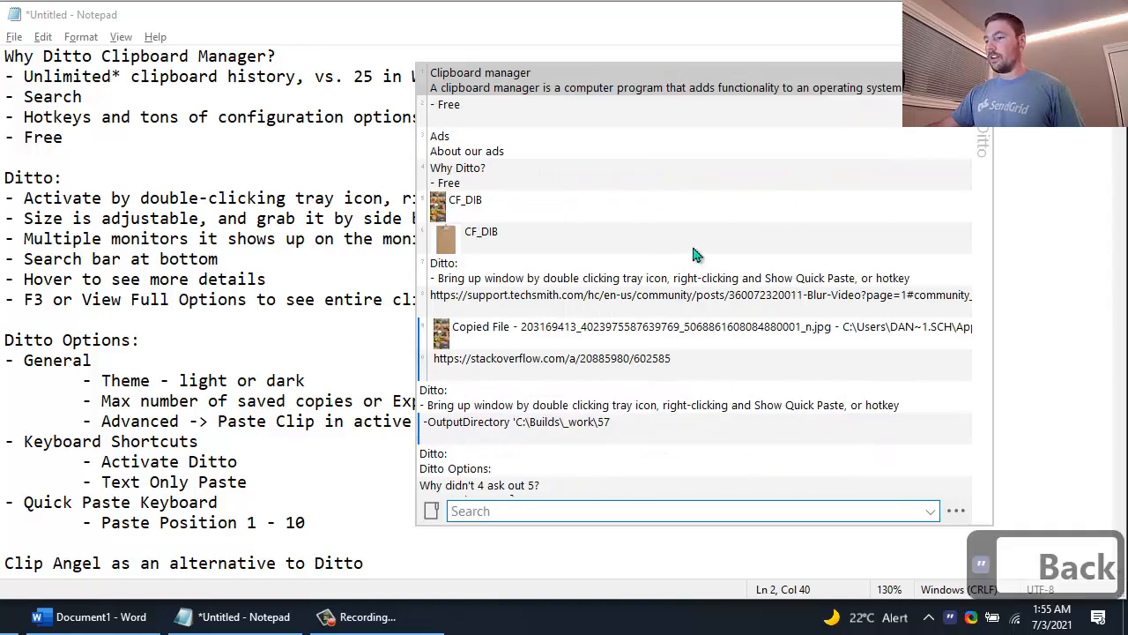
pyautogui.moveTo(466, 207)
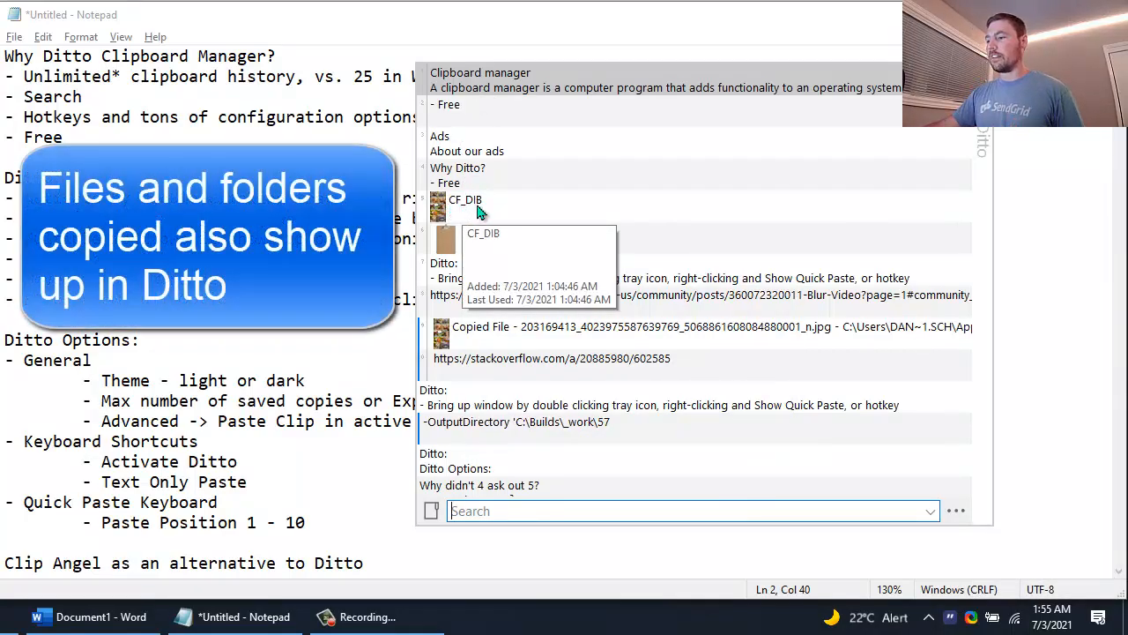
# Step: Open the full-size preview of the CF_DIB animal-pun meme image clip
pyautogui.rightClick(464, 199)
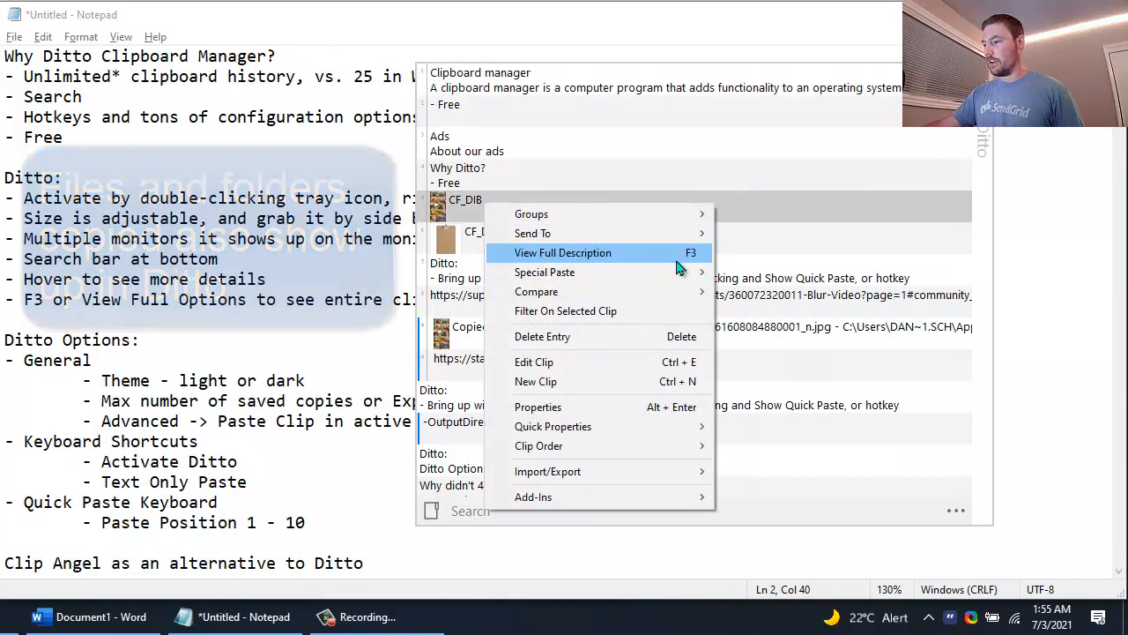
pyautogui.click(562, 253)
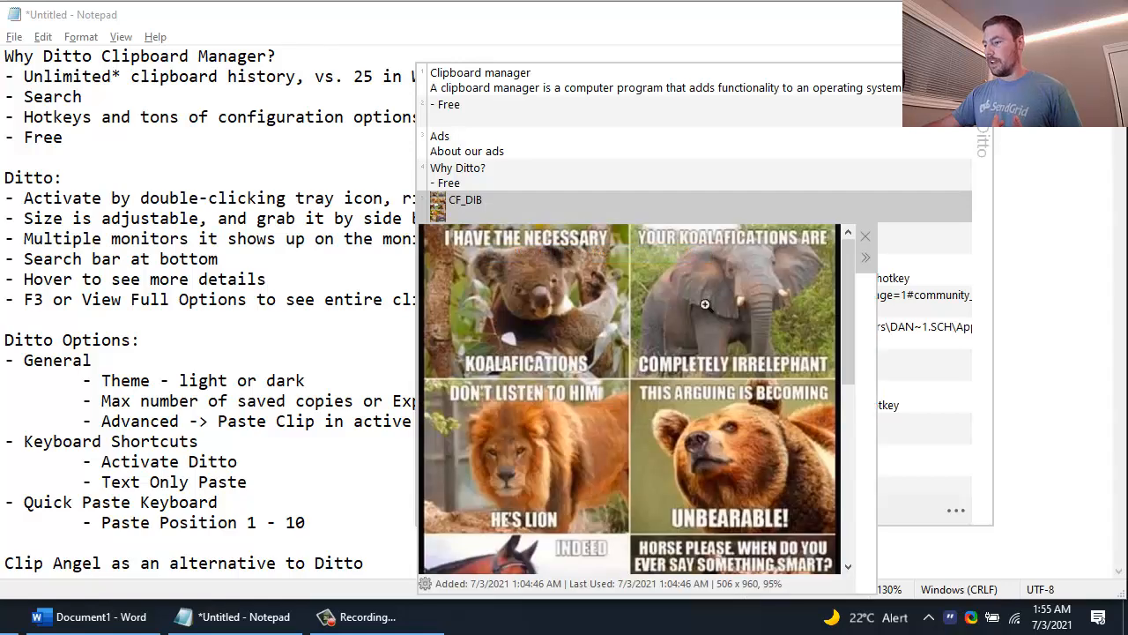
pyautogui.scroll(-3)
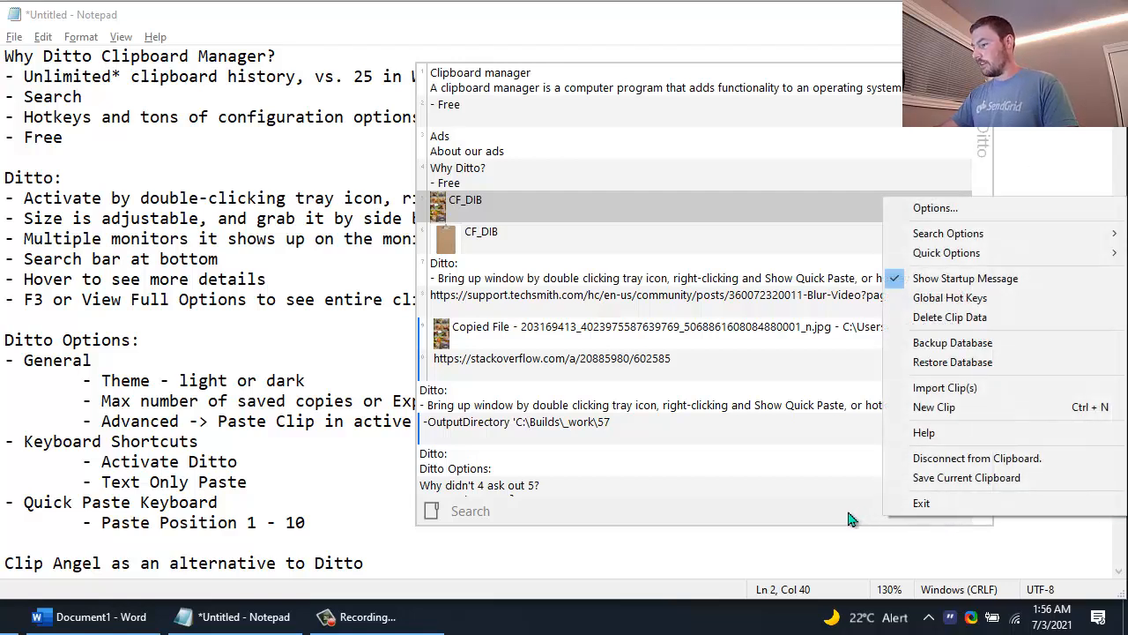
pyautogui.moveTo(970, 379)
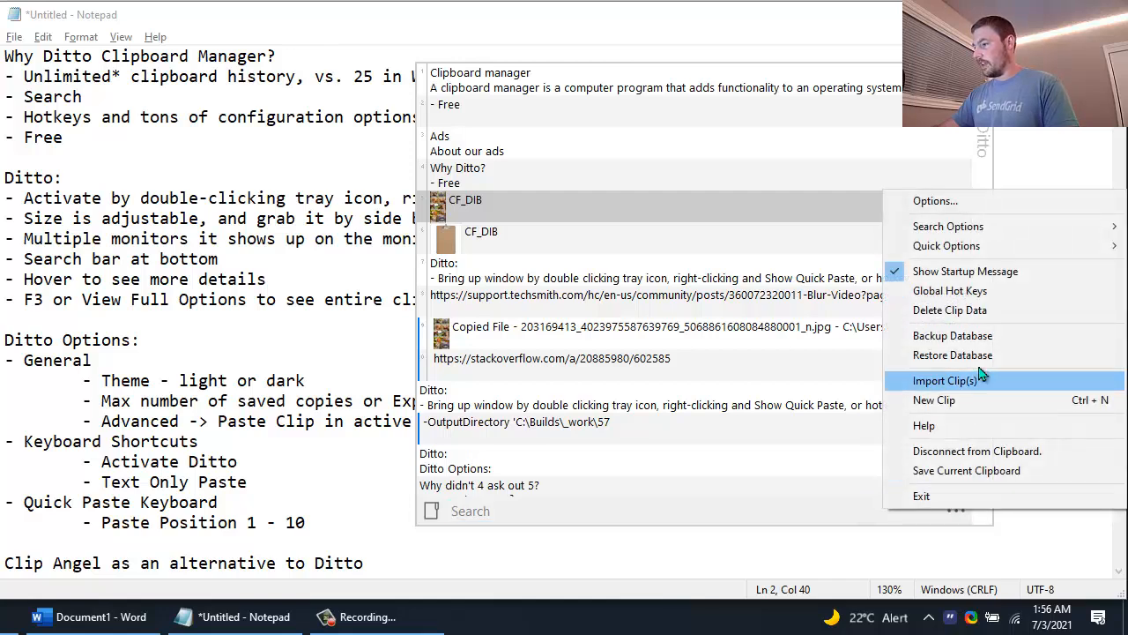
# Step: Switch Ditto's theme to DarkerDitto in Options and confirm with OK
pyautogui.click(935, 201)
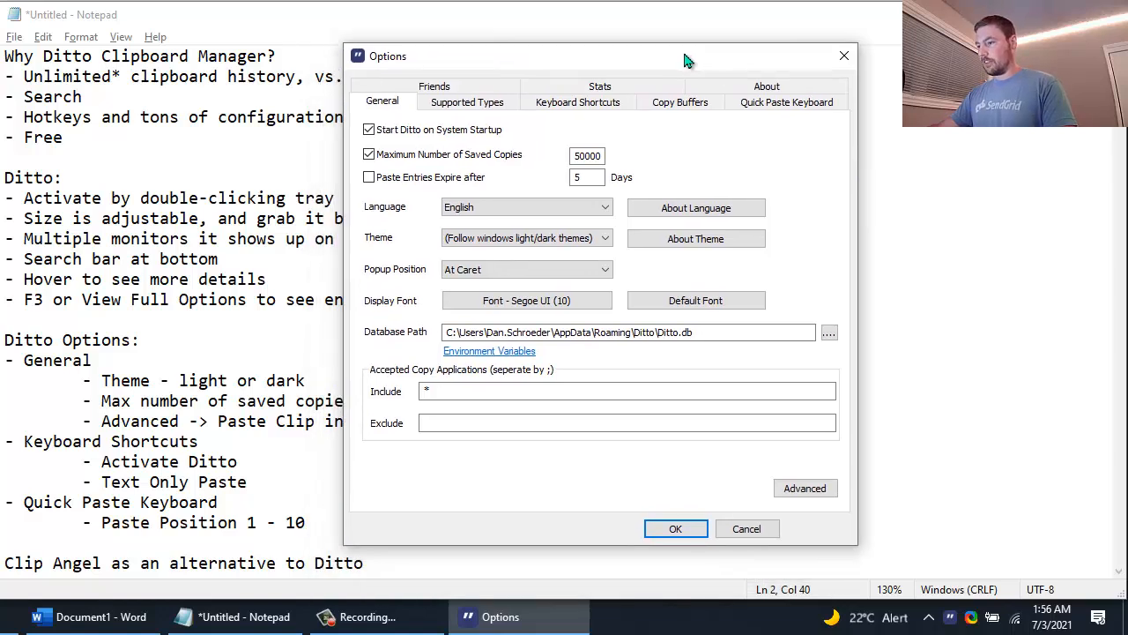
pyautogui.click(527, 237)
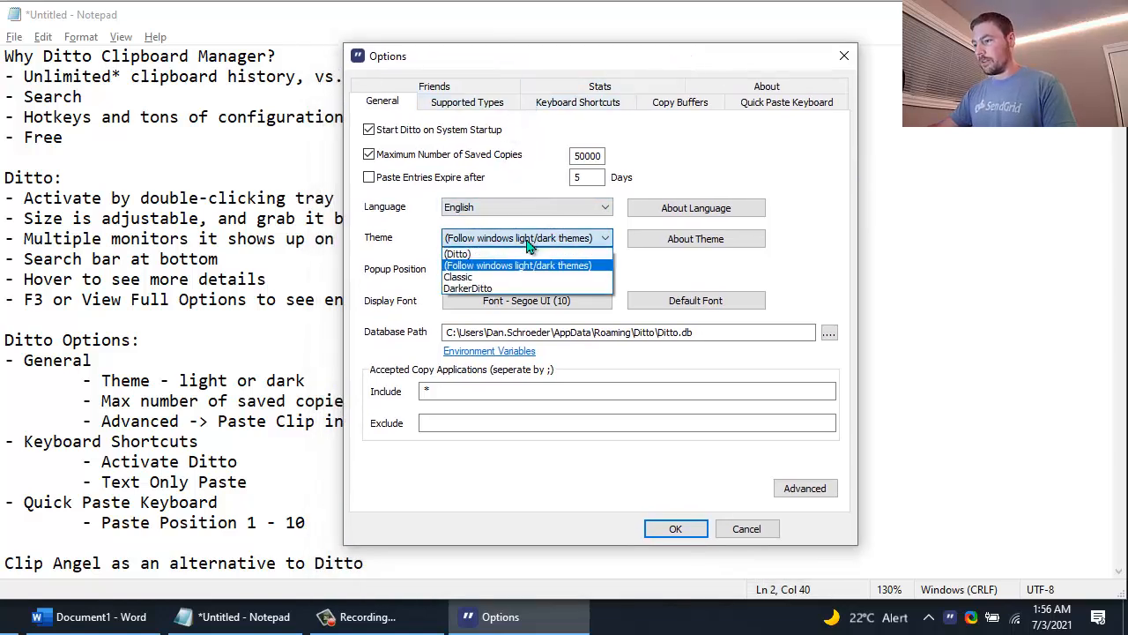
pyautogui.click(468, 288)
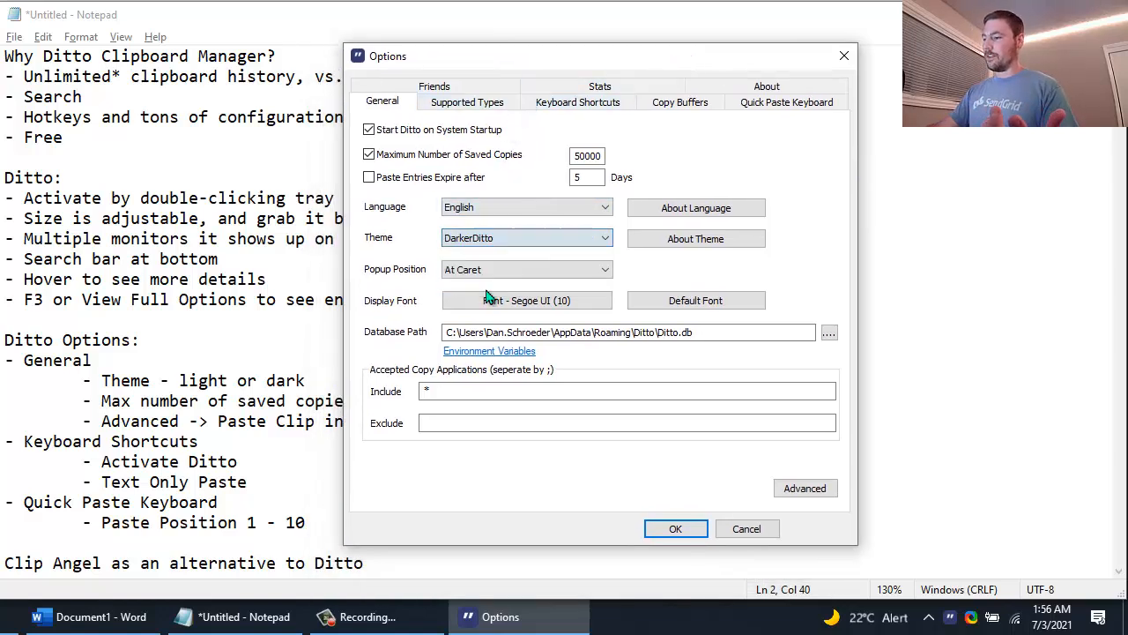
pyautogui.click(675, 528)
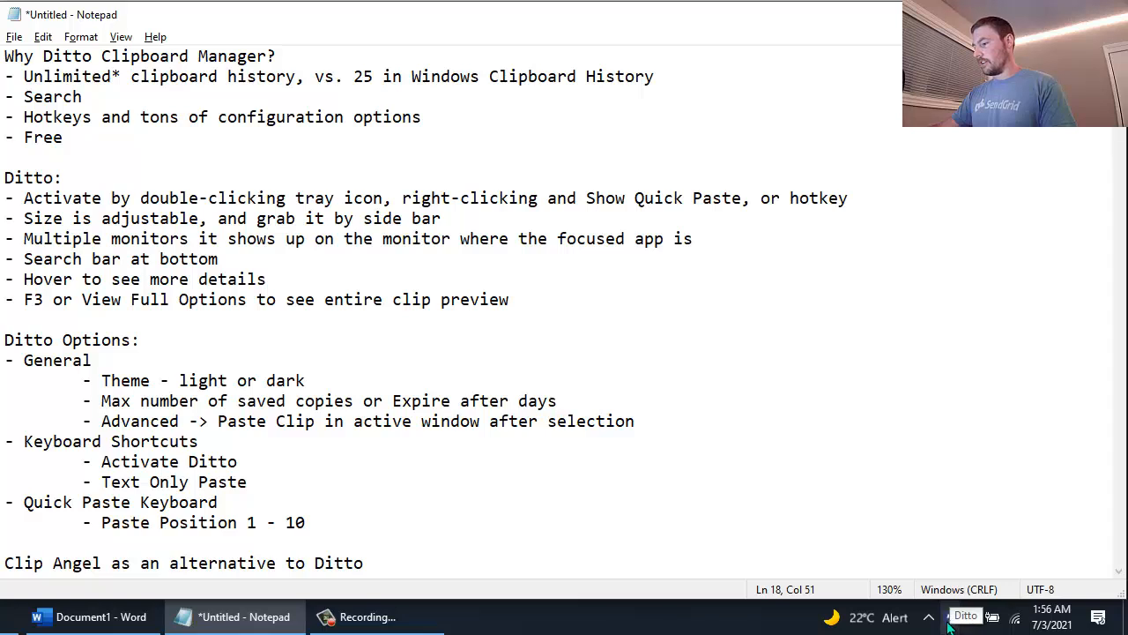
# Step: Bring up the dark-themed clip list and reopen Ditto's Options
pyautogui.rightClick(964, 616)
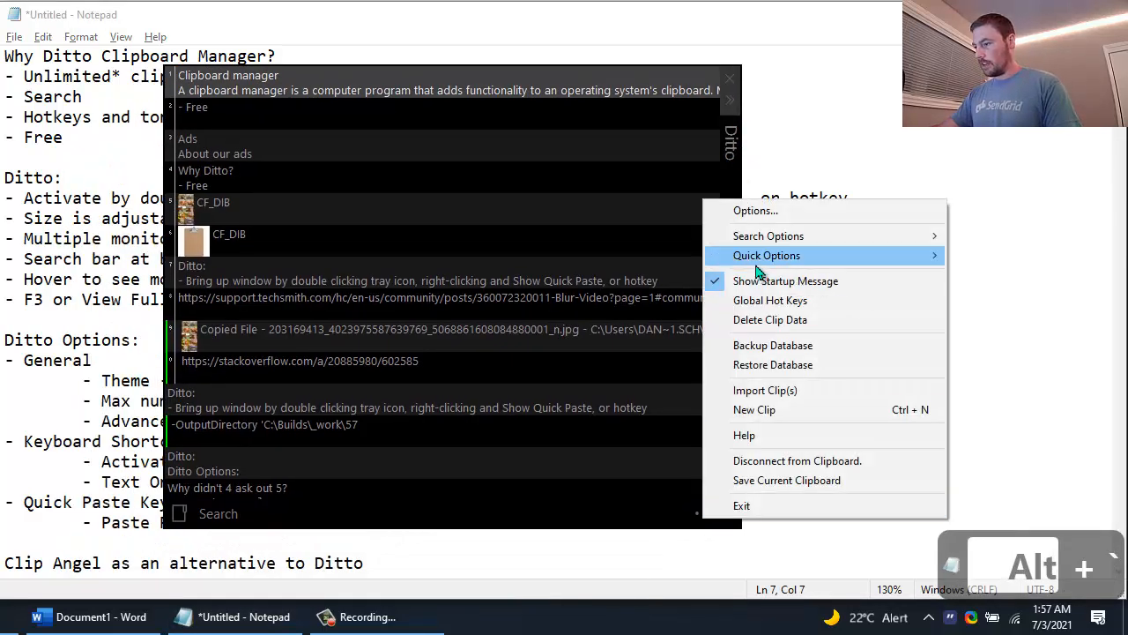
pyautogui.click(755, 210)
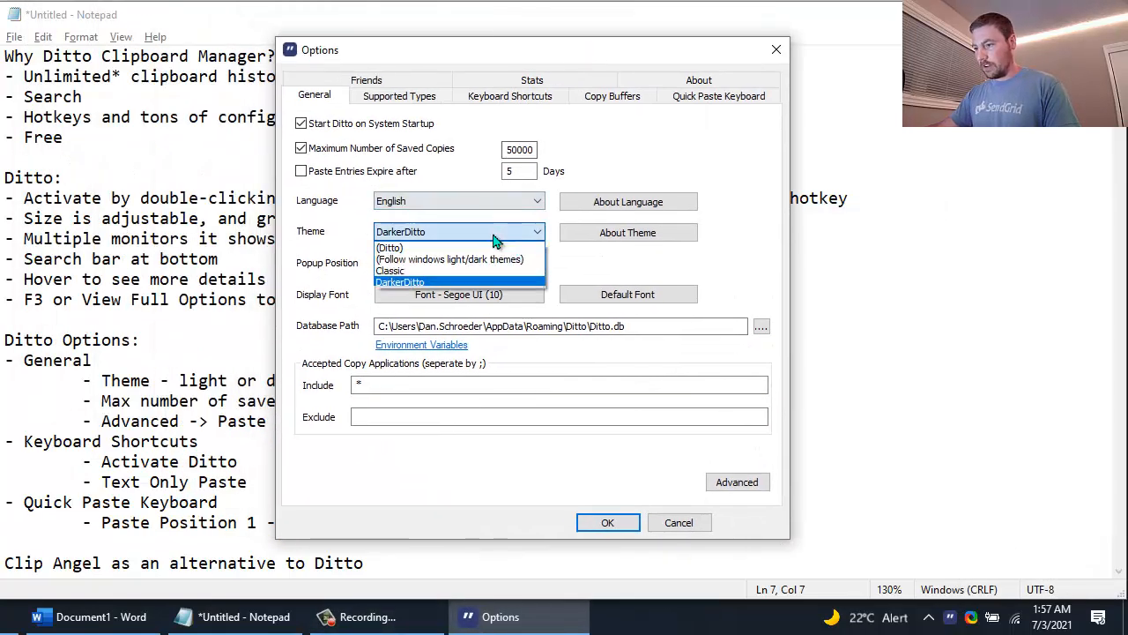
pyautogui.click(450, 259)
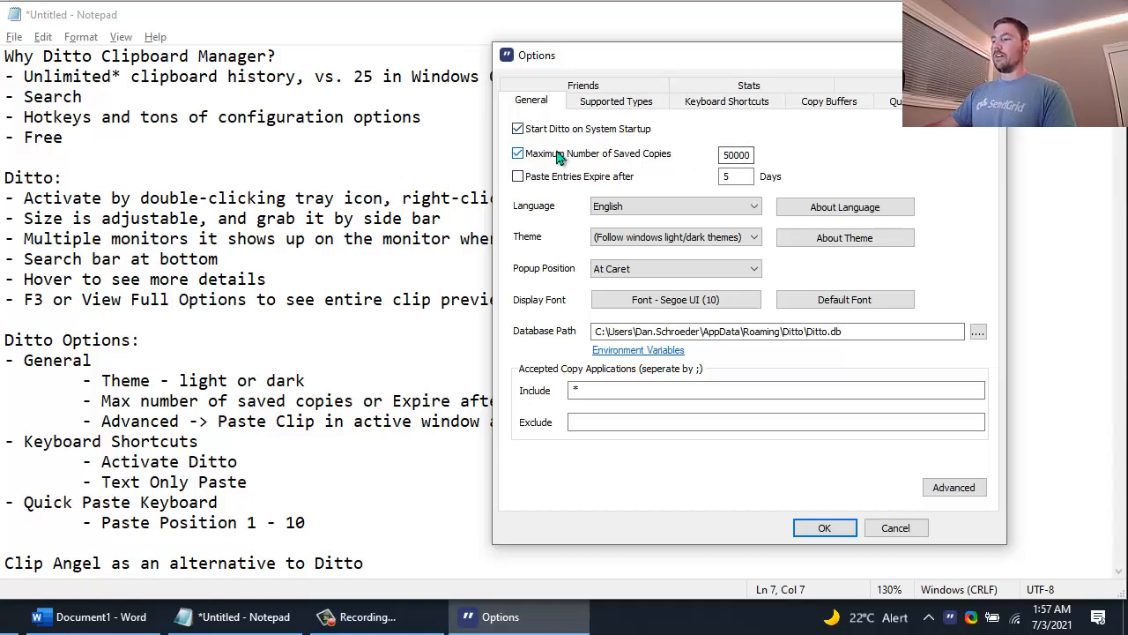
pyautogui.moveTo(657, 167)
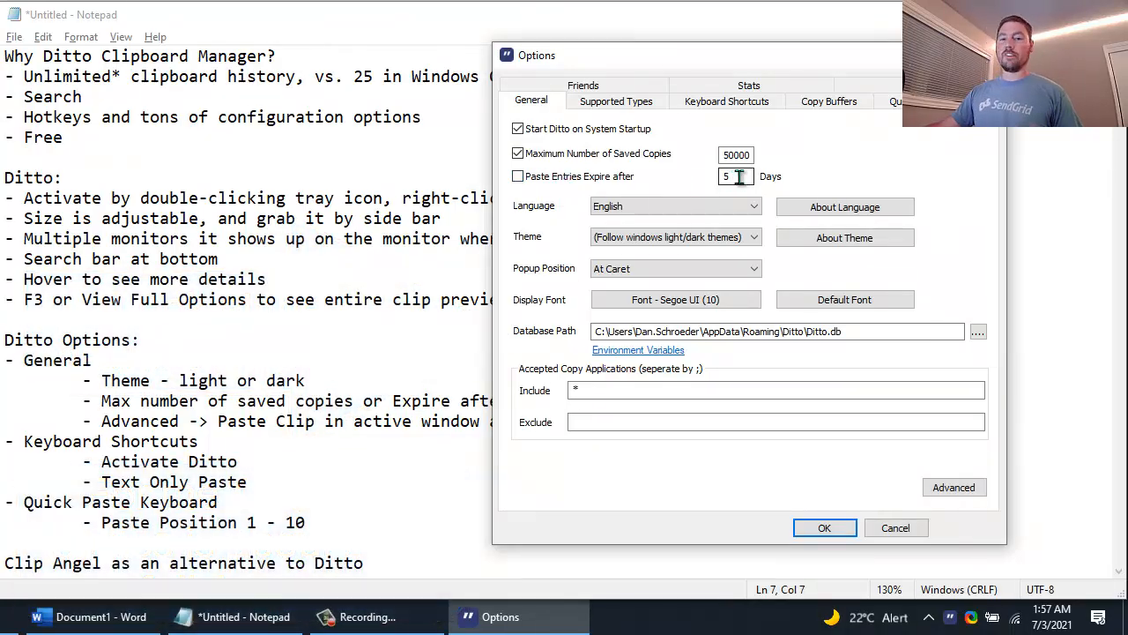
# Step: Check the clip expiry days and change the 'Paste Clip in active window after selection' advanced setting
pyautogui.click(518, 175)
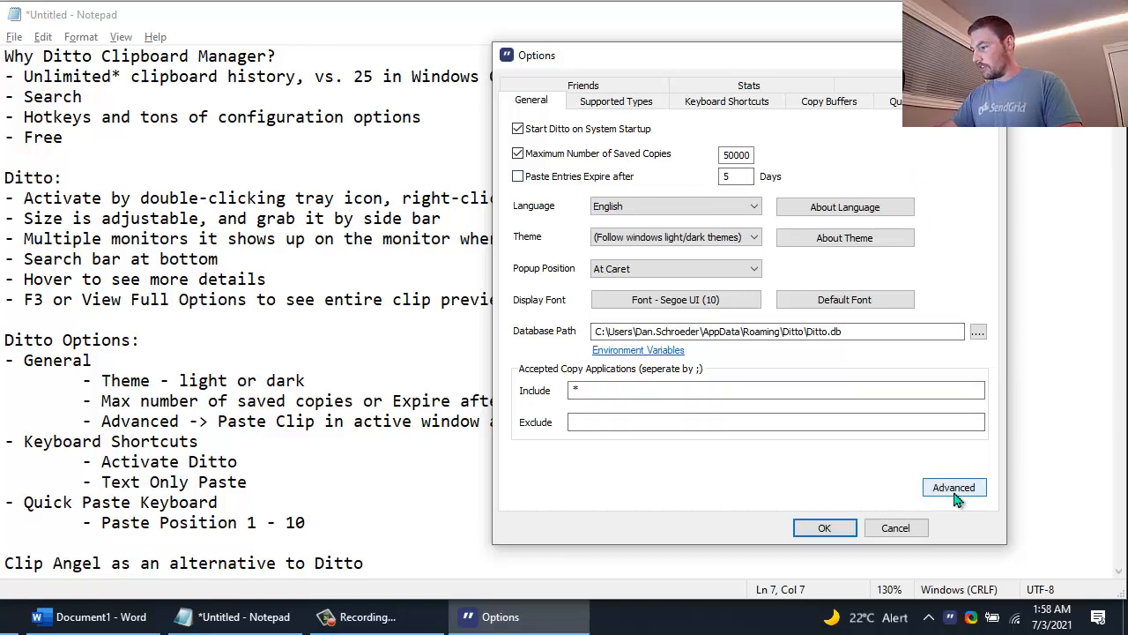
pyautogui.click(953, 486)
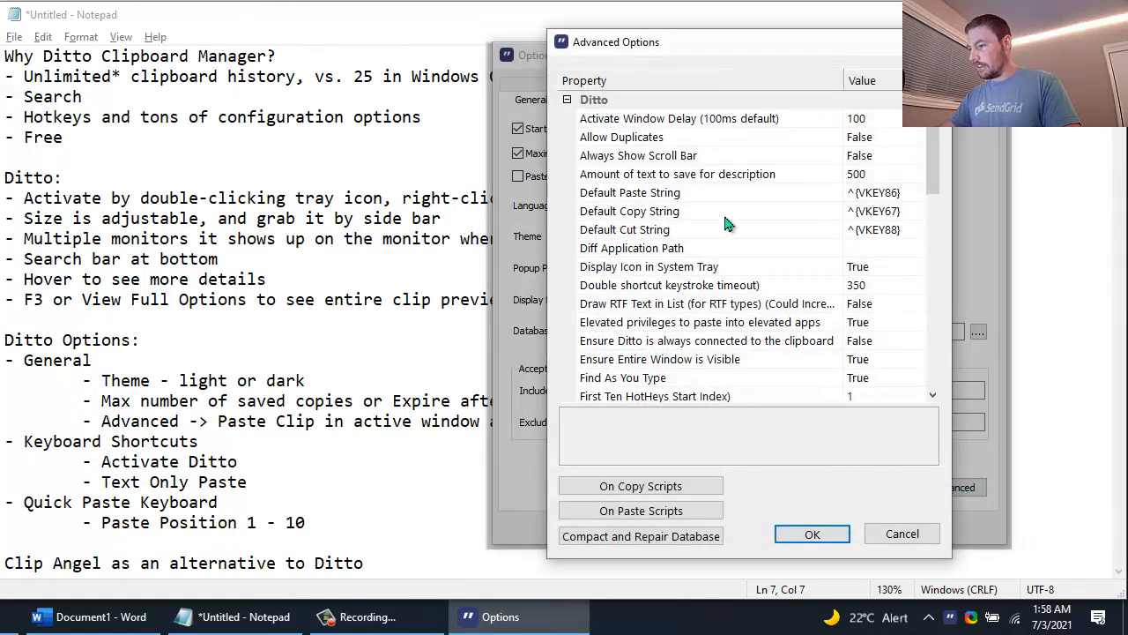
pyautogui.scroll(-3)
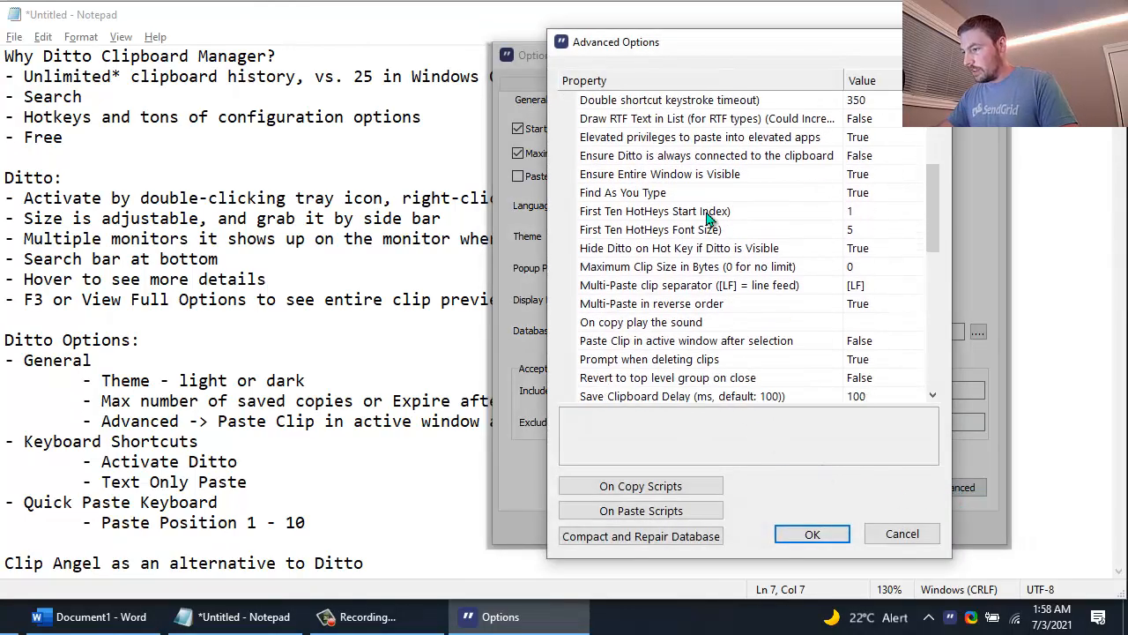
pyautogui.scroll(-3)
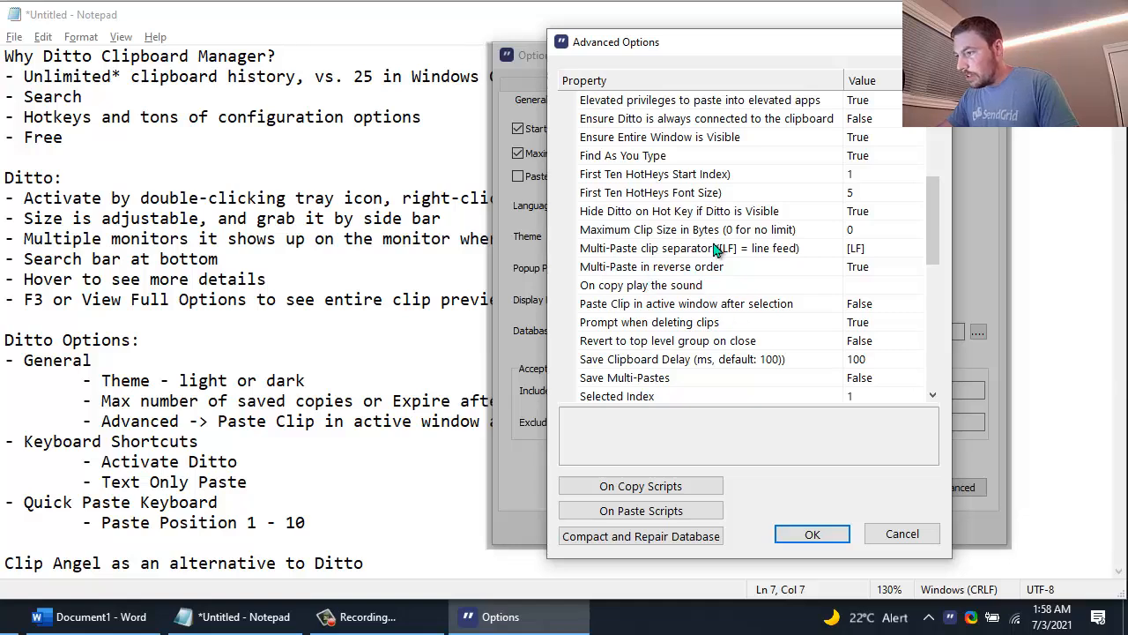
pyautogui.click(686, 303)
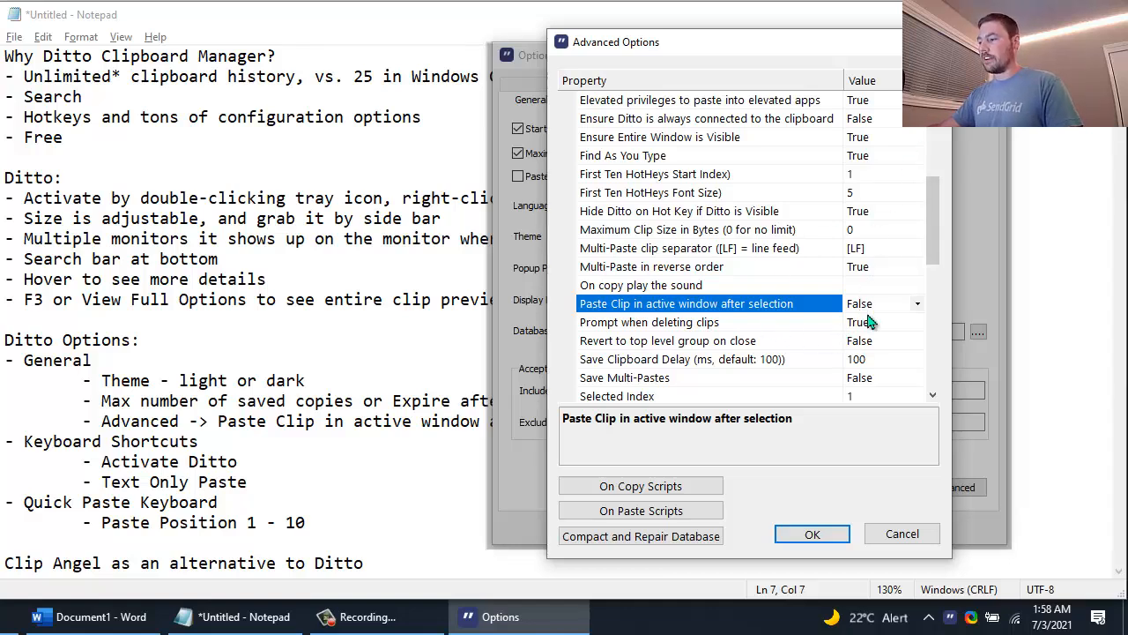
pyautogui.click(811, 533)
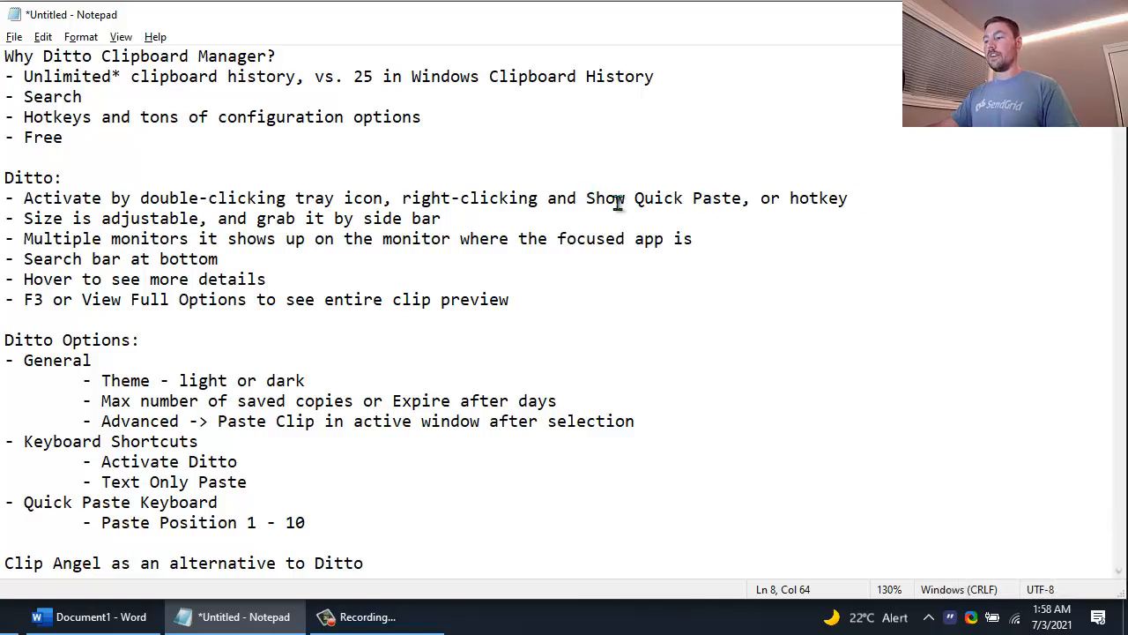
pyautogui.press('ctrl+v')
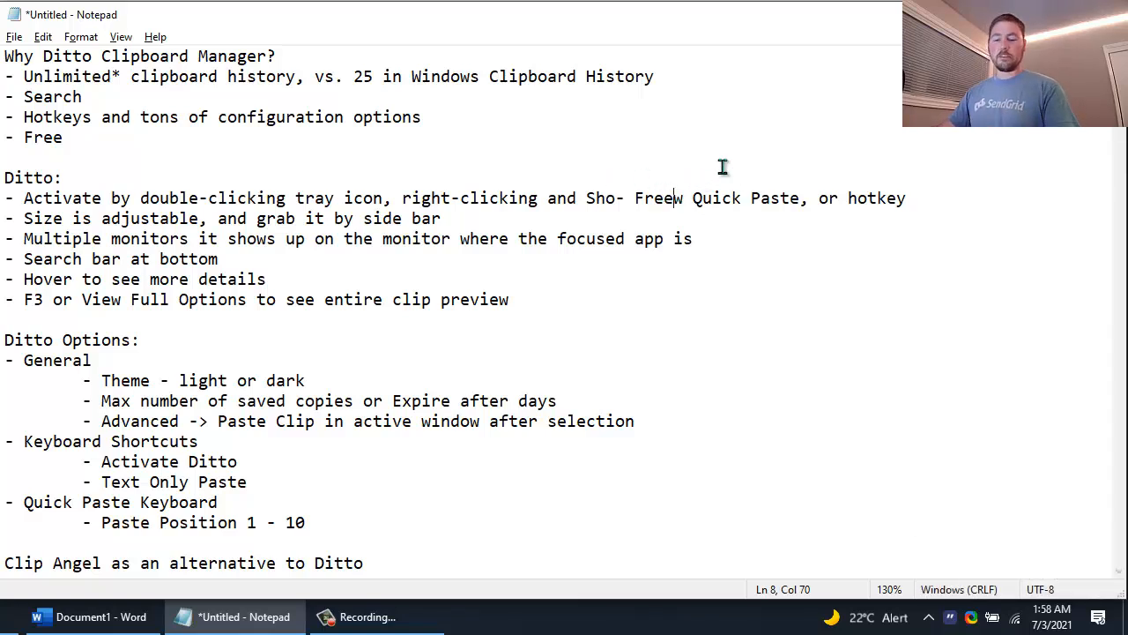
pyautogui.press('ctrl+z')
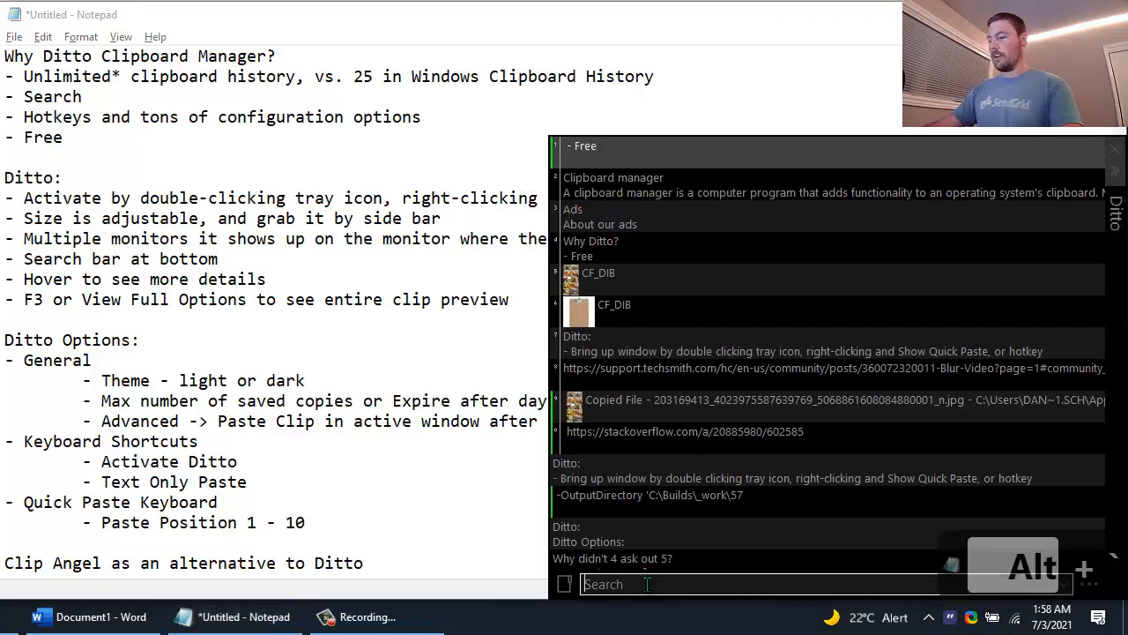
pyautogui.write('dad')
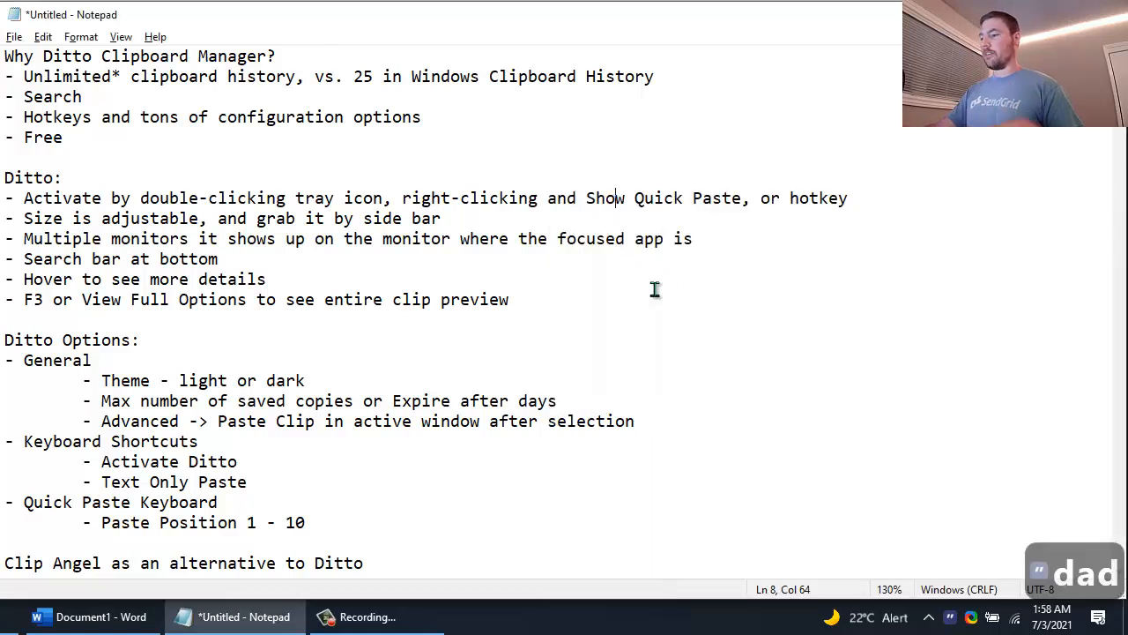
pyautogui.moveTo(524, 221)
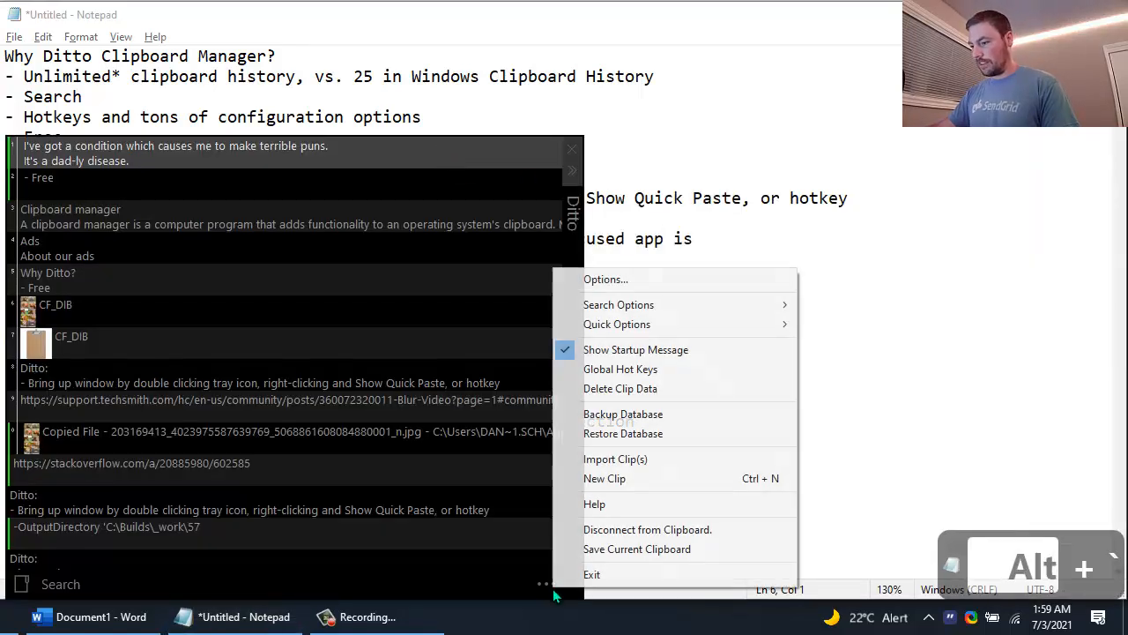
# Step: Dismiss the menu and reopen Ditto's Options from the light-themed clip list
pyautogui.click(606, 278)
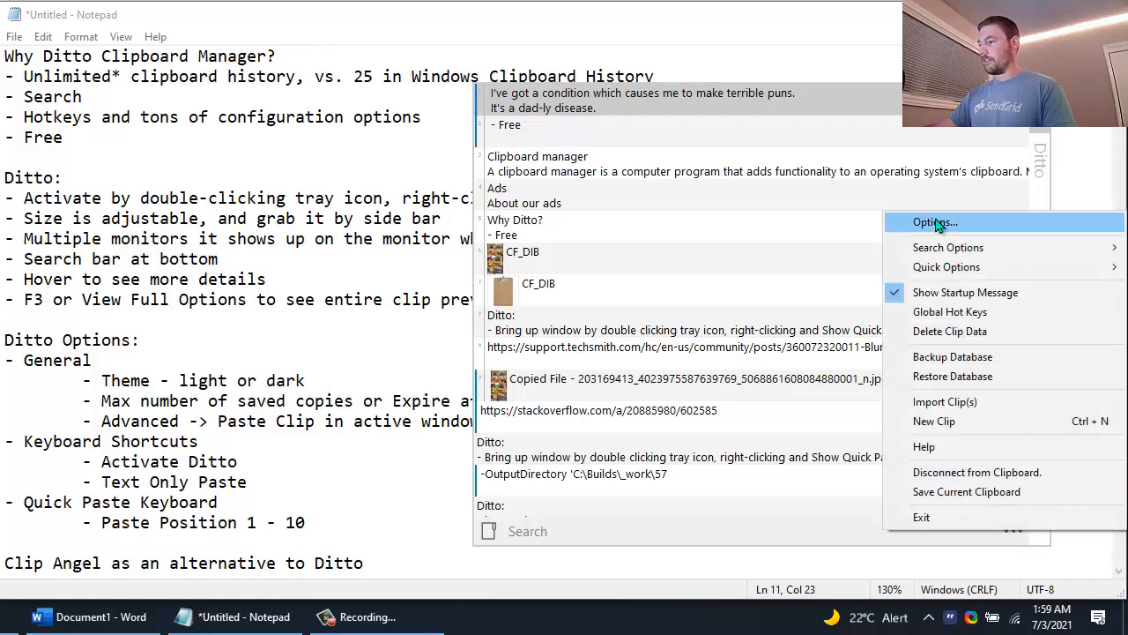
pyautogui.click(934, 221)
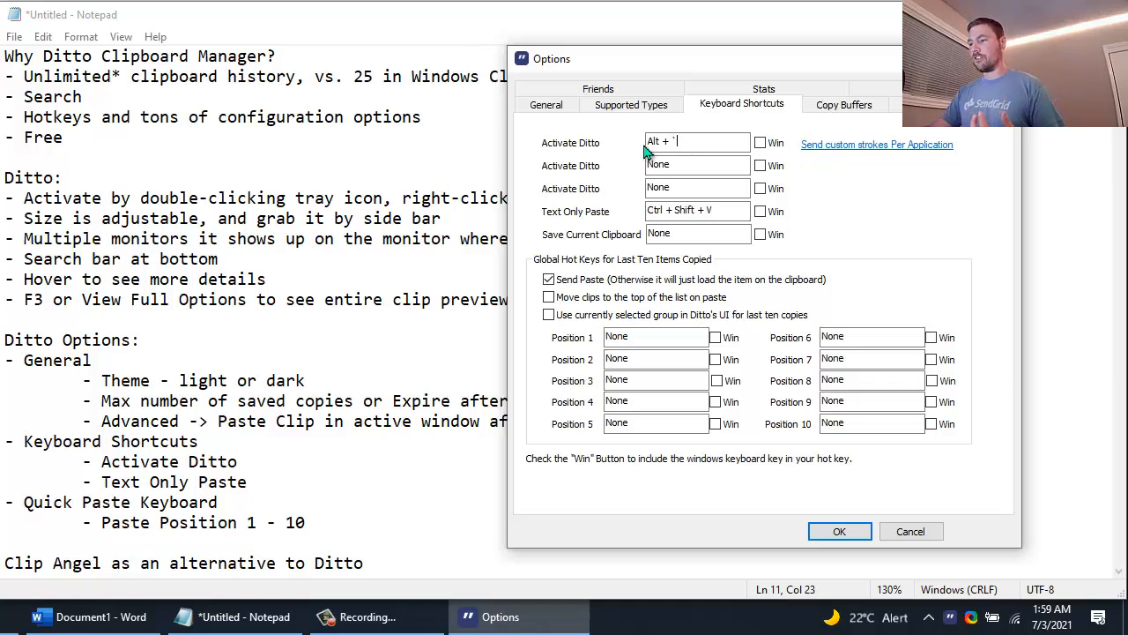
pyautogui.moveTo(692, 146)
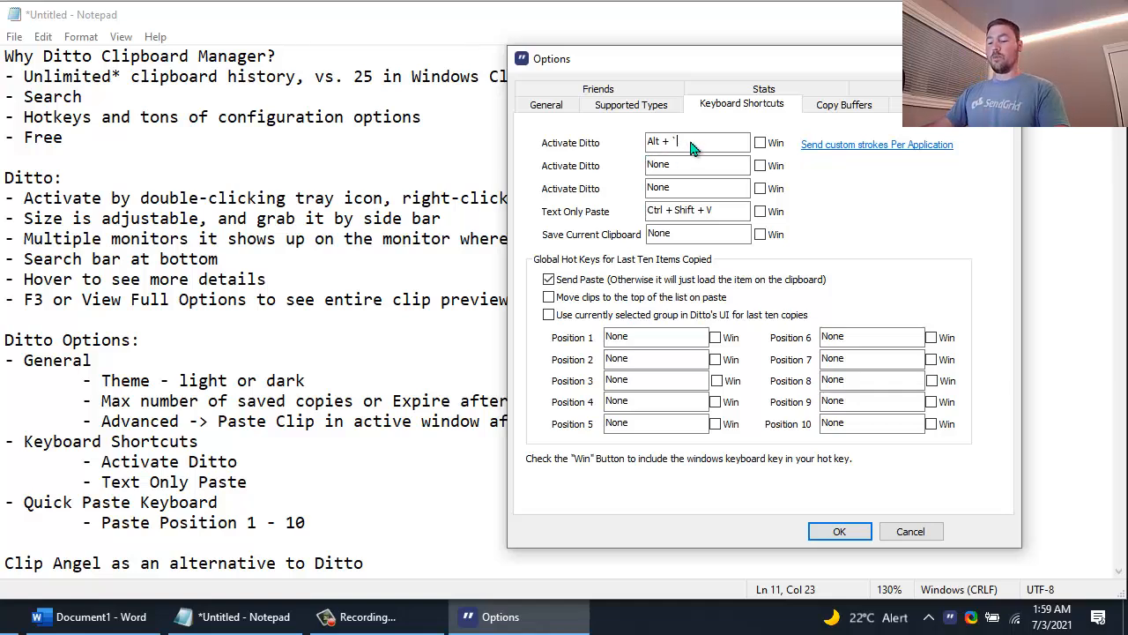
pyautogui.moveTo(731, 238)
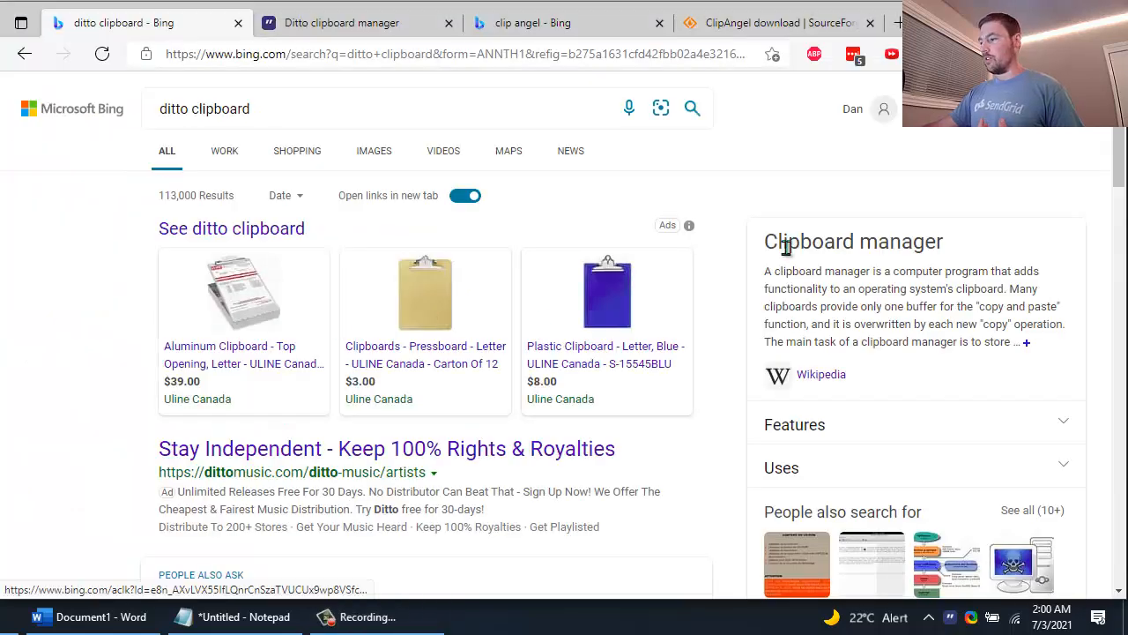
# Step: Select and copy the Clipboard manager summary from the Bing results
pyautogui.moveTo(785, 241); pyautogui.dragTo(912, 306)
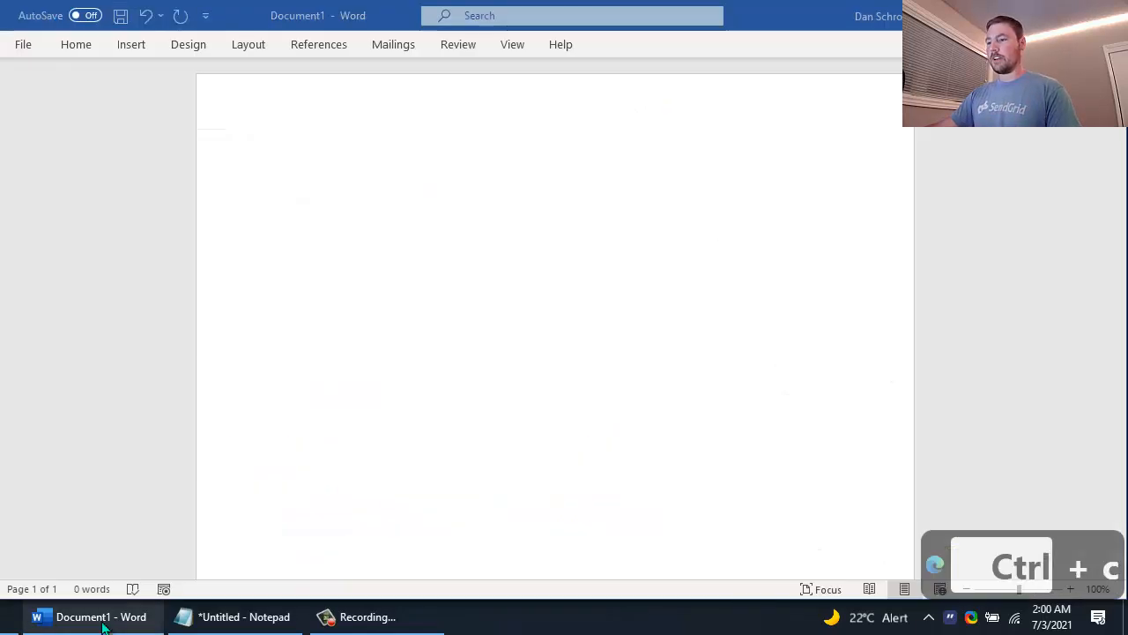
# Step: Paste the Clipboard manager heading, description and Wikipedia link into Document1
pyautogui.press('ctrl+v')
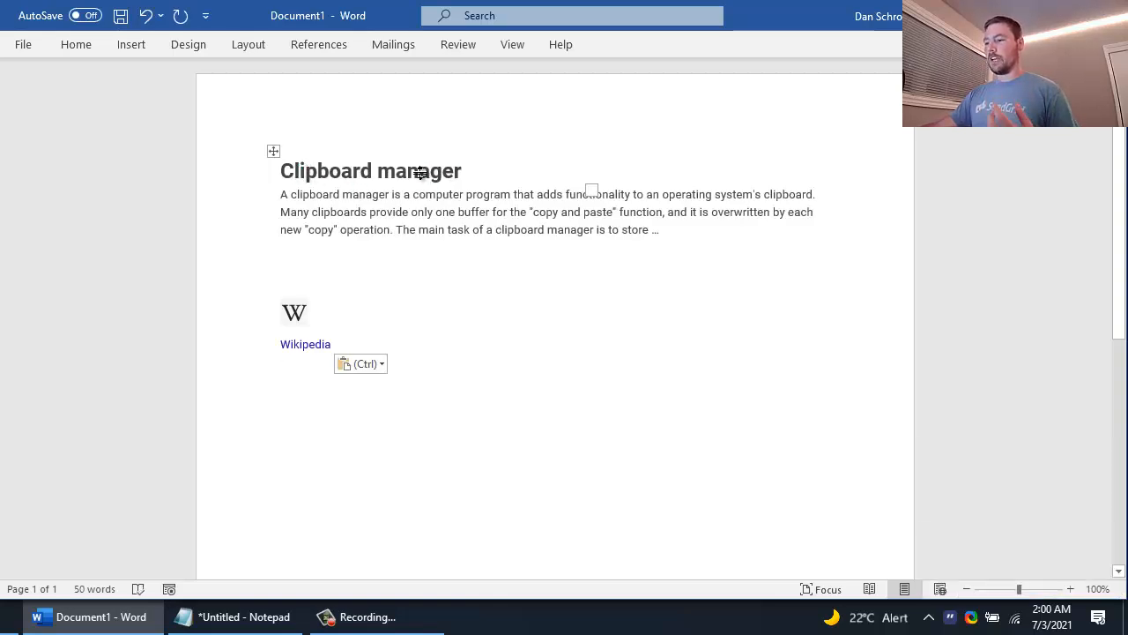
pyautogui.moveTo(305, 343)
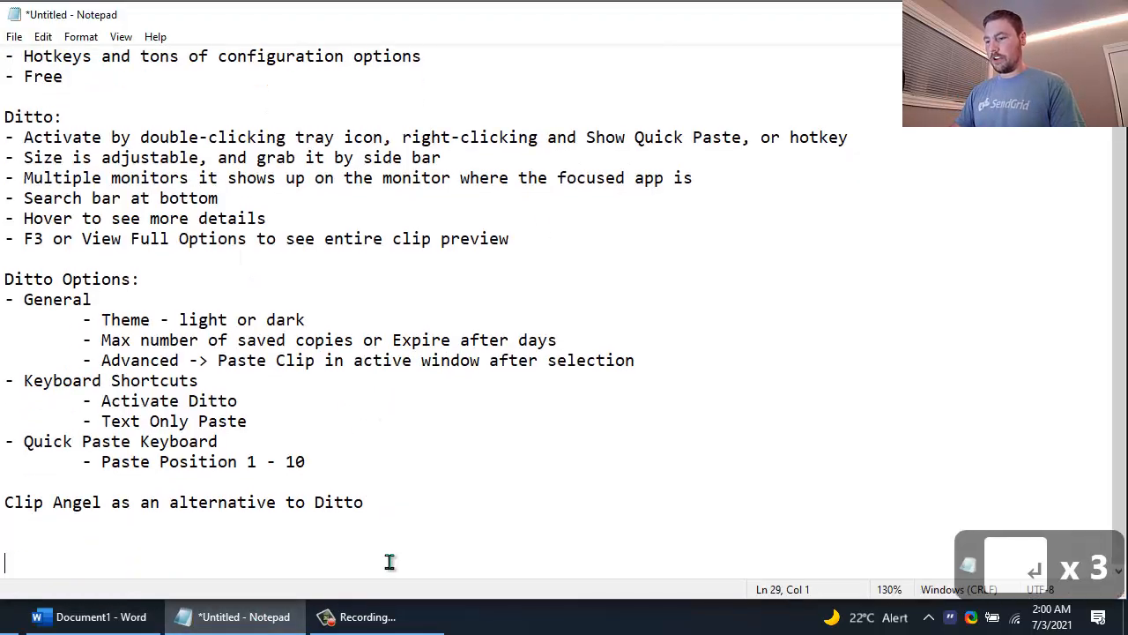
# Step: Add blank lines after 'Clip Angel as an alternative to Ditto' in Notepad
pyautogui.press('ctrl+v')
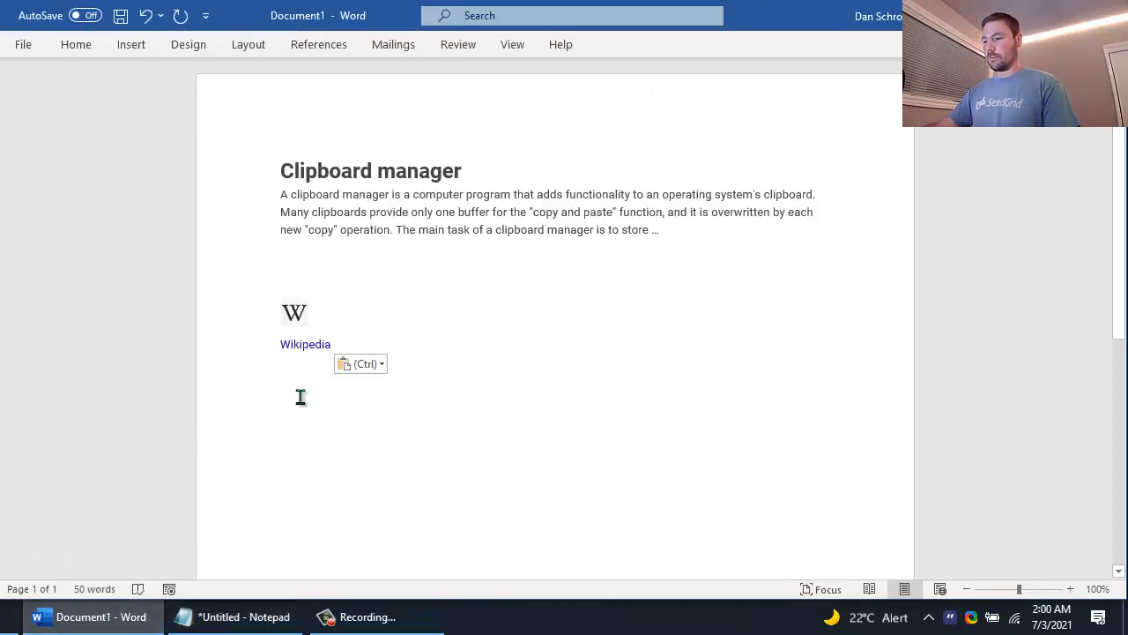
# Step: Paste the Clipboard manager excerpt as plain text below its formatted copy in Word
pyautogui.press('enter')
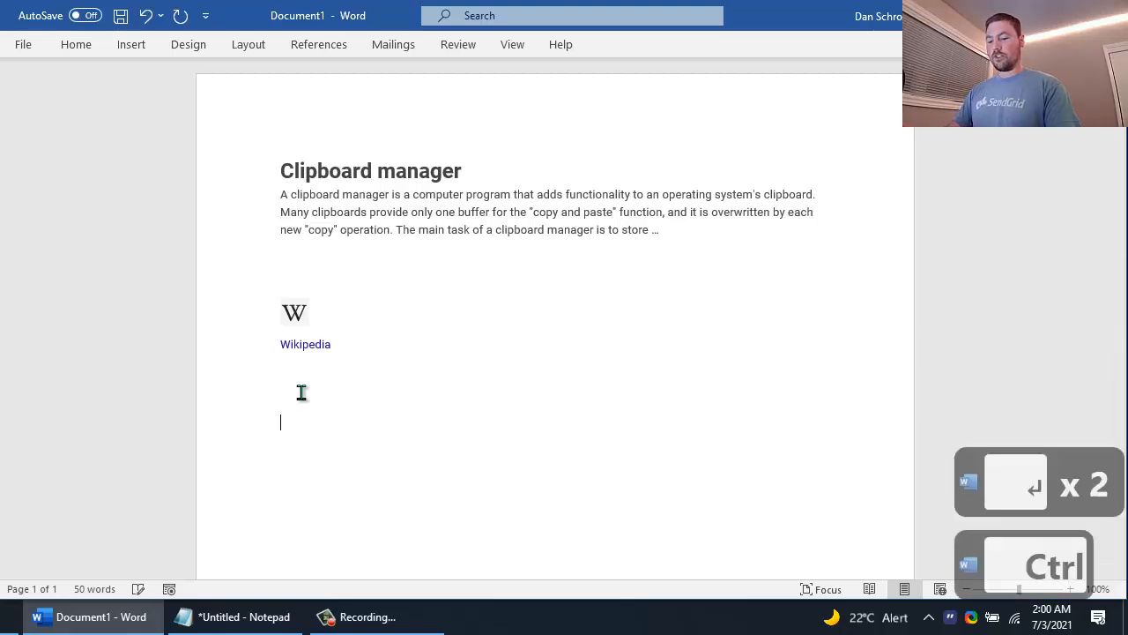
pyautogui.press('ctrl+shift+v')
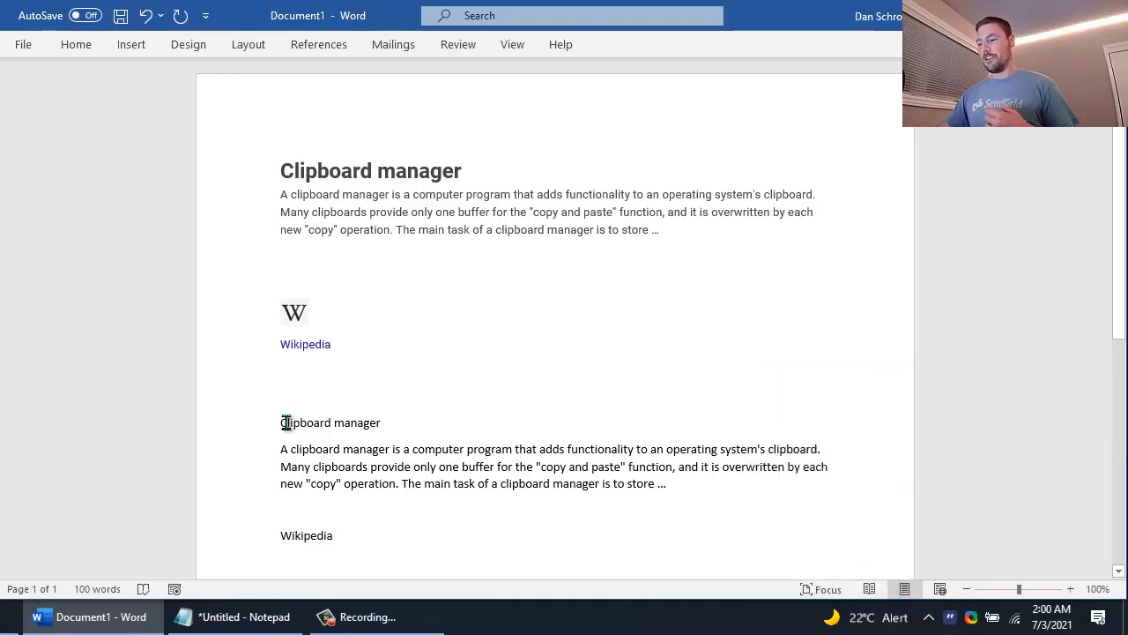
pyautogui.moveTo(305, 344)
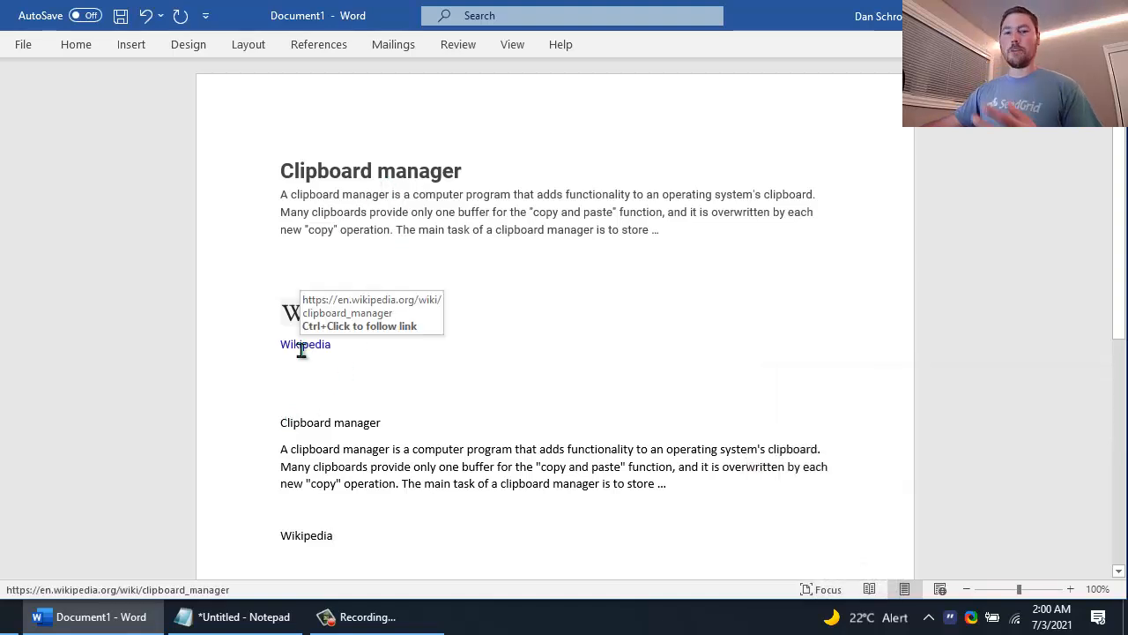
pyautogui.moveTo(447, 296)
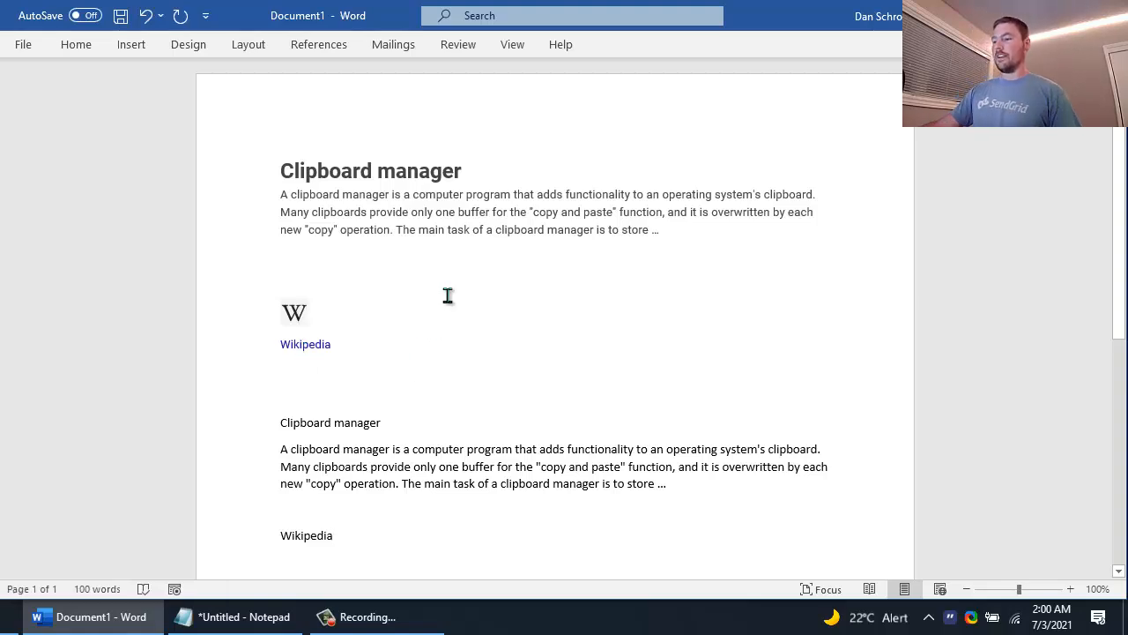
pyautogui.moveTo(444, 291)
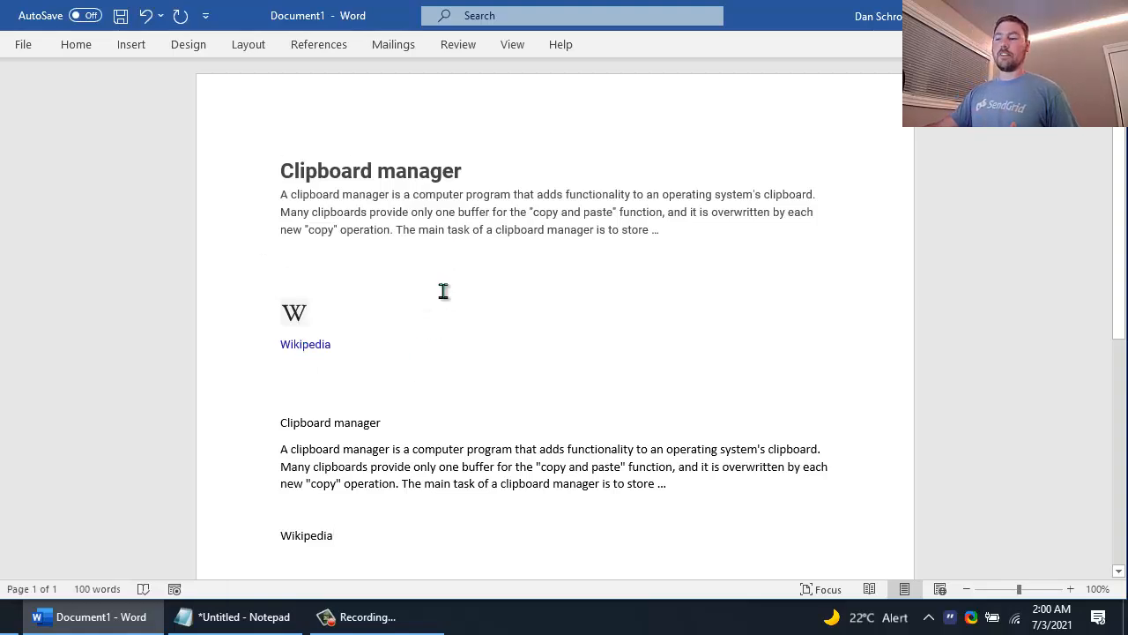
pyautogui.moveTo(432, 463)
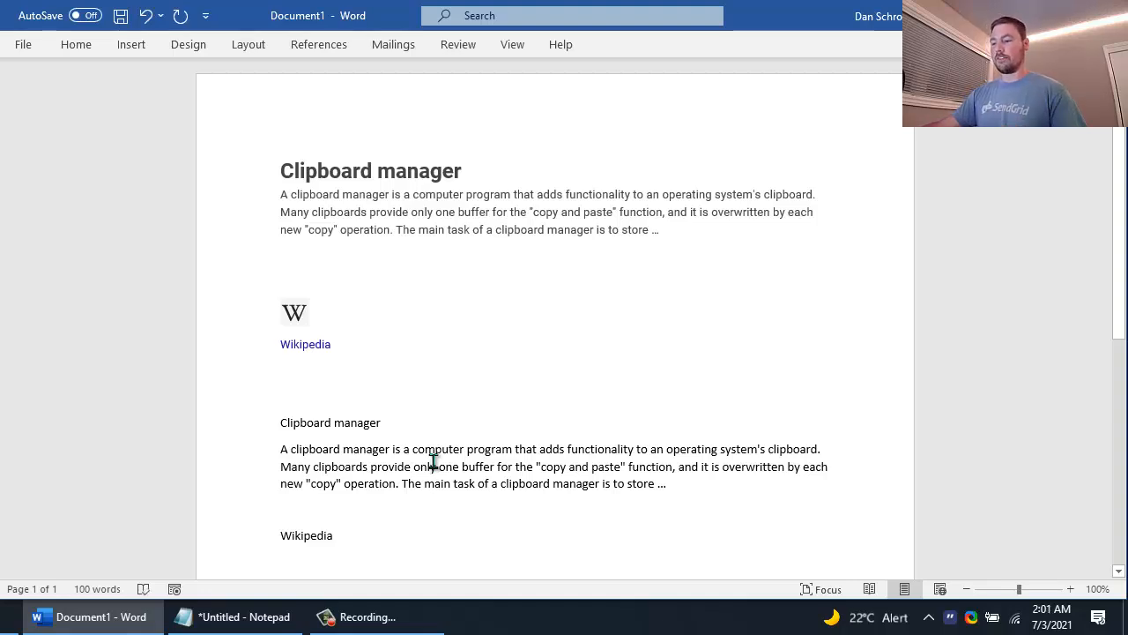
pyautogui.click(234, 616)
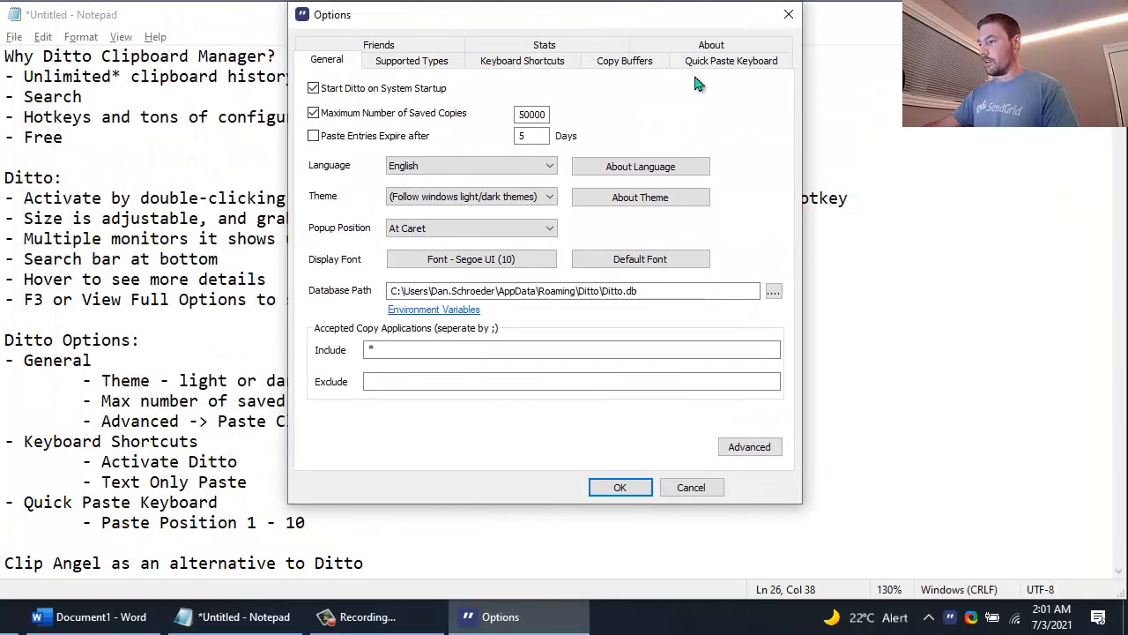
# Step: Show Ditto's Quick Paste Keyboard hotkeys, scrolled to Paste Position 1–10 such as Alt + 1
pyautogui.click(730, 59)
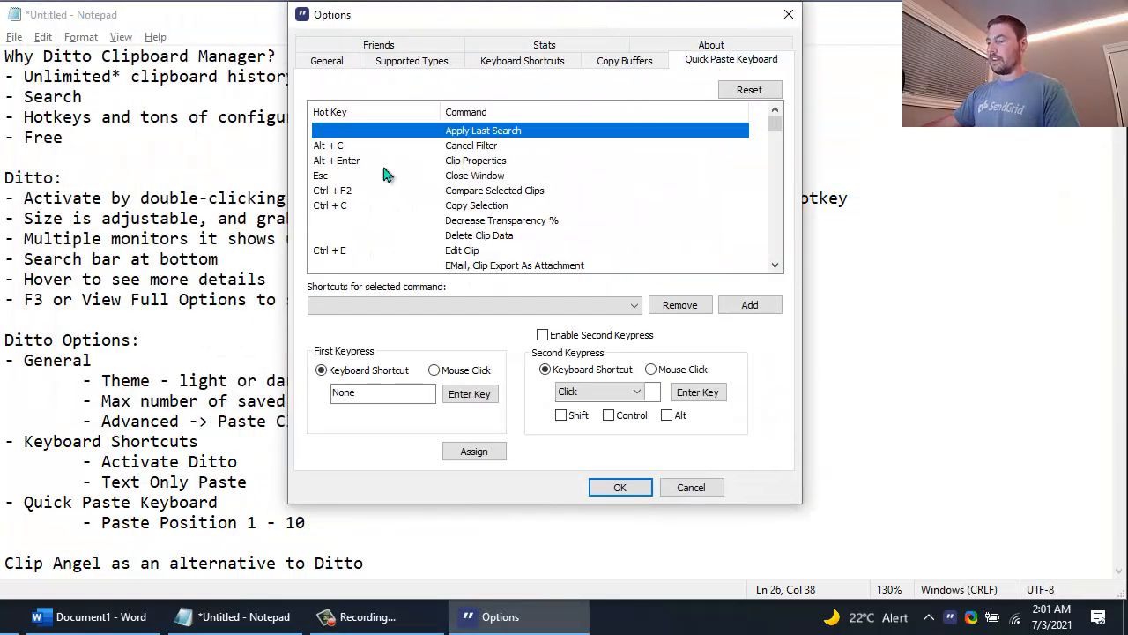
pyautogui.scroll(-3)
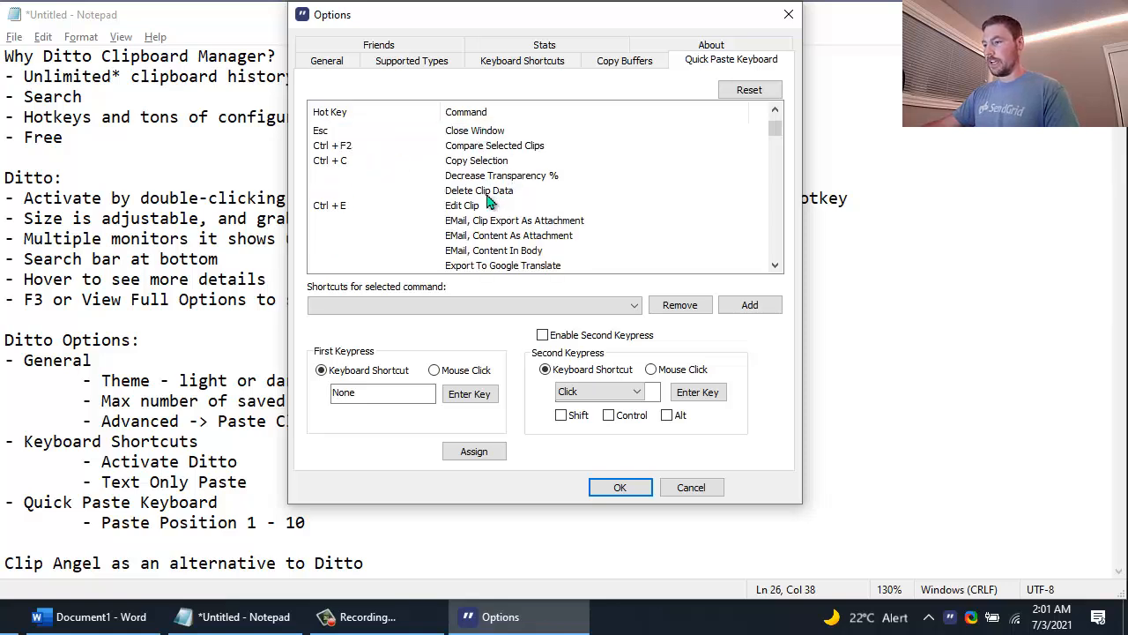
pyautogui.scroll(-3)
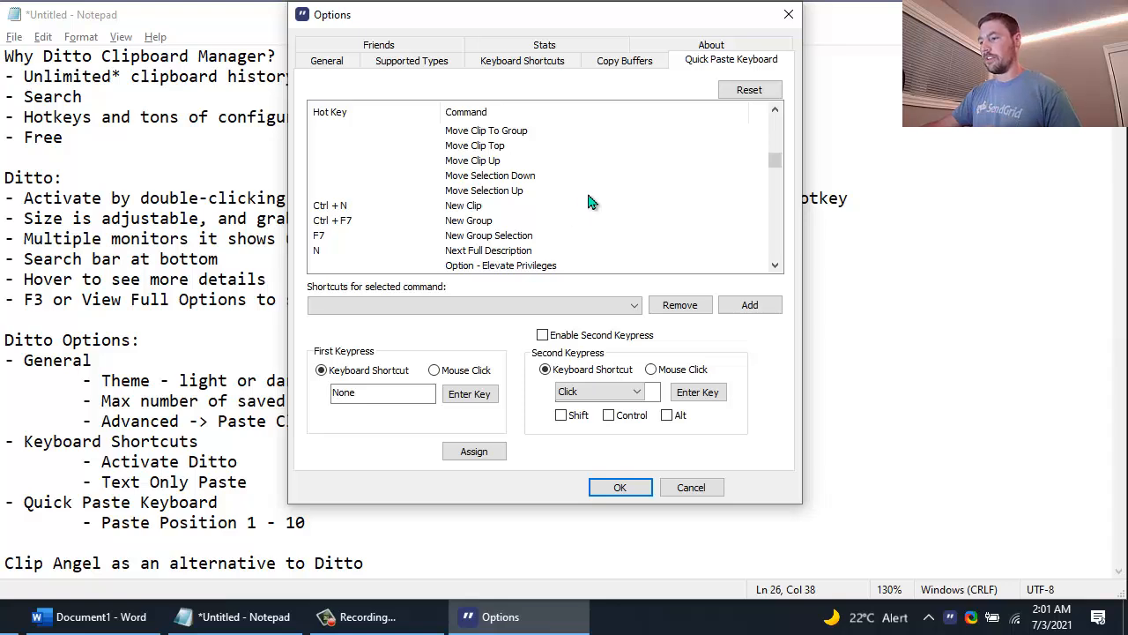
pyautogui.scroll(-3)
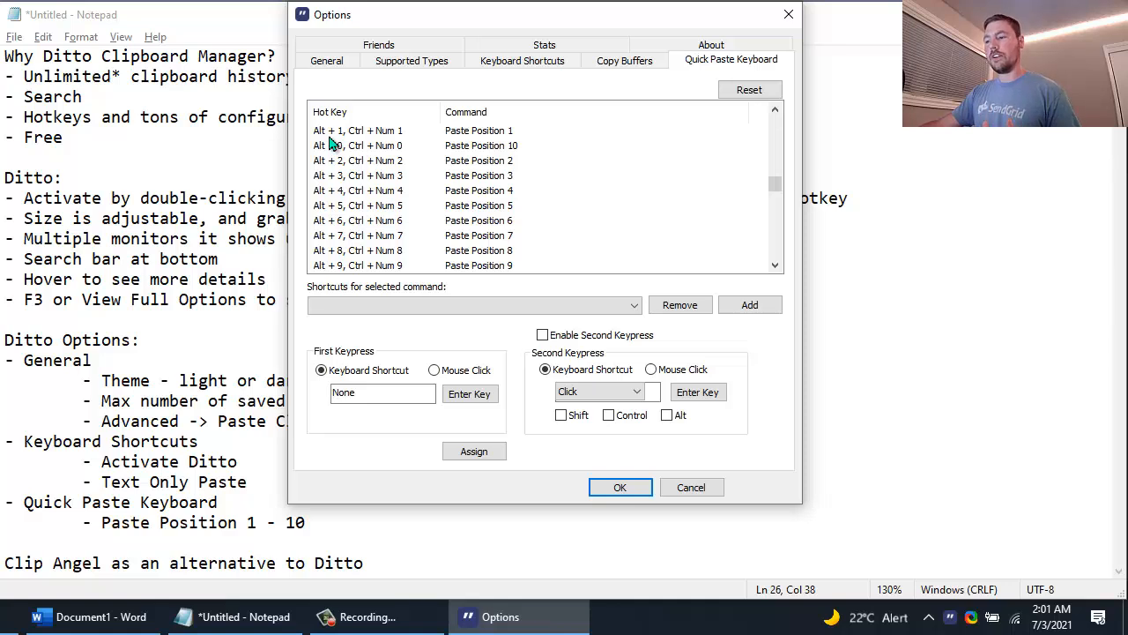
pyautogui.moveTo(344, 169)
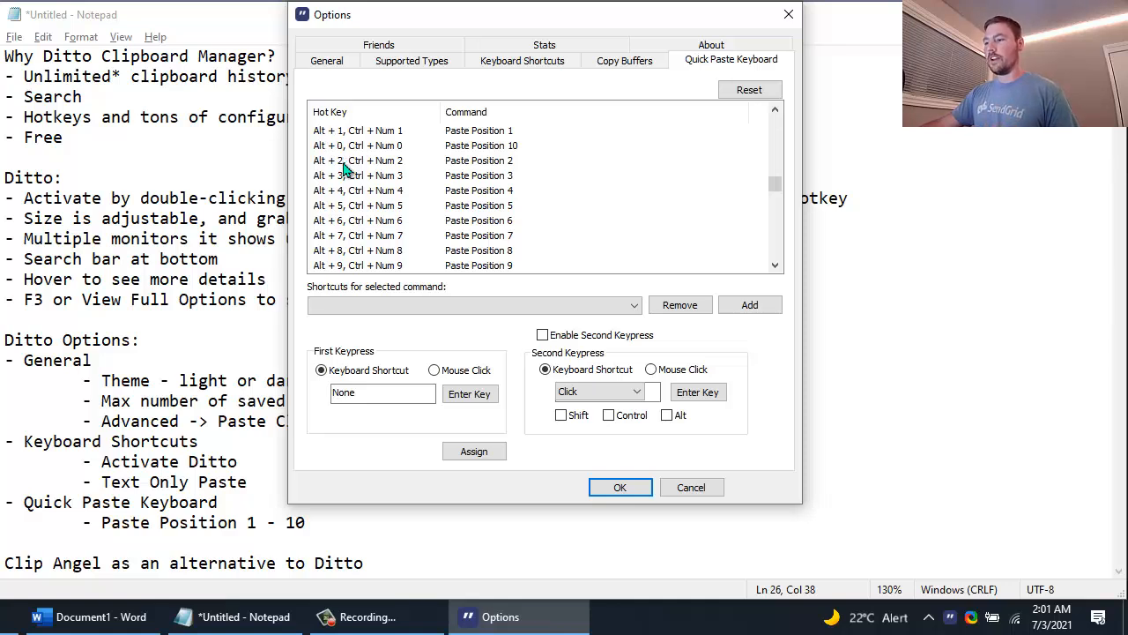
pyautogui.moveTo(490, 190)
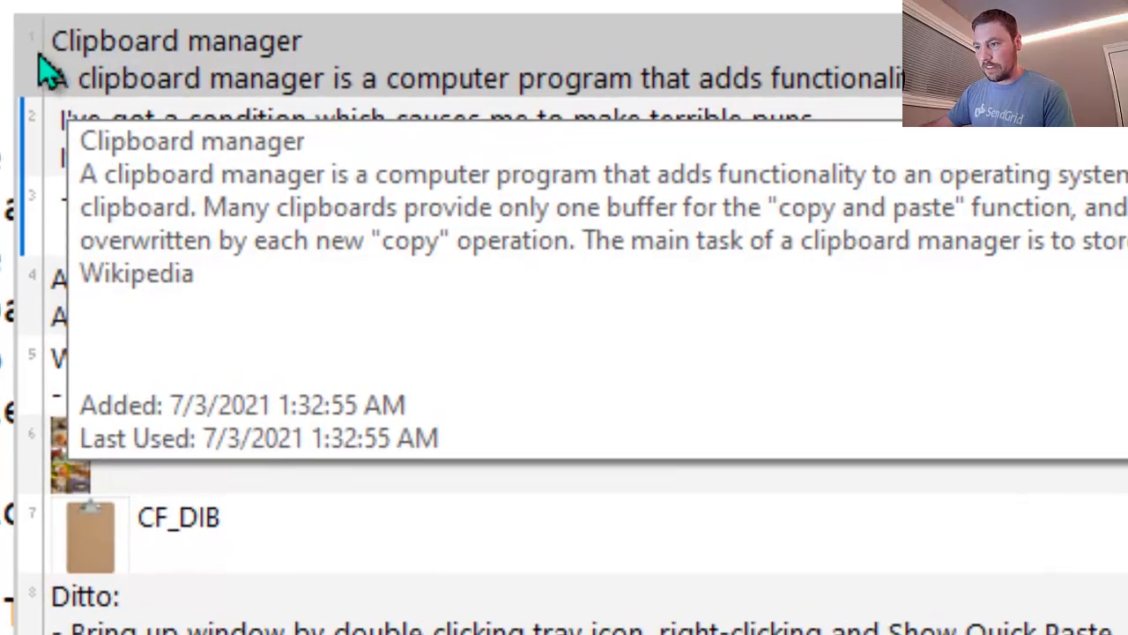
pyautogui.moveTo(49, 207)
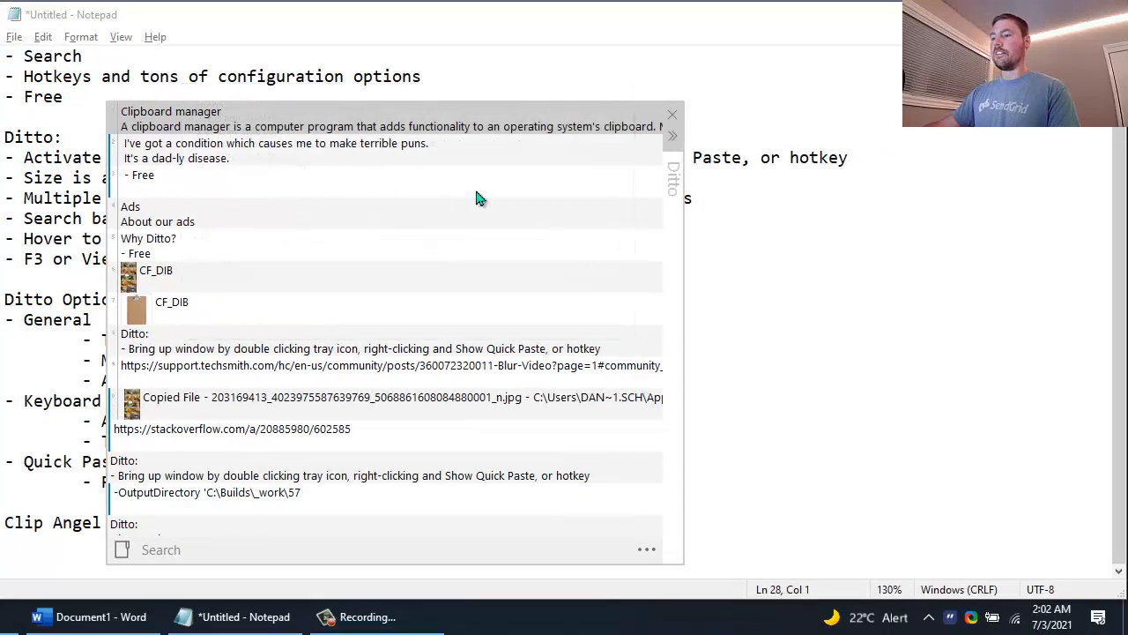
pyautogui.moveTo(705, 214)
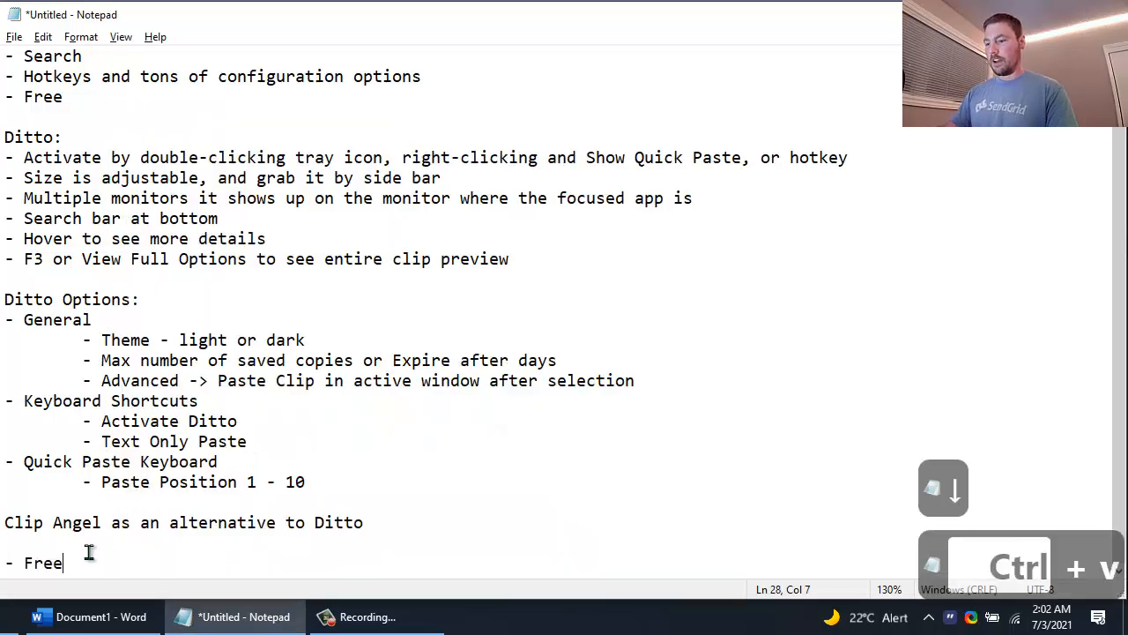
# Step: Paste a clip from Ditto's history, such as '- Free', into the Notepad notes
pyautogui.press('enter')
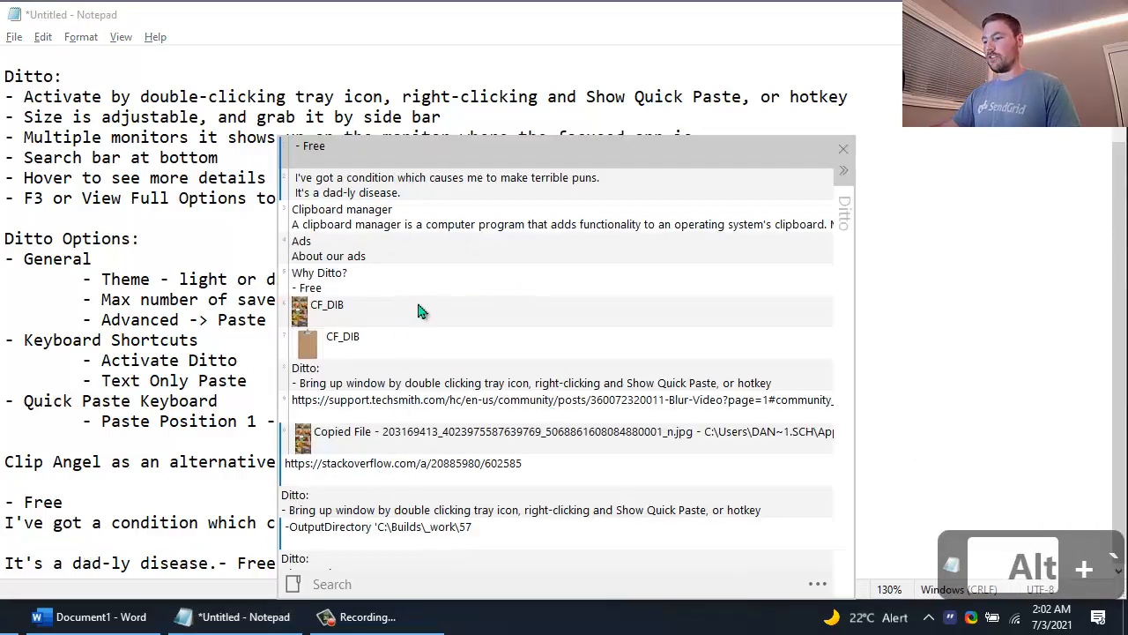
pyautogui.moveTo(302, 170)
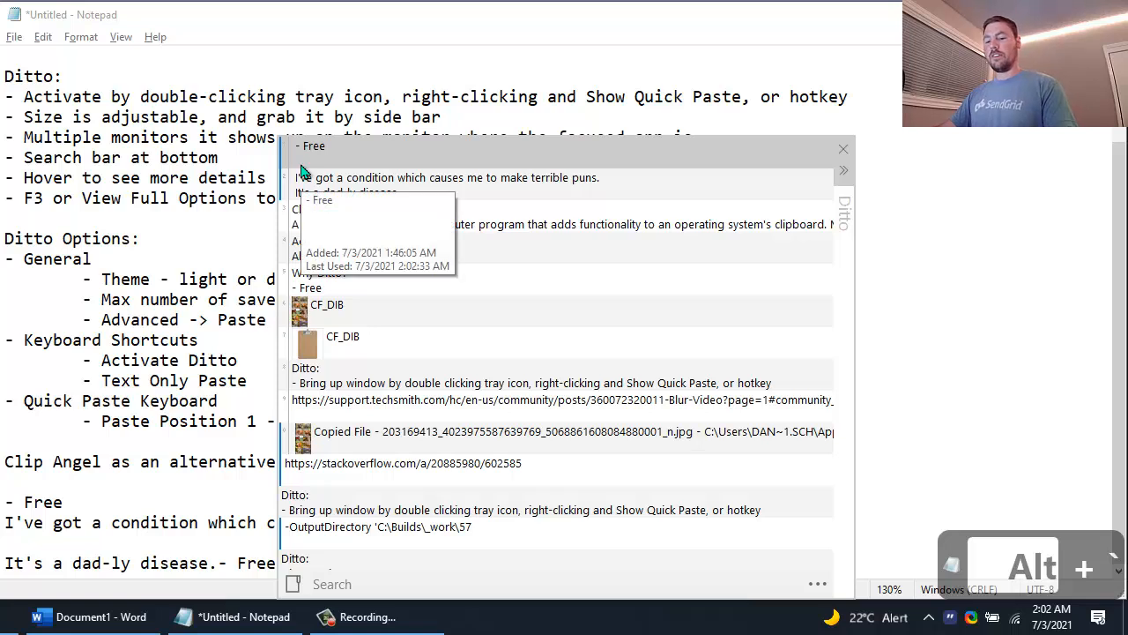
pyautogui.moveTo(294, 158)
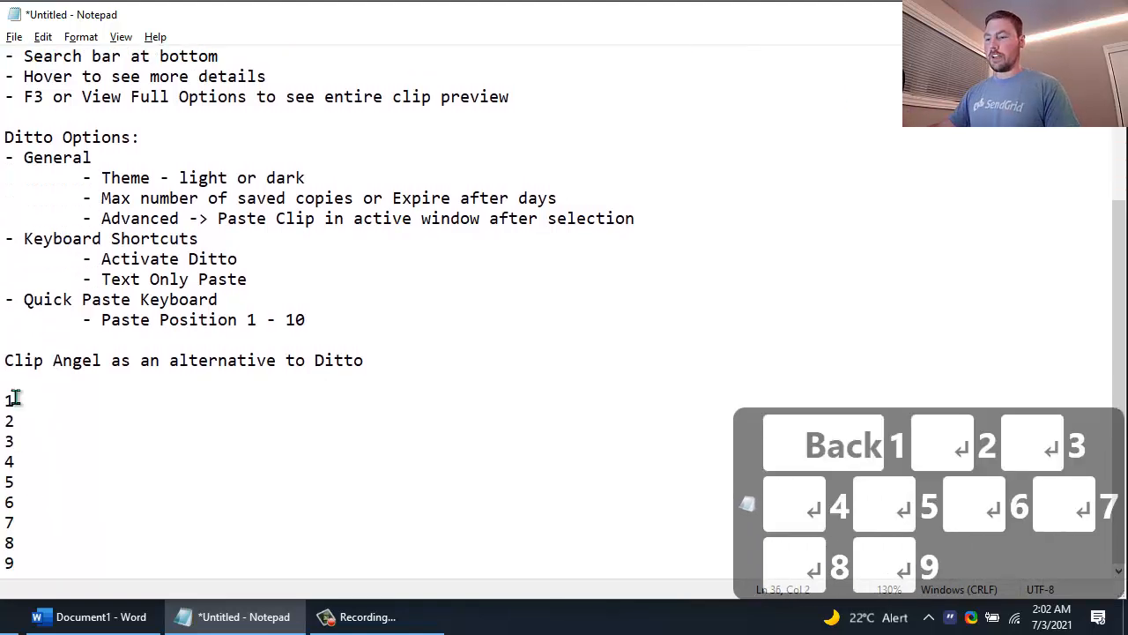
# Step: Copy a number, then enter the digits 1, 3 and 5 at the notes' end
pyautogui.press('ctrl+c')
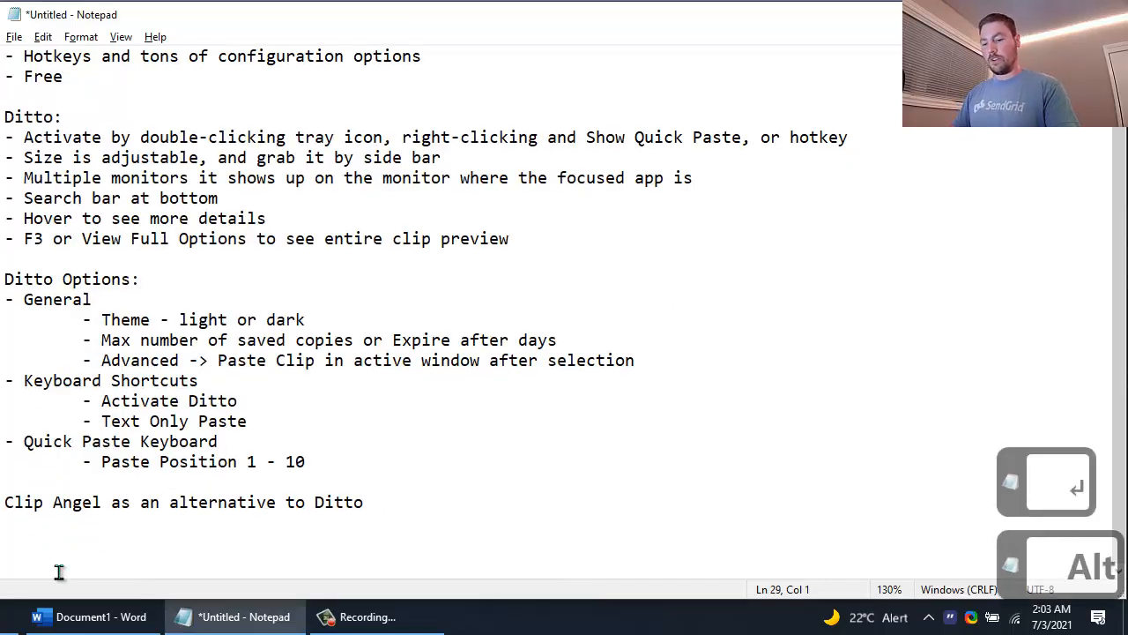
pyautogui.write('1')
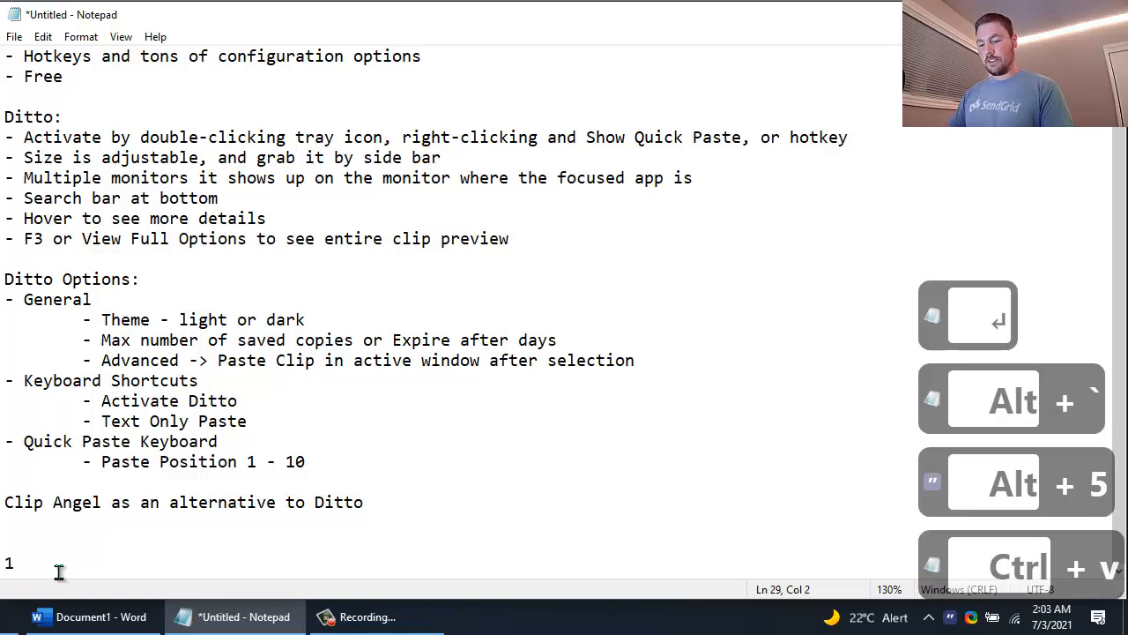
pyautogui.write('3')
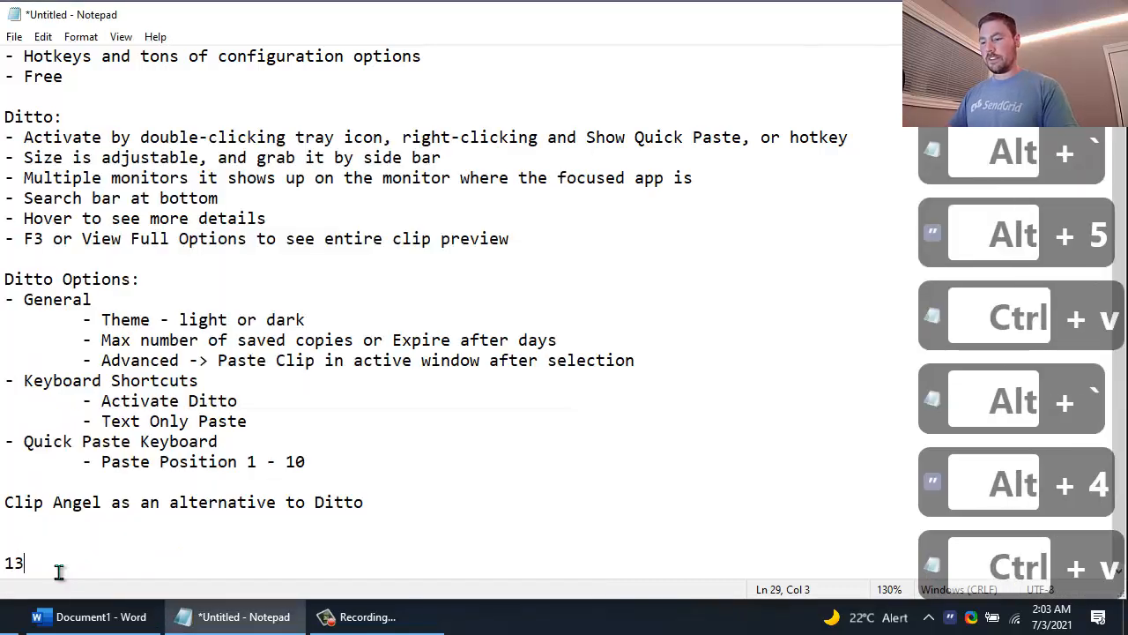
pyautogui.write('5')
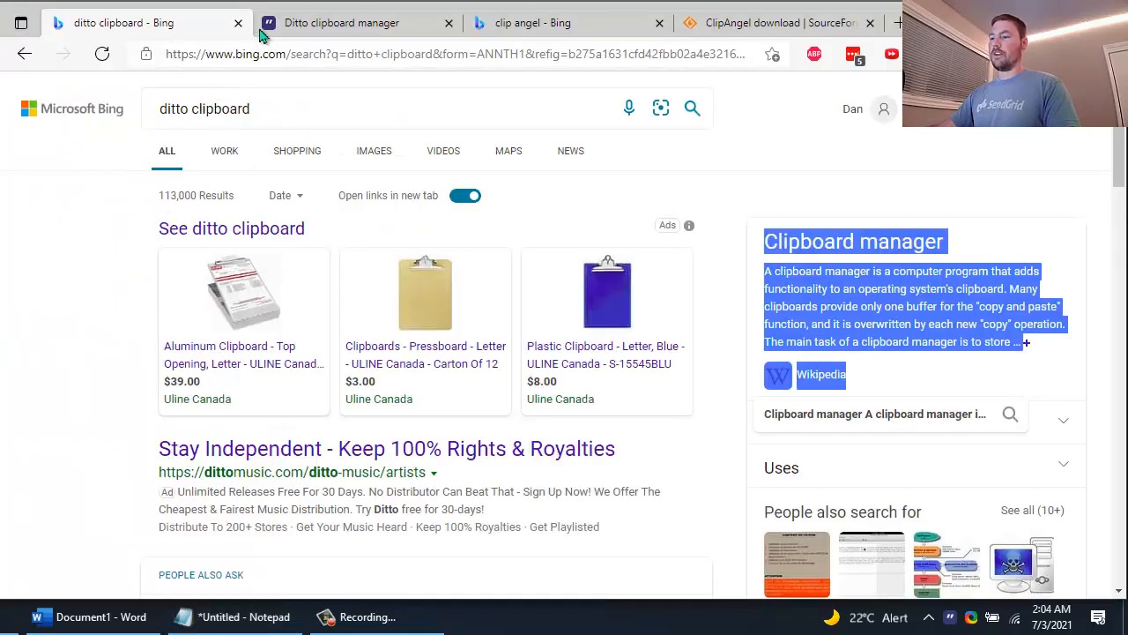
# Step: Point out the 'ditto clipboard' Bing query and scroll to the SourceForge and Microsoft Store results
pyautogui.click(204, 108)
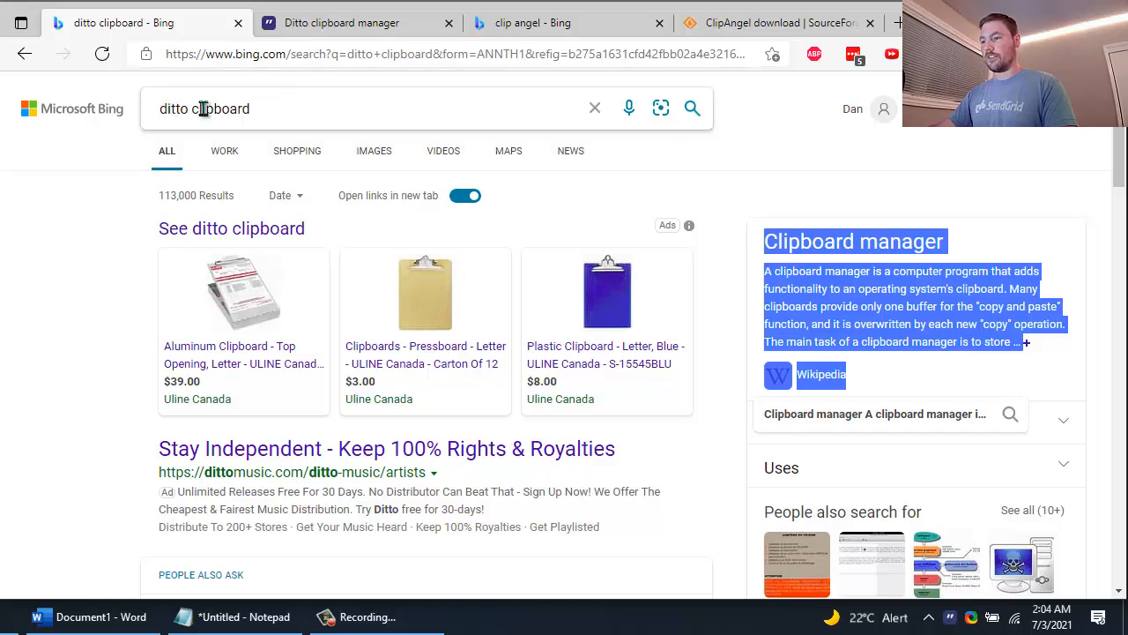
pyautogui.scroll(-3)
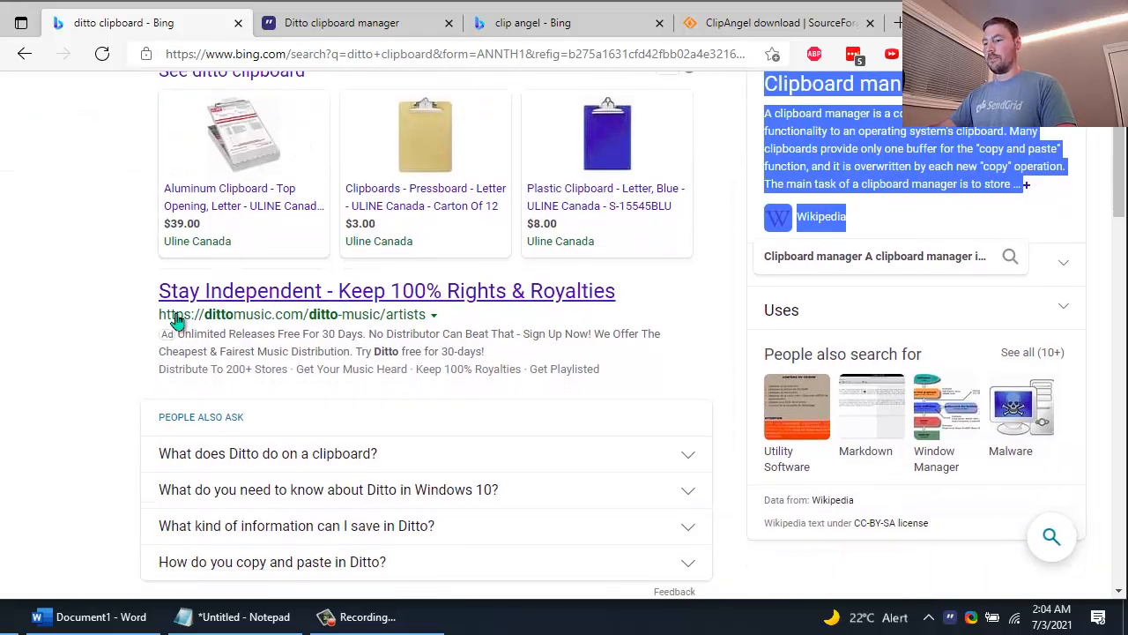
pyautogui.scroll(-3)
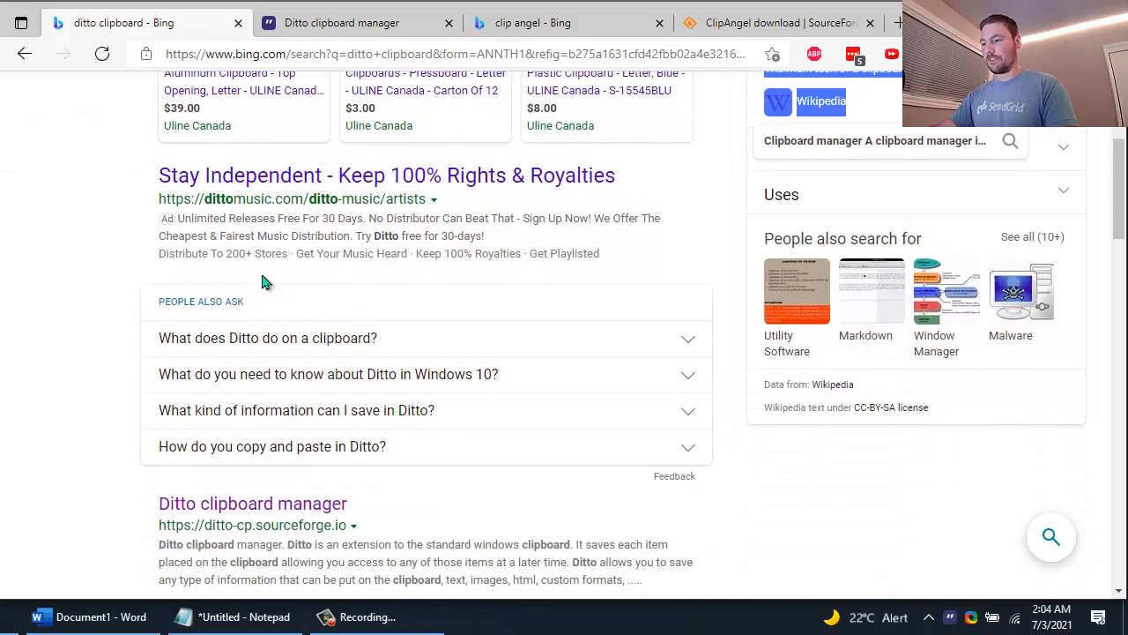
pyautogui.scroll(-3)
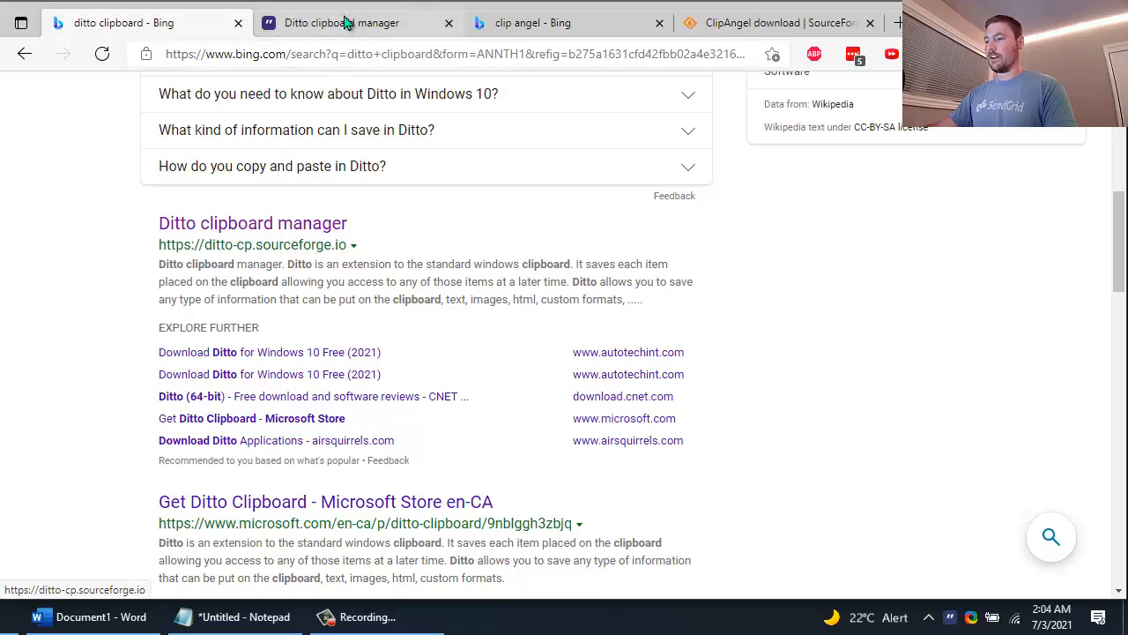
# Step: Open the ditto-cp.sourceforge.io homepage with its download options
pyautogui.click(253, 222)
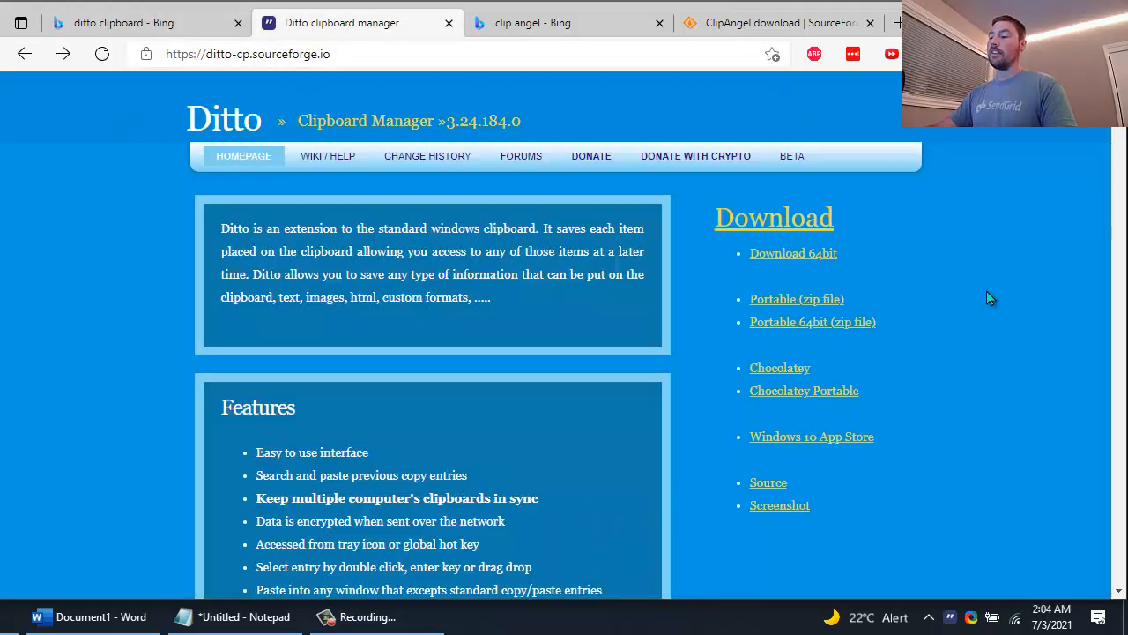
pyautogui.moveTo(923, 266)
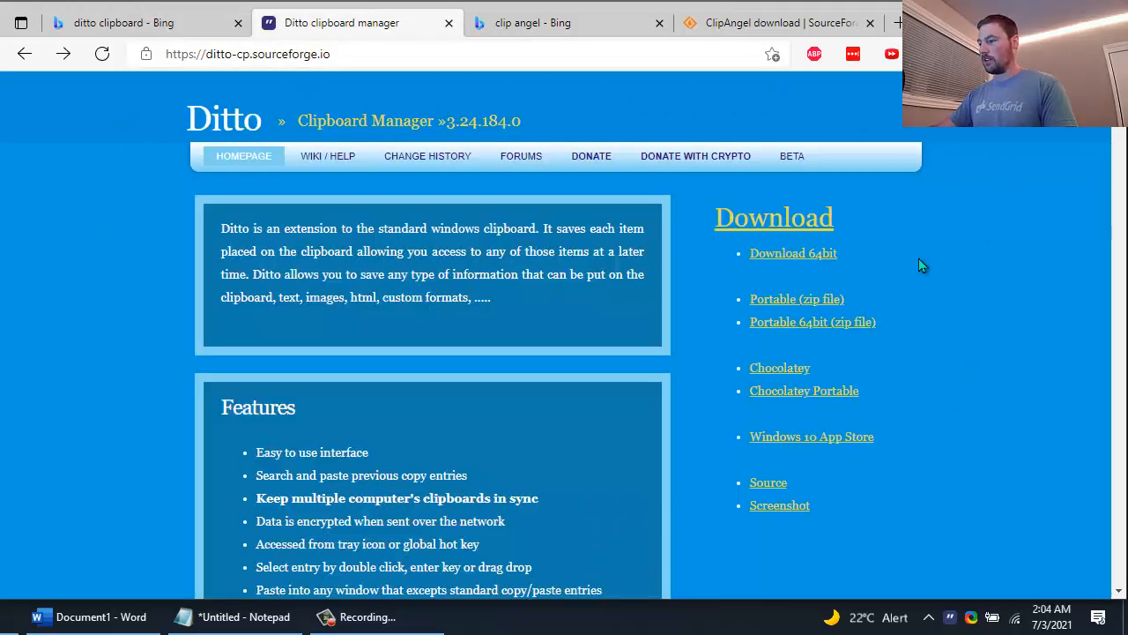
pyautogui.moveTo(787, 258)
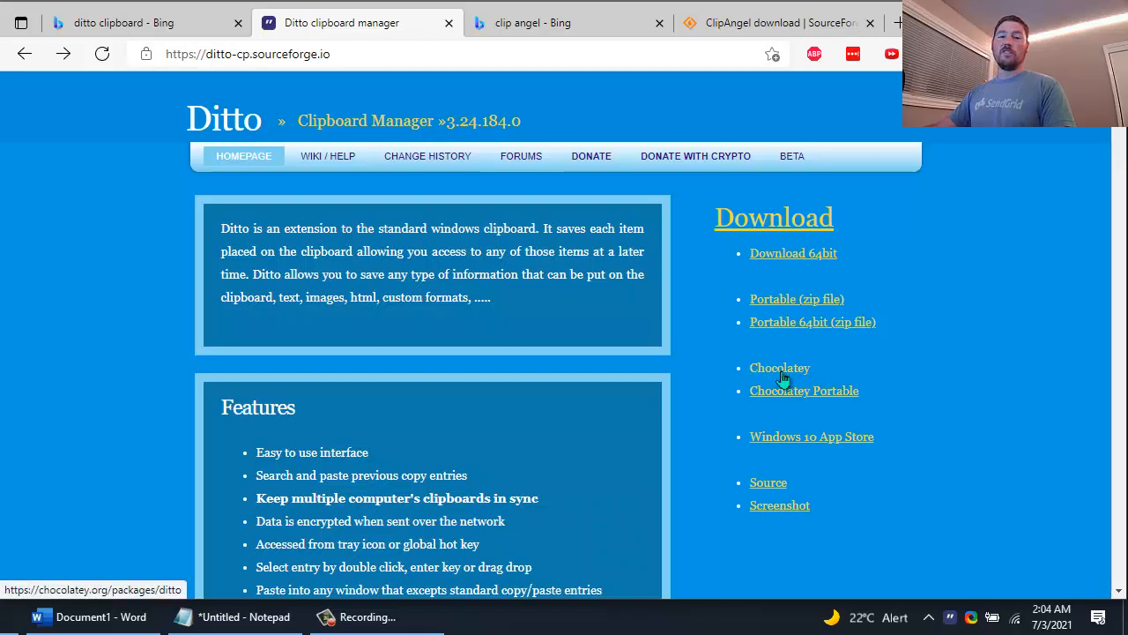
pyautogui.moveTo(934, 422)
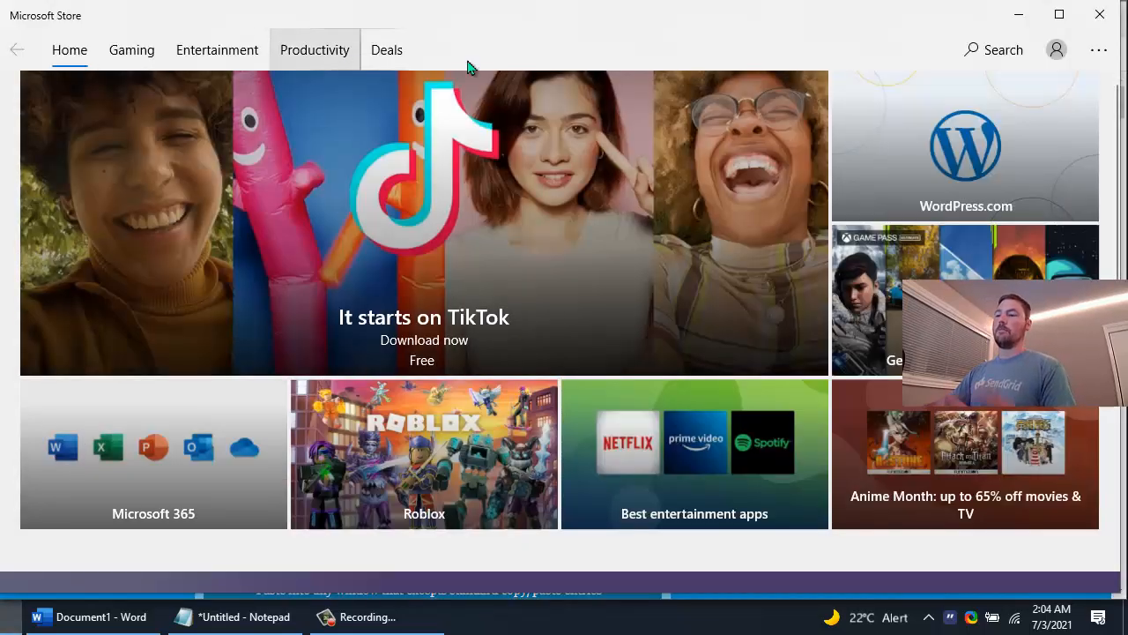
# Step: Find the free Ditto Clipboard app in the Microsoft Store, then return to Notepad
pyautogui.click(994, 49)
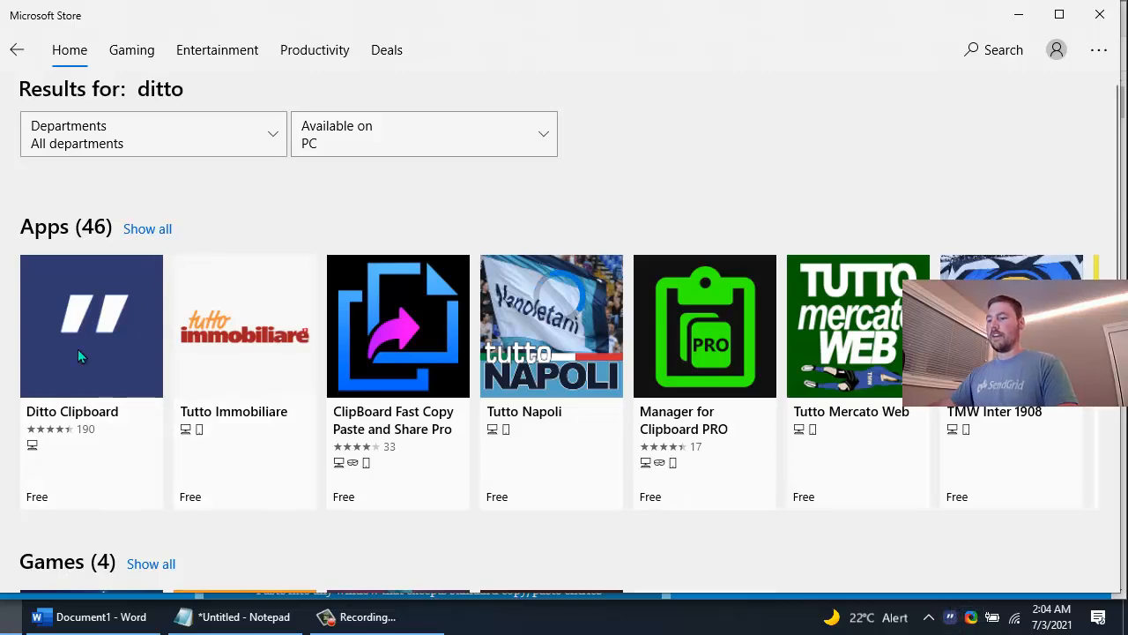
pyautogui.moveTo(925, 173)
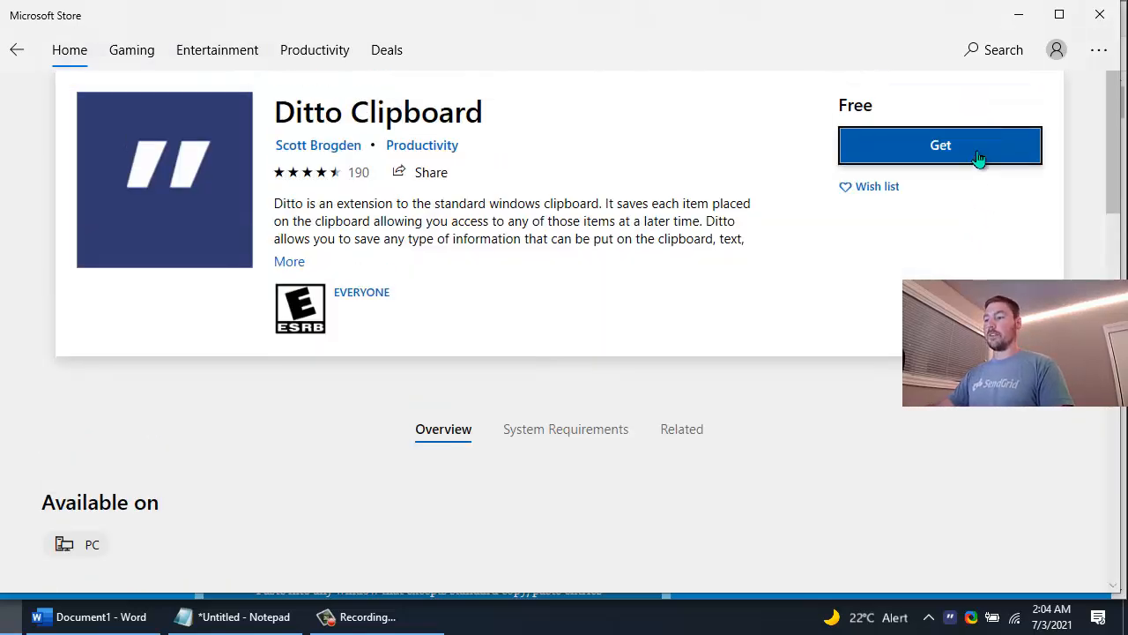
pyautogui.moveTo(233, 616)
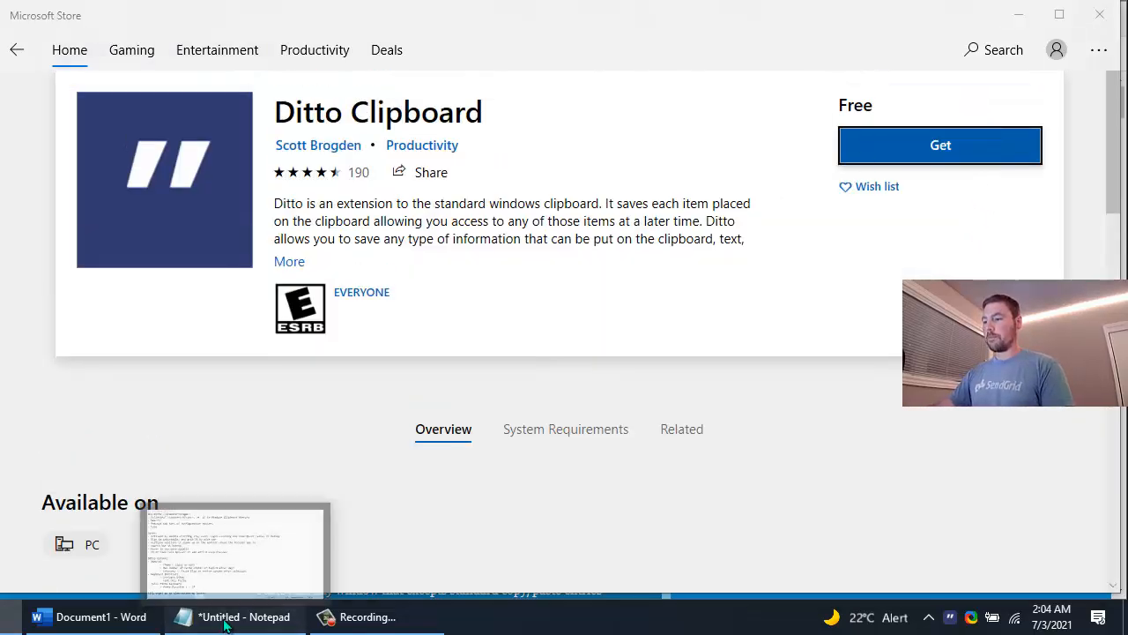
pyautogui.click(234, 616)
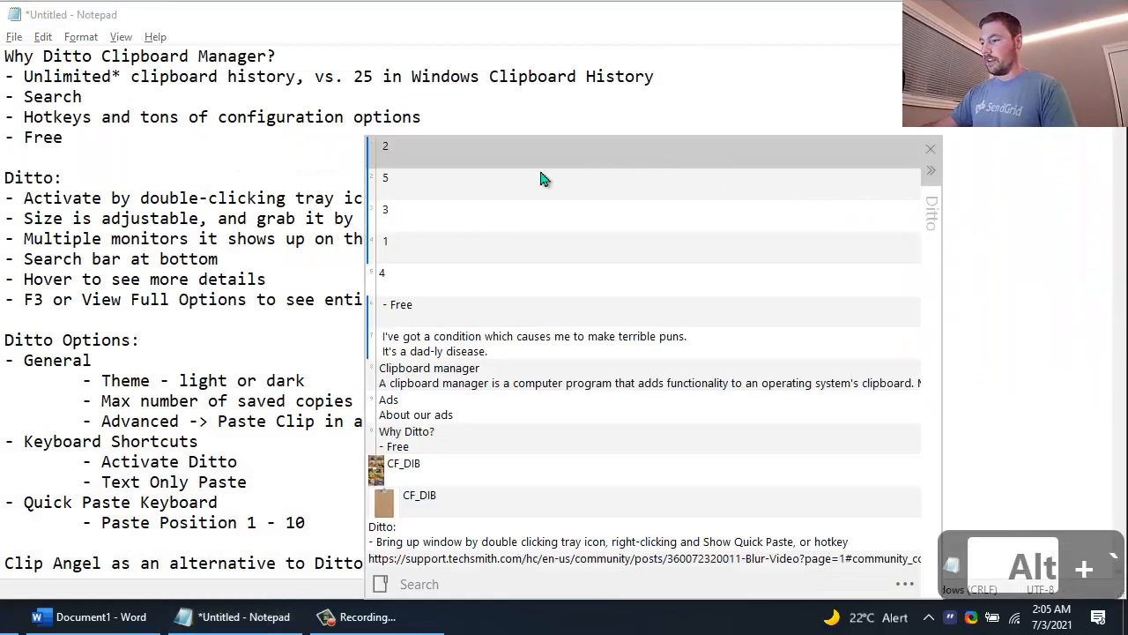
pyautogui.moveTo(457, 344)
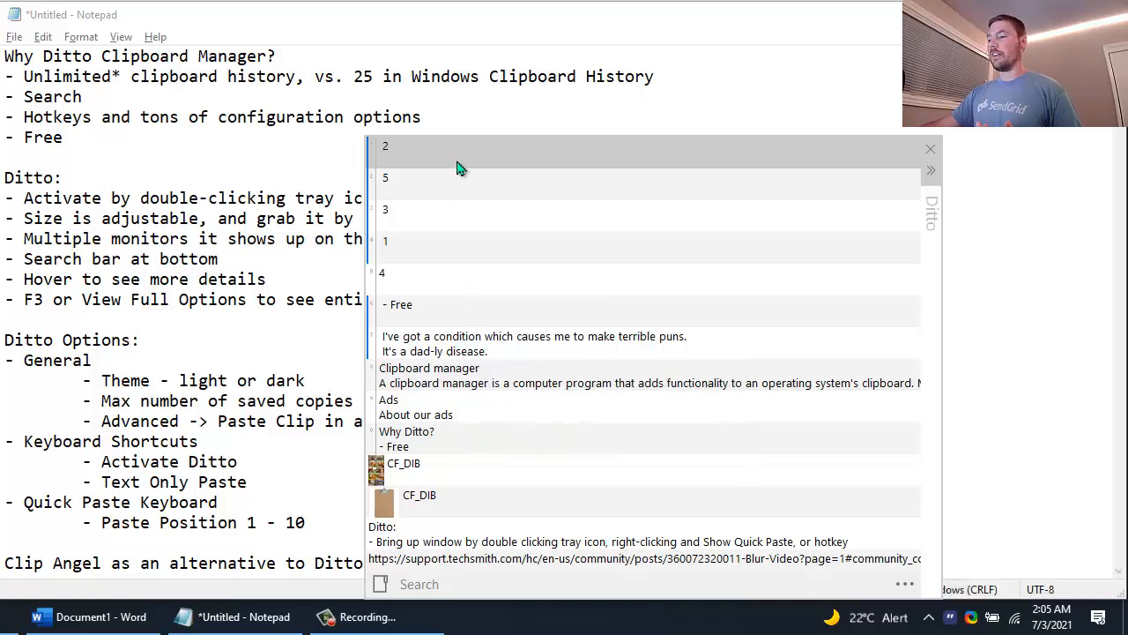
pyautogui.moveTo(663, 288)
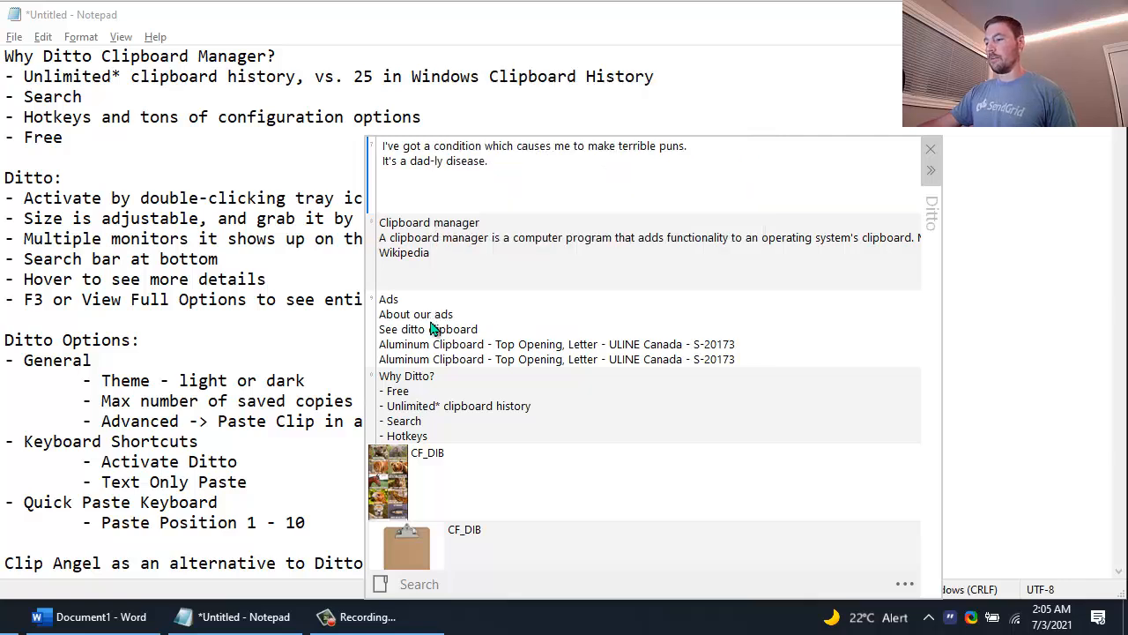
pyautogui.moveTo(441, 340)
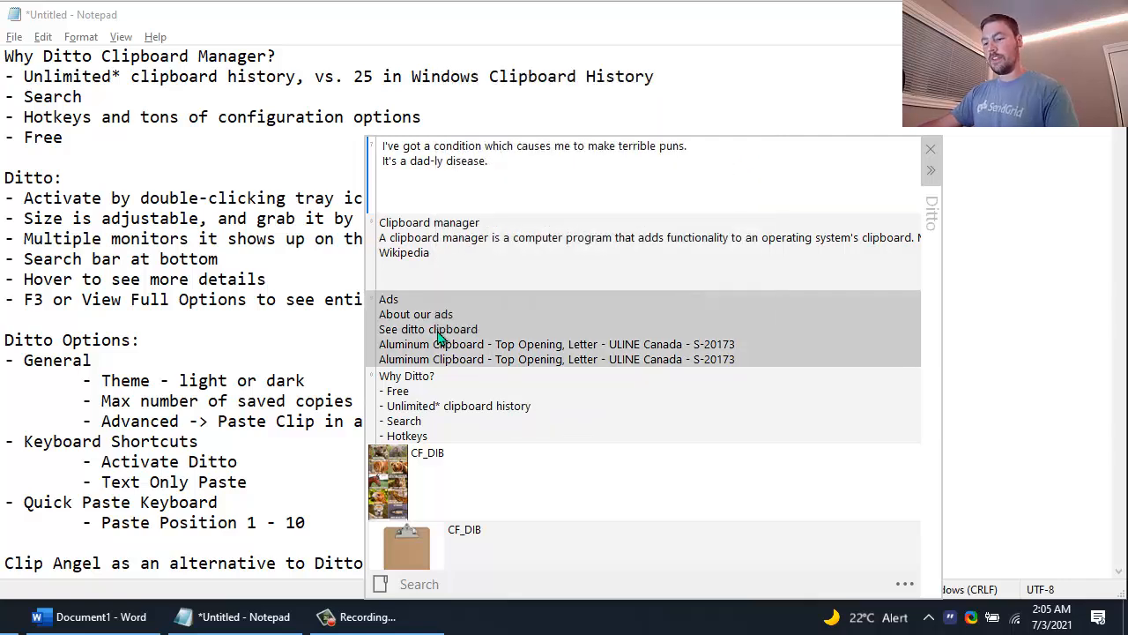
# Step: Bring up the context menu for the Ads clip in Ditto's history
pyautogui.rightClick(440, 344)
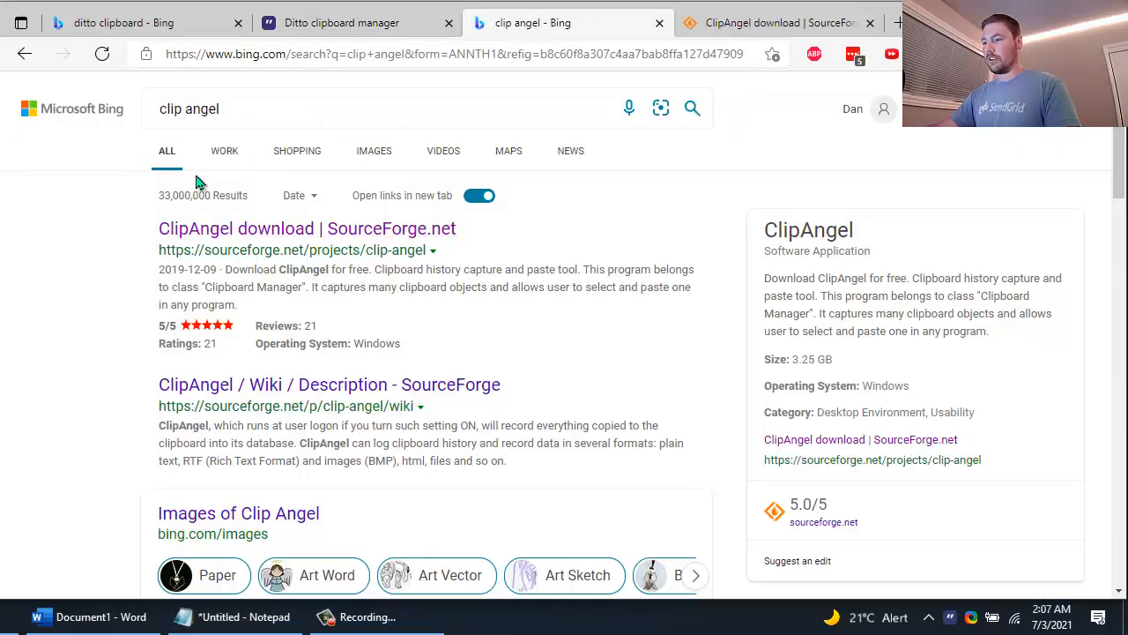
pyautogui.moveTo(223, 238)
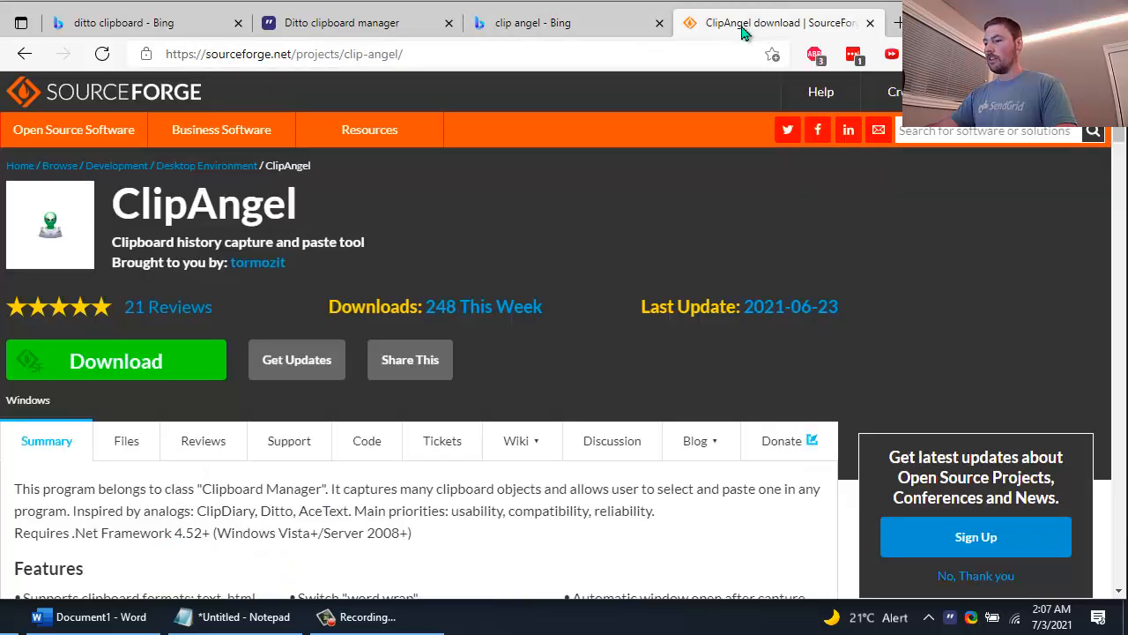
pyautogui.moveTo(139, 370)
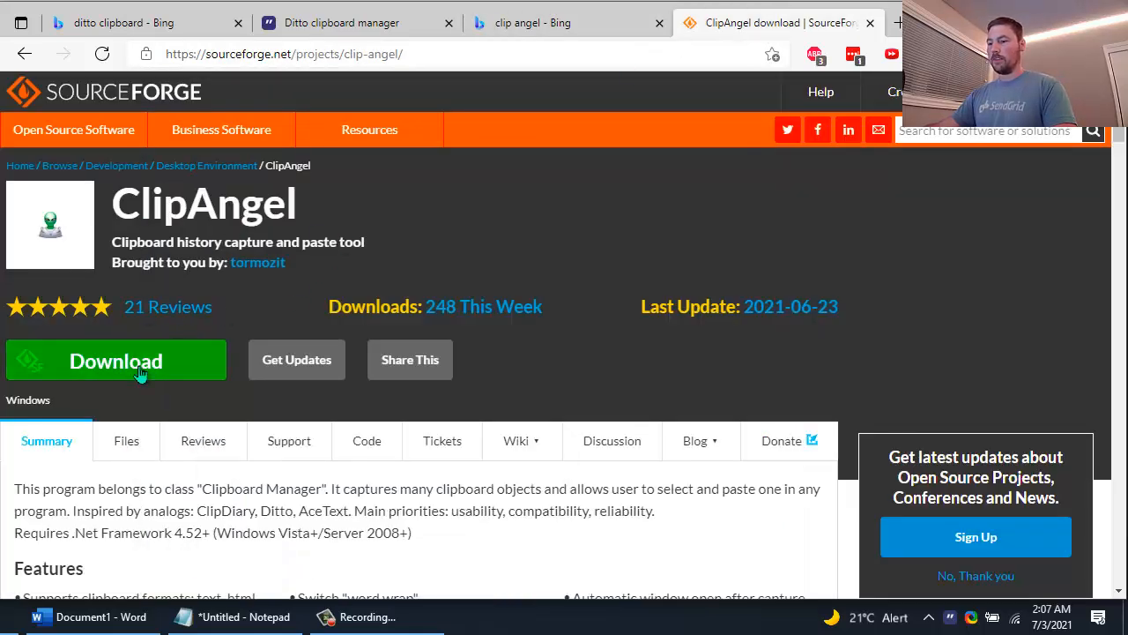
pyautogui.moveTo(563, 177)
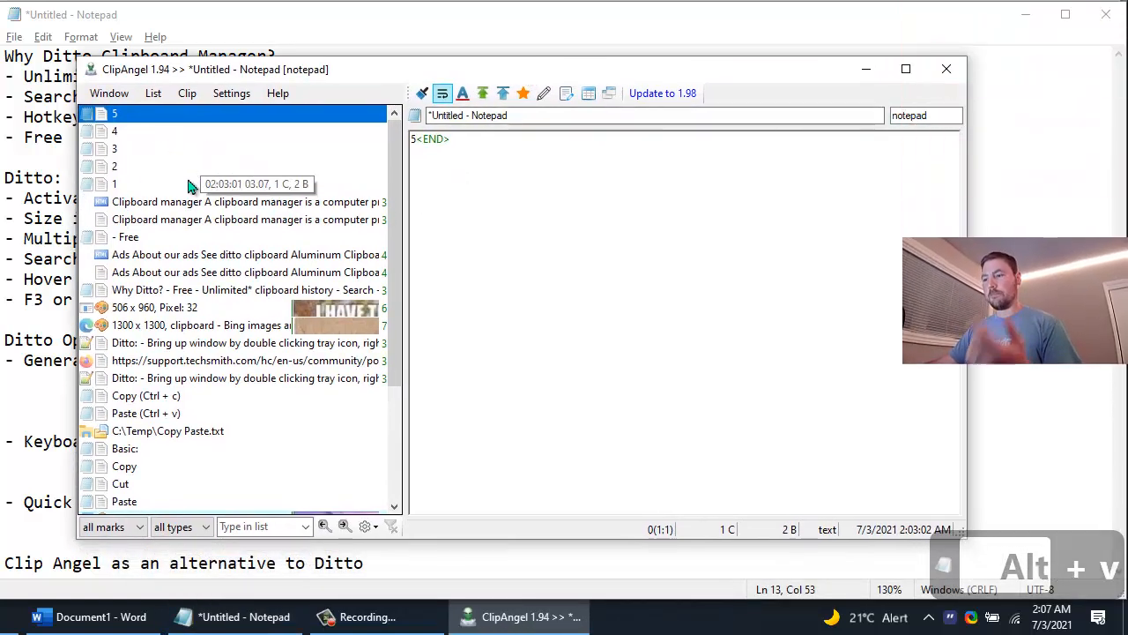
# Step: Preview ClipAngel clips: 4, 1, the 1300 x 1300 image, Clipboard manager text, animal pun, Ditto notes
pyautogui.click(114, 130)
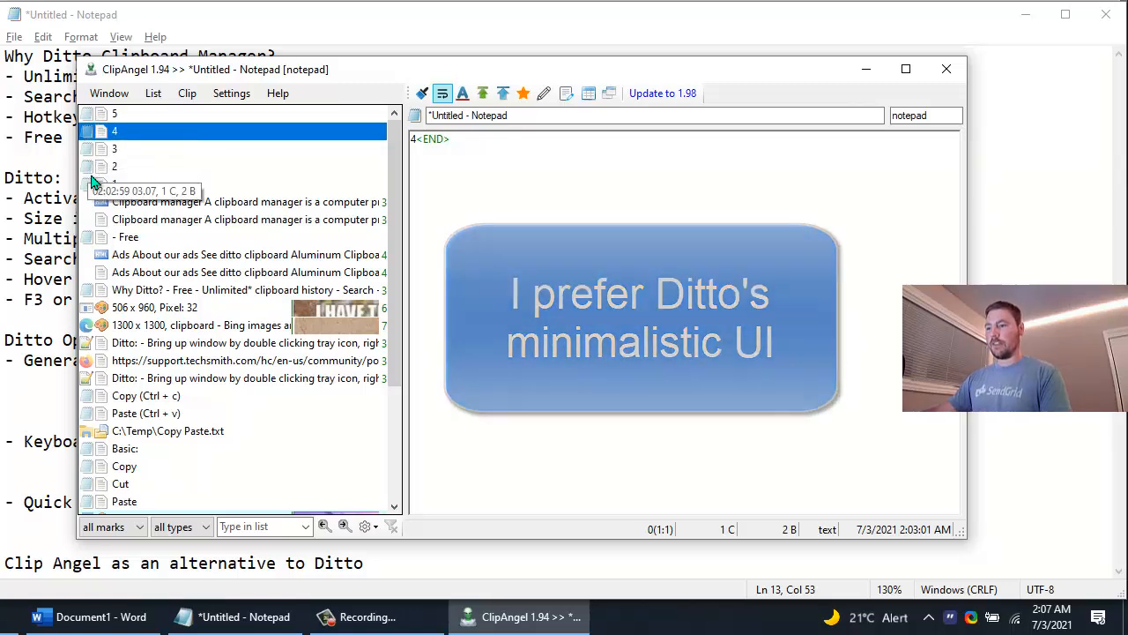
pyautogui.click(114, 184)
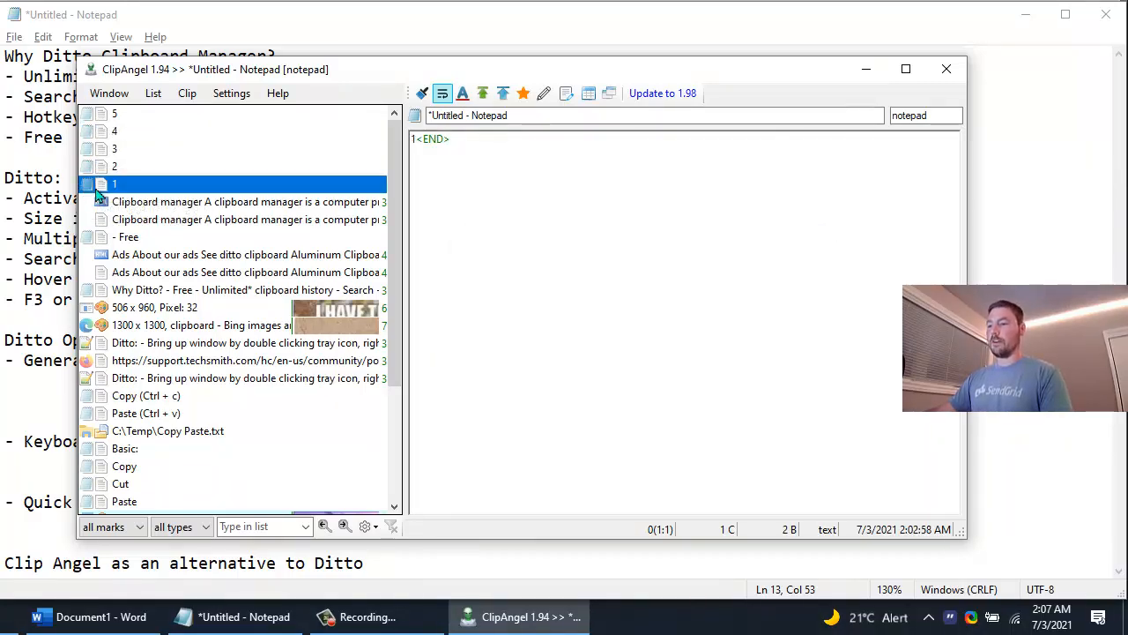
pyautogui.moveTo(141, 177)
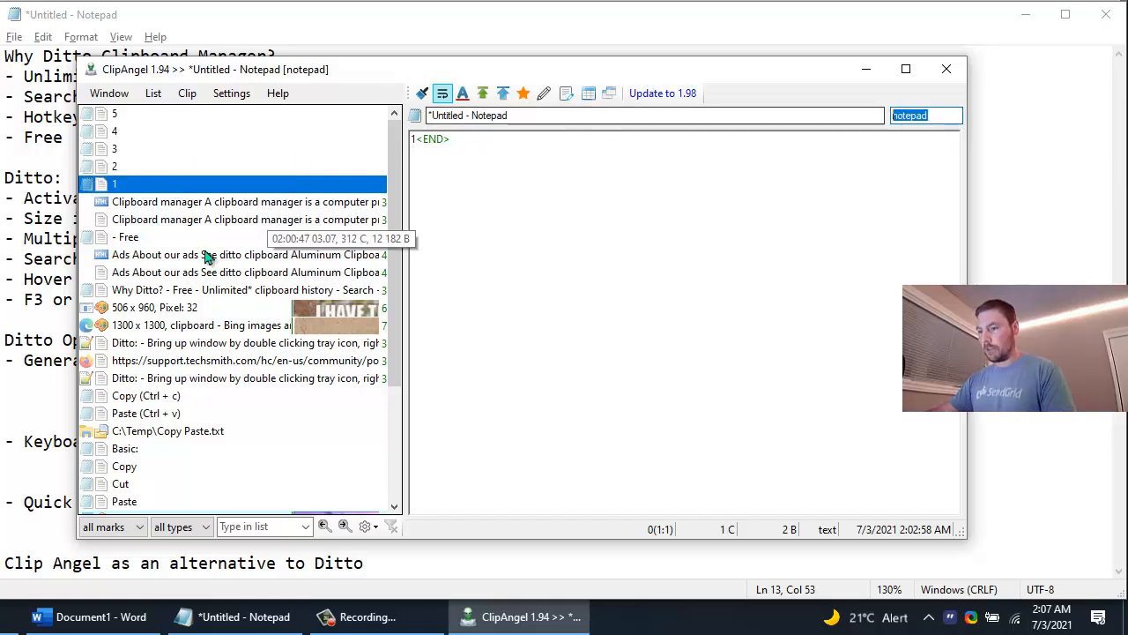
pyautogui.click(200, 325)
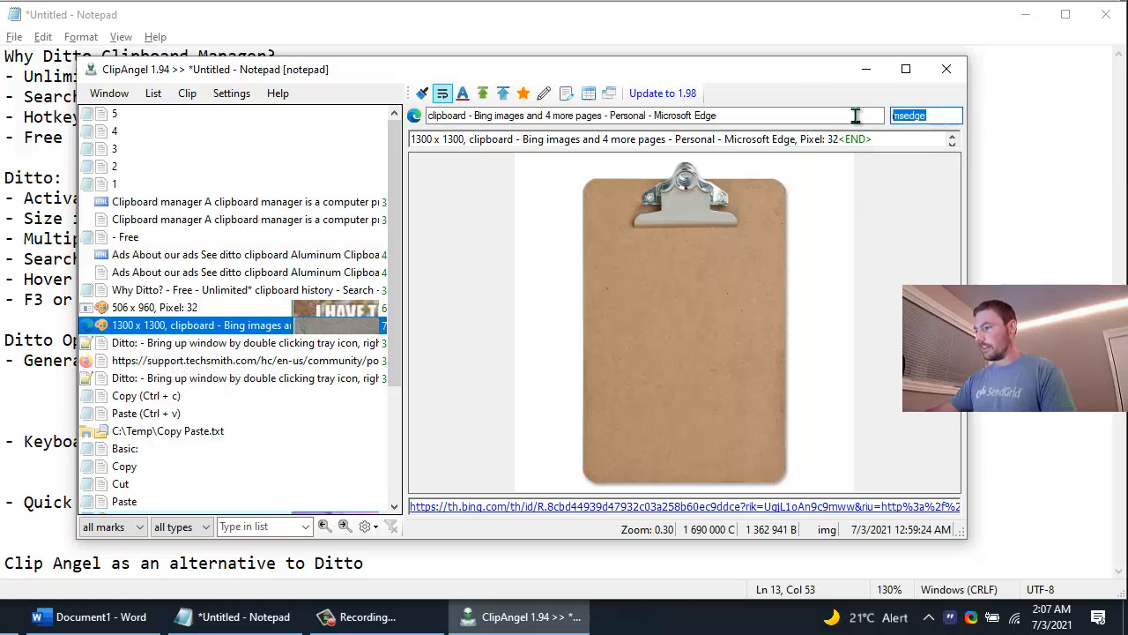
pyautogui.moveTo(659, 267)
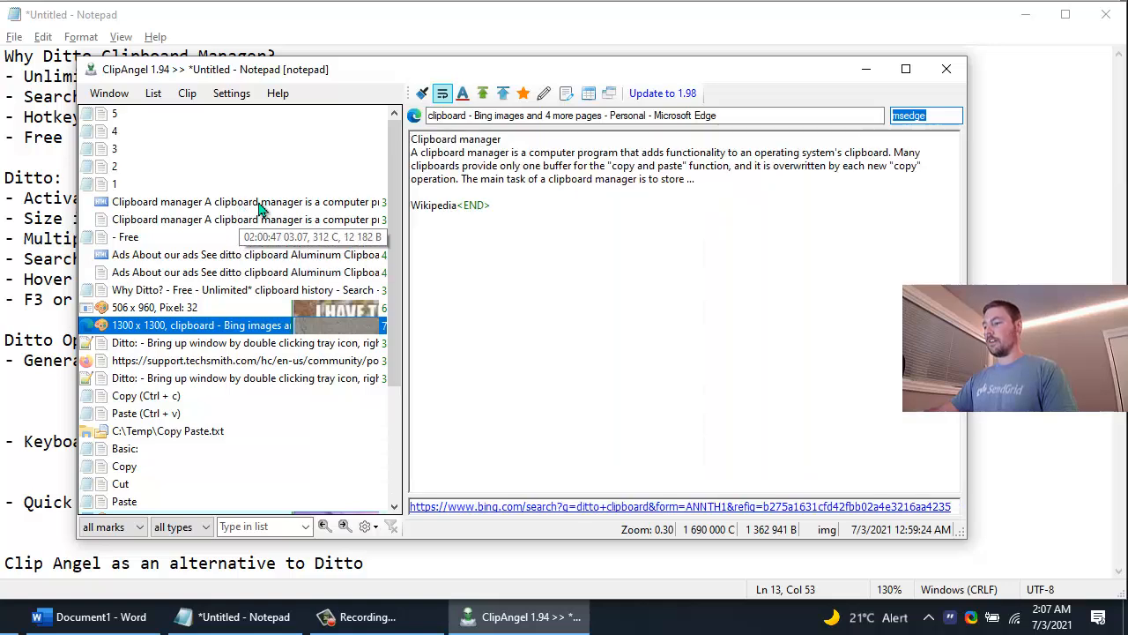
pyautogui.click(247, 218)
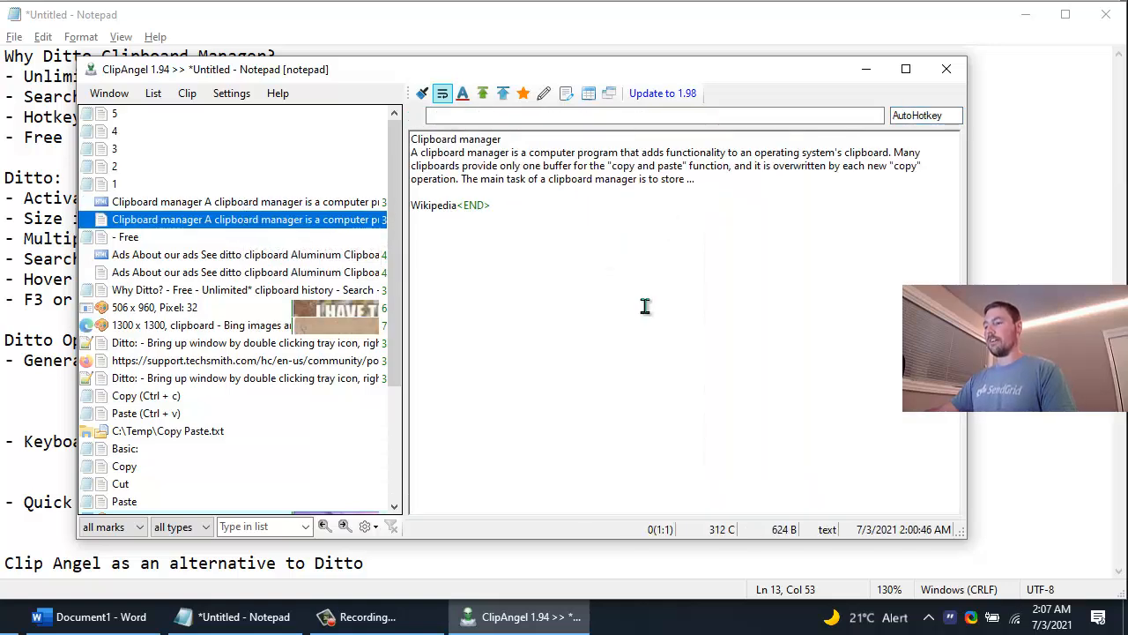
pyautogui.moveTo(226, 264)
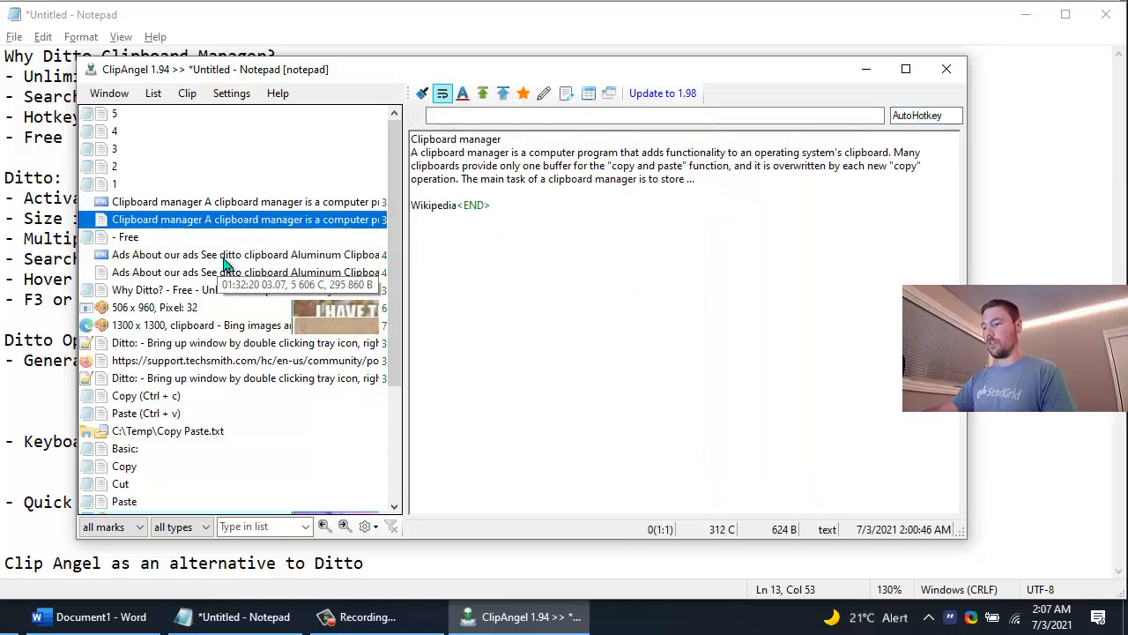
pyautogui.click(154, 307)
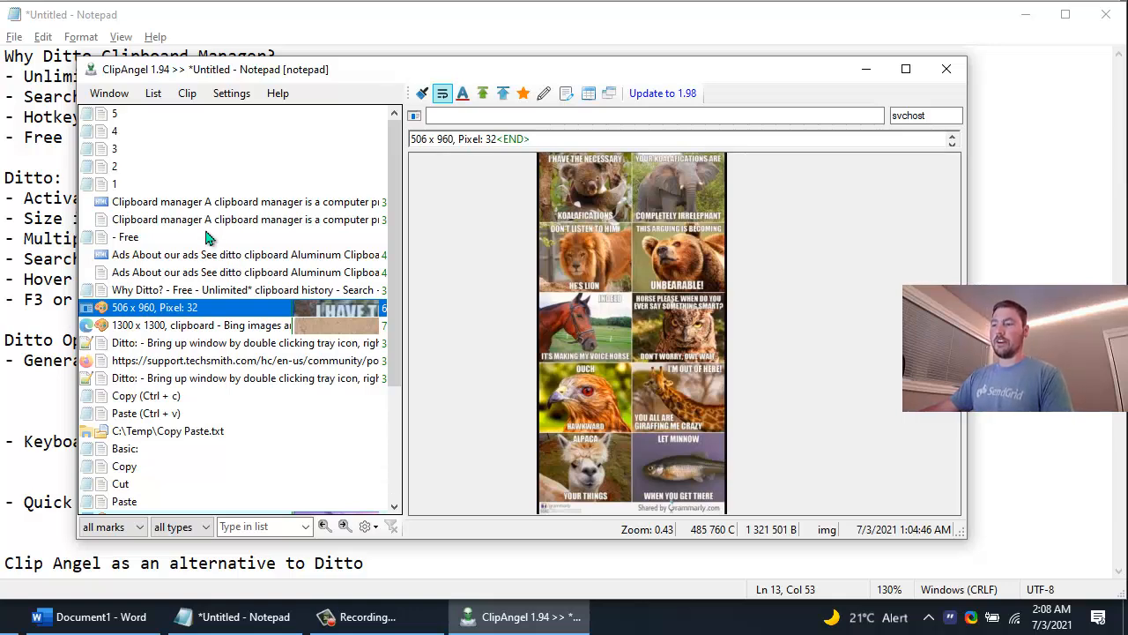
pyautogui.moveTo(247, 198)
pyautogui.write('paste')
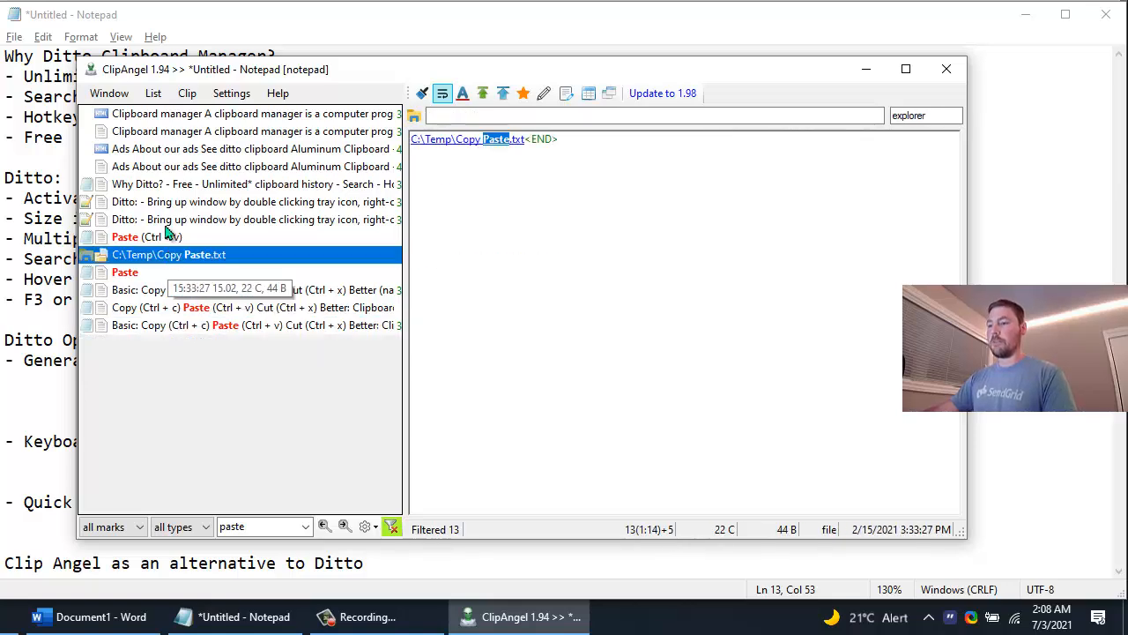
pyautogui.click(247, 201)
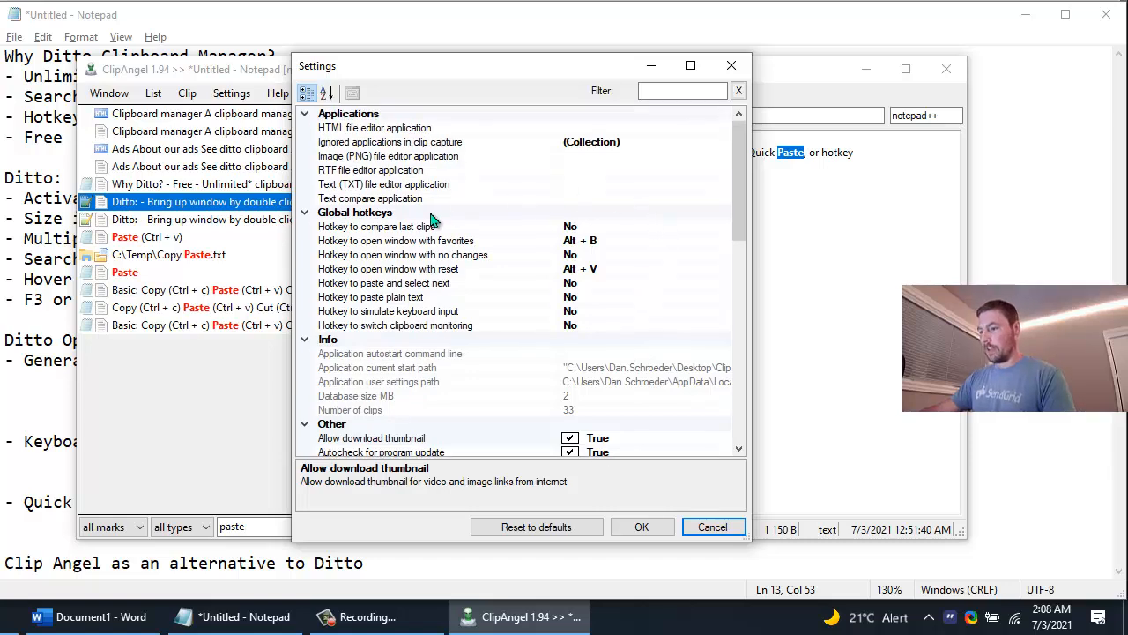
pyautogui.moveTo(389, 269)
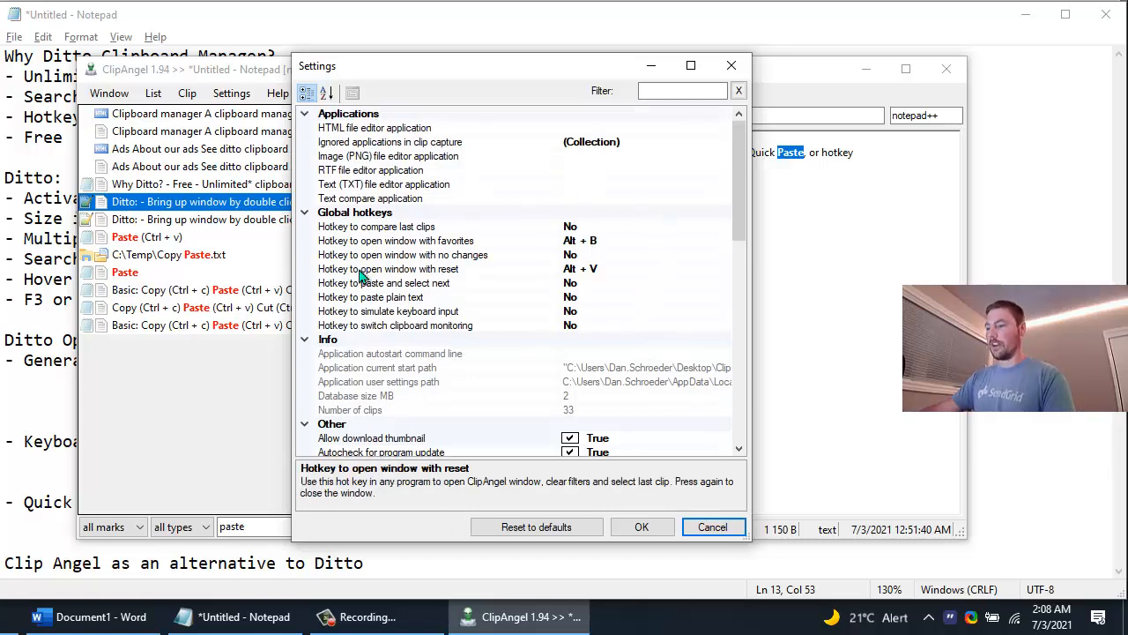
pyautogui.click(388, 269)
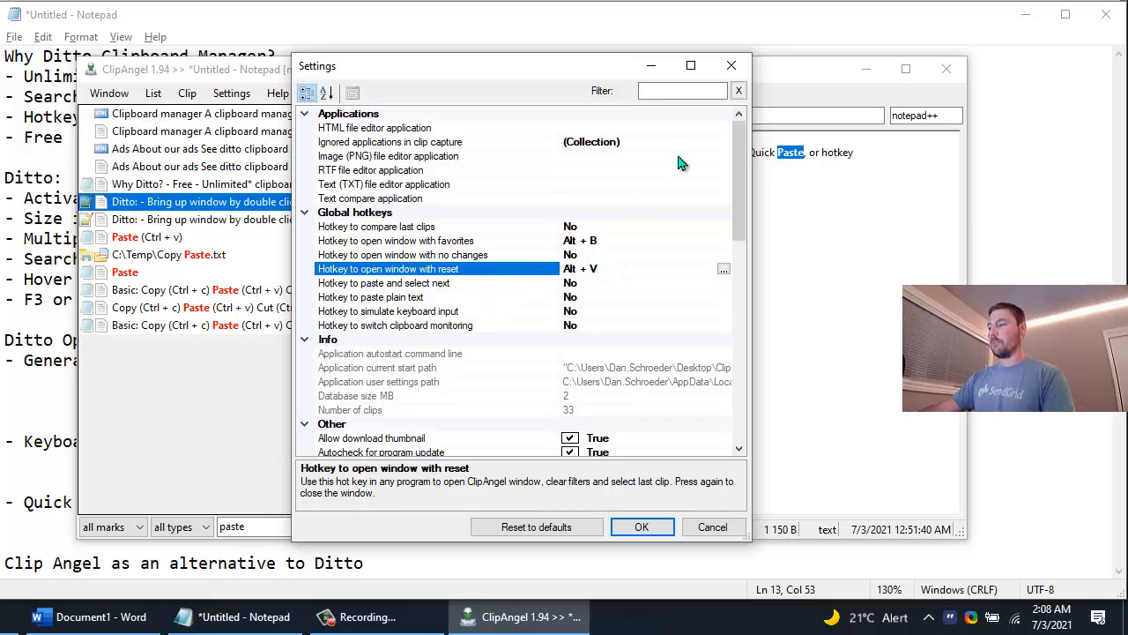
pyautogui.moveTo(732, 66)
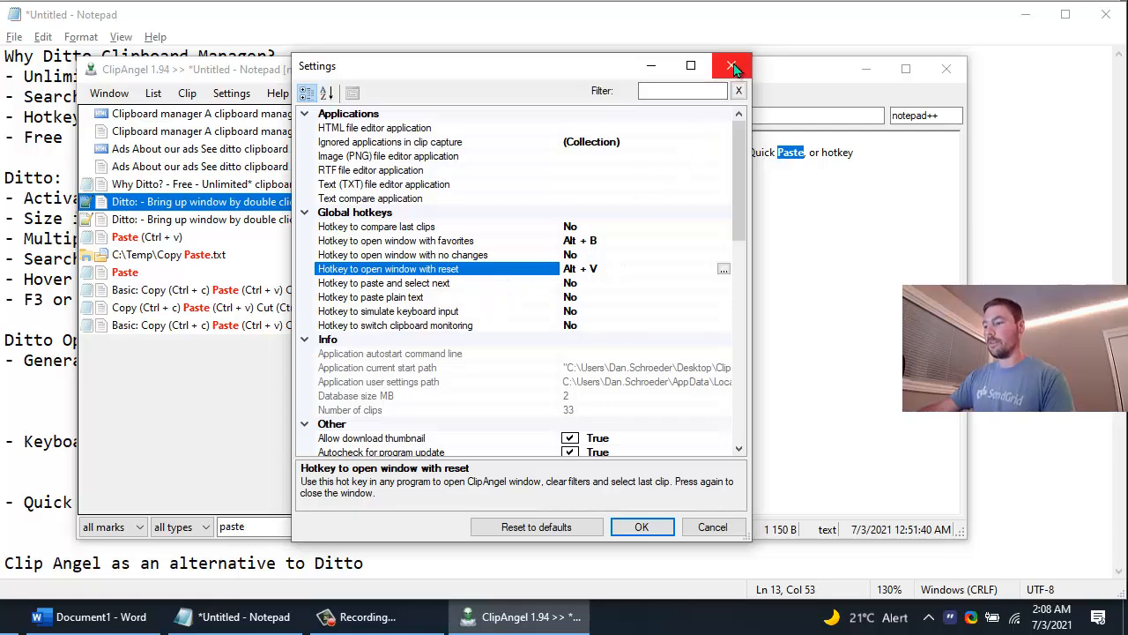
pyautogui.click(731, 66)
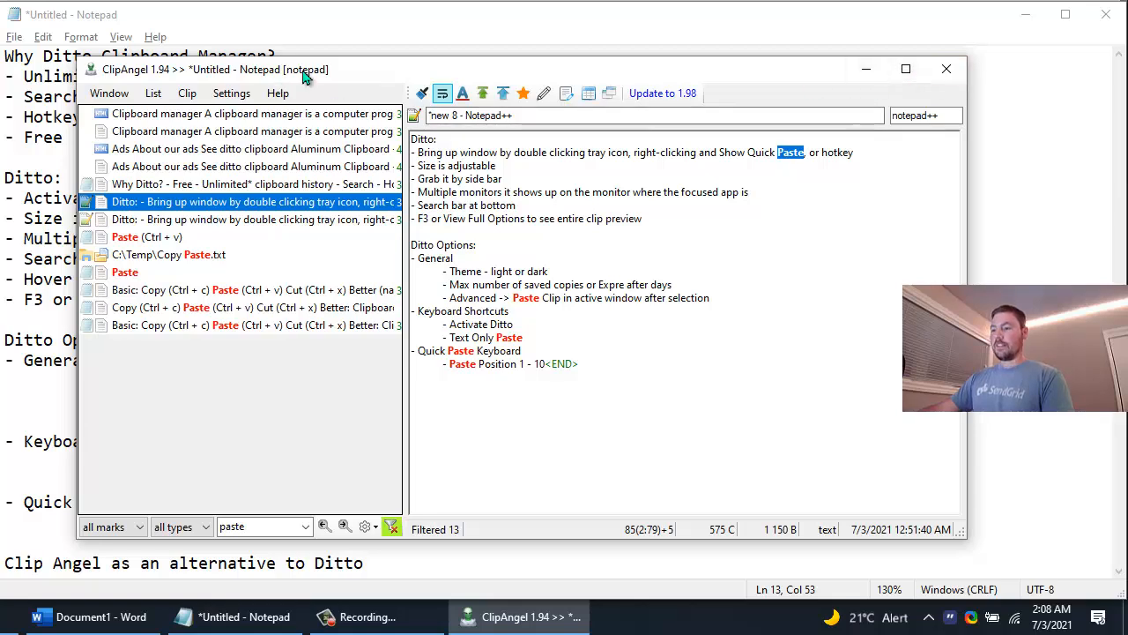
pyautogui.moveTo(946, 69)
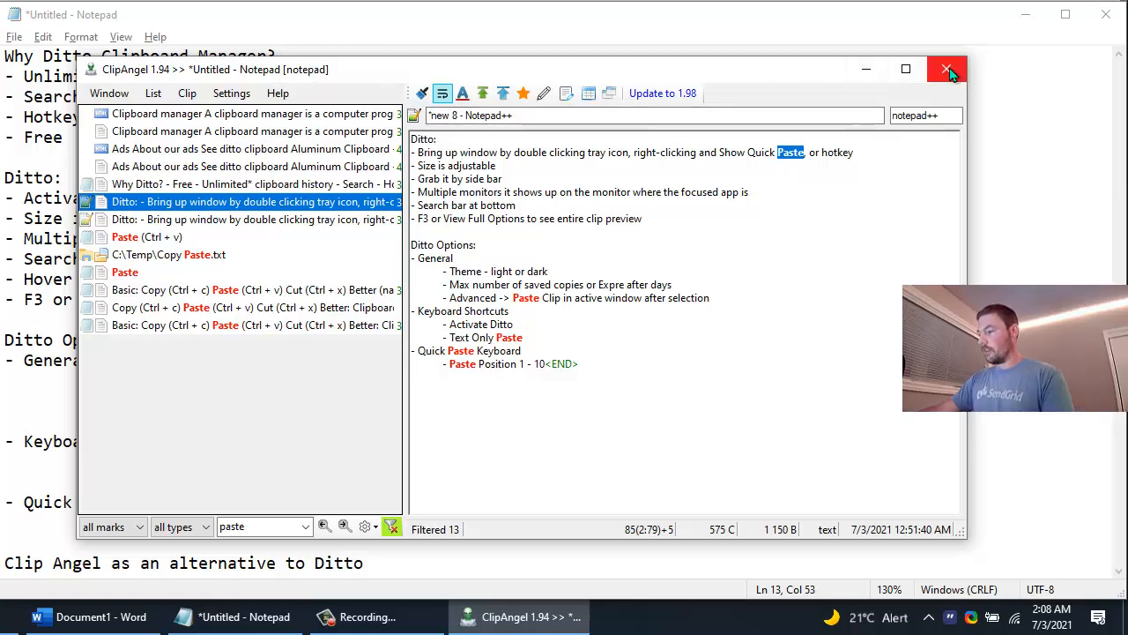
# Step: Close the ClipAngel window
pyautogui.click(949, 69)
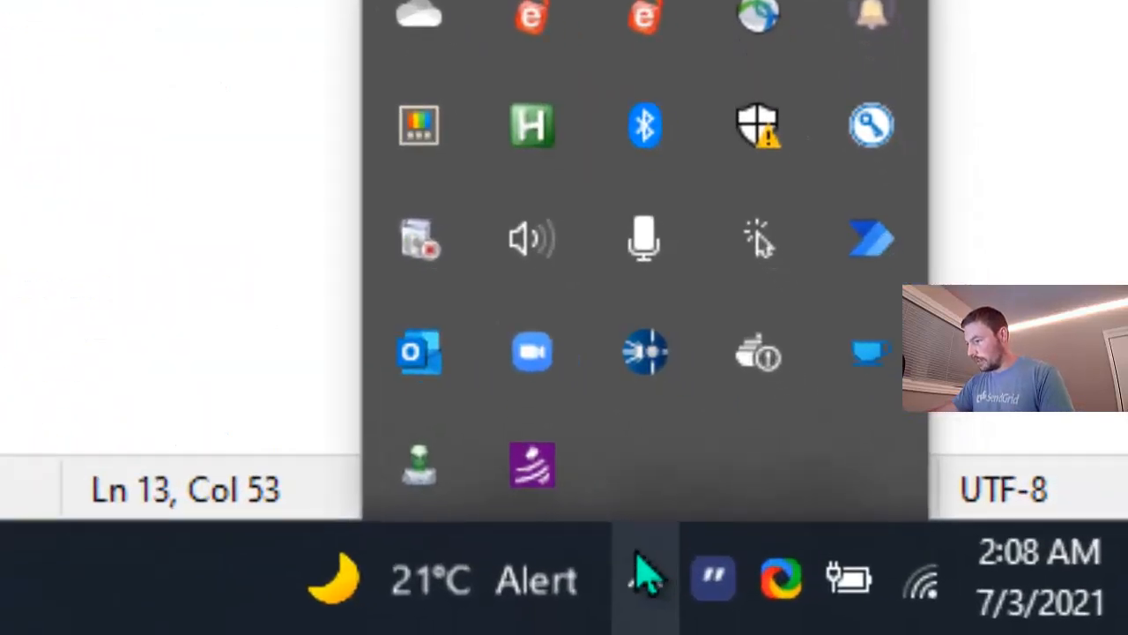